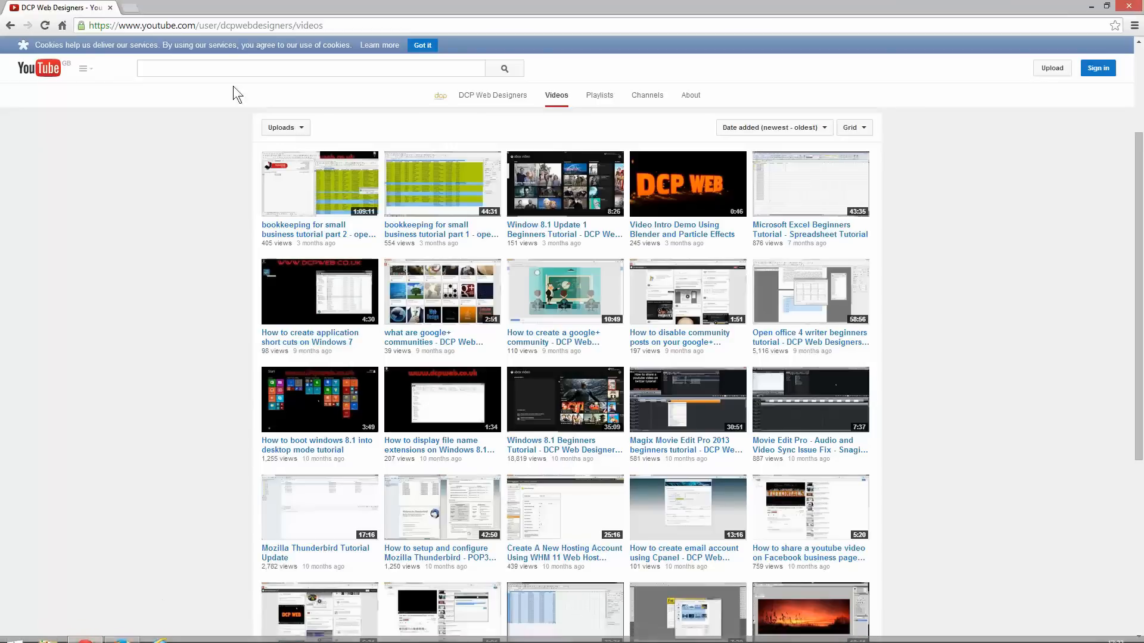
# Step: Hide the browser and save the blank sheet as formulas tutorial.ods
pyautogui.click(218, 25)
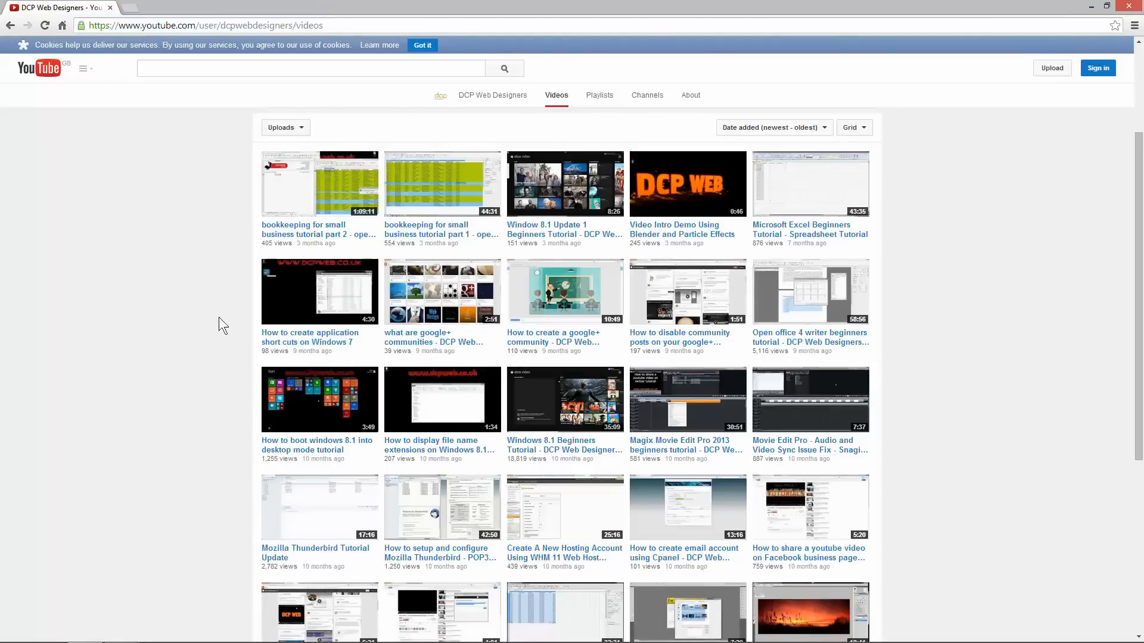
pyautogui.scroll(-3)
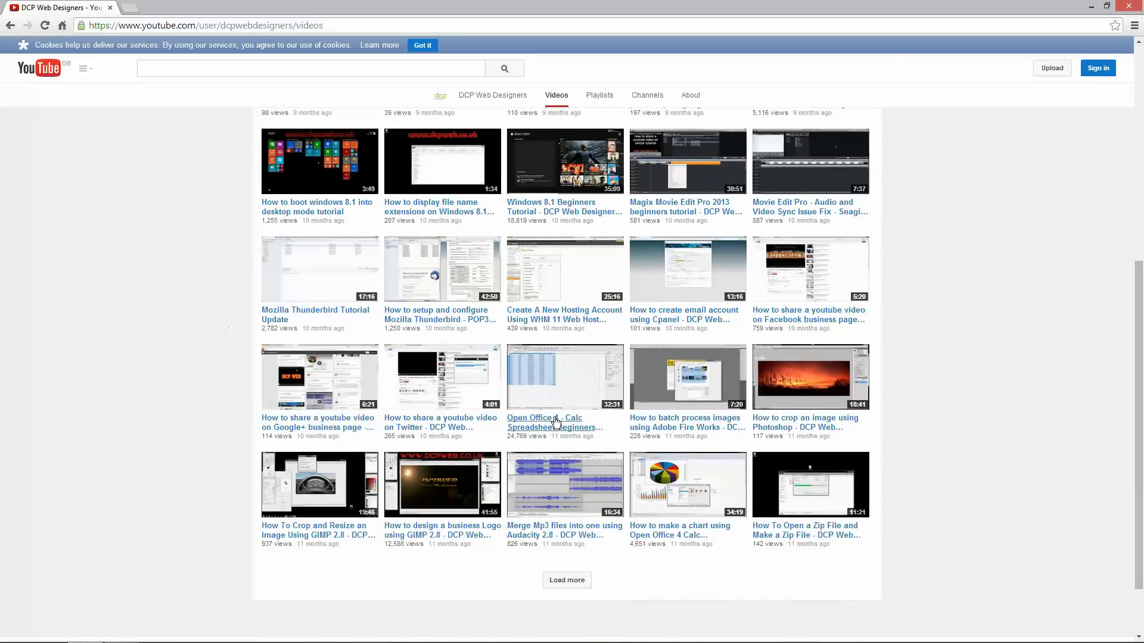
pyautogui.moveTo(556, 426)
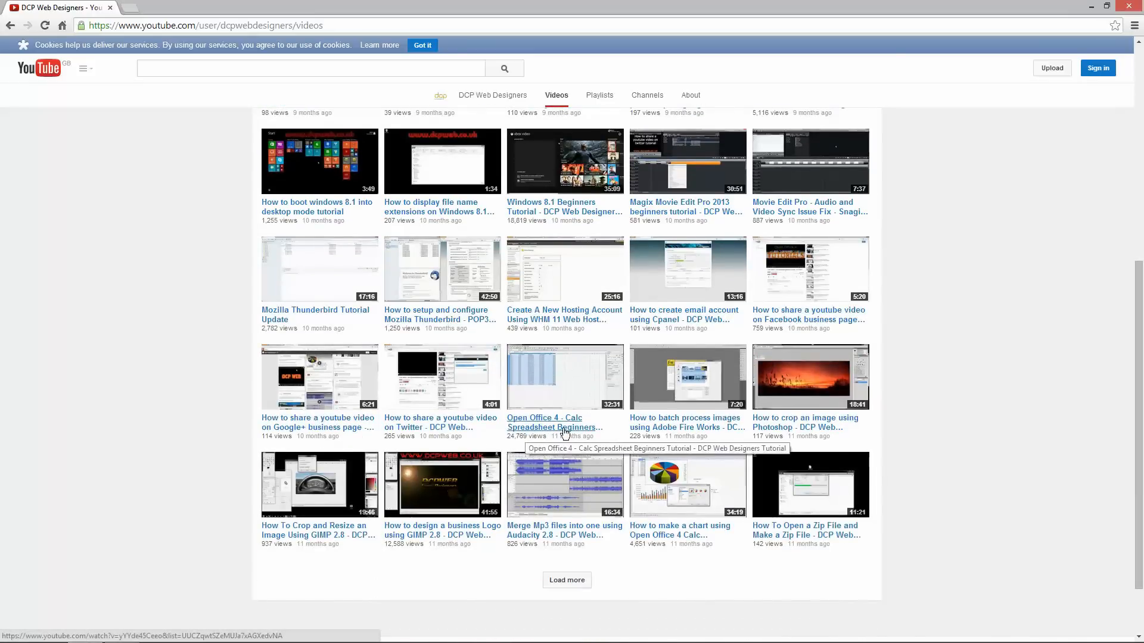
pyautogui.moveTo(474, 392)
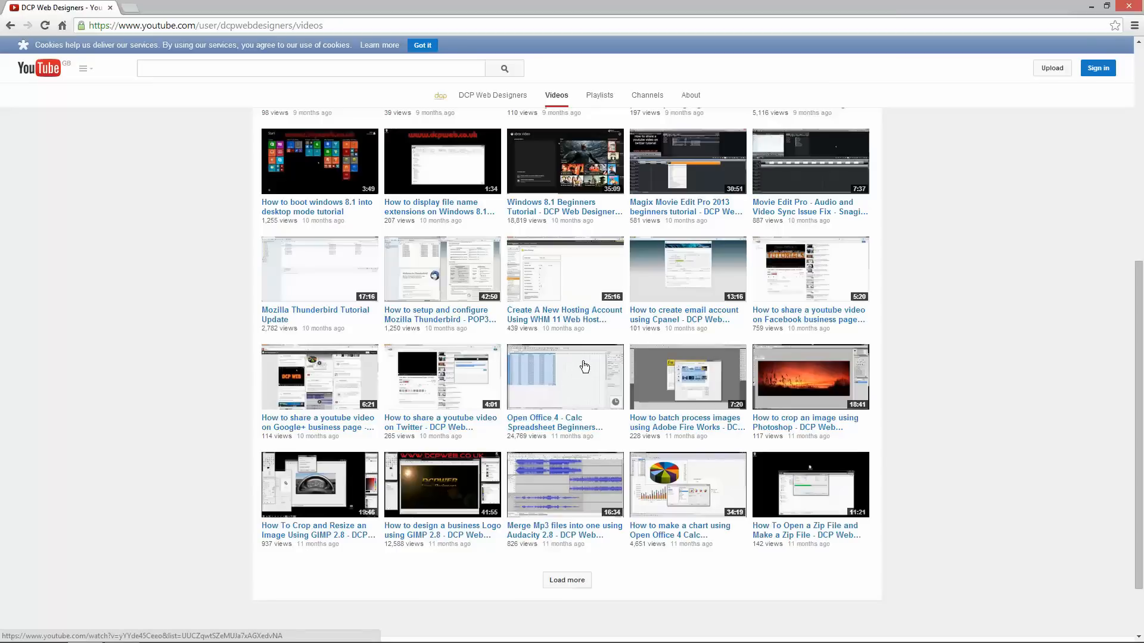
pyautogui.moveTo(575, 410)
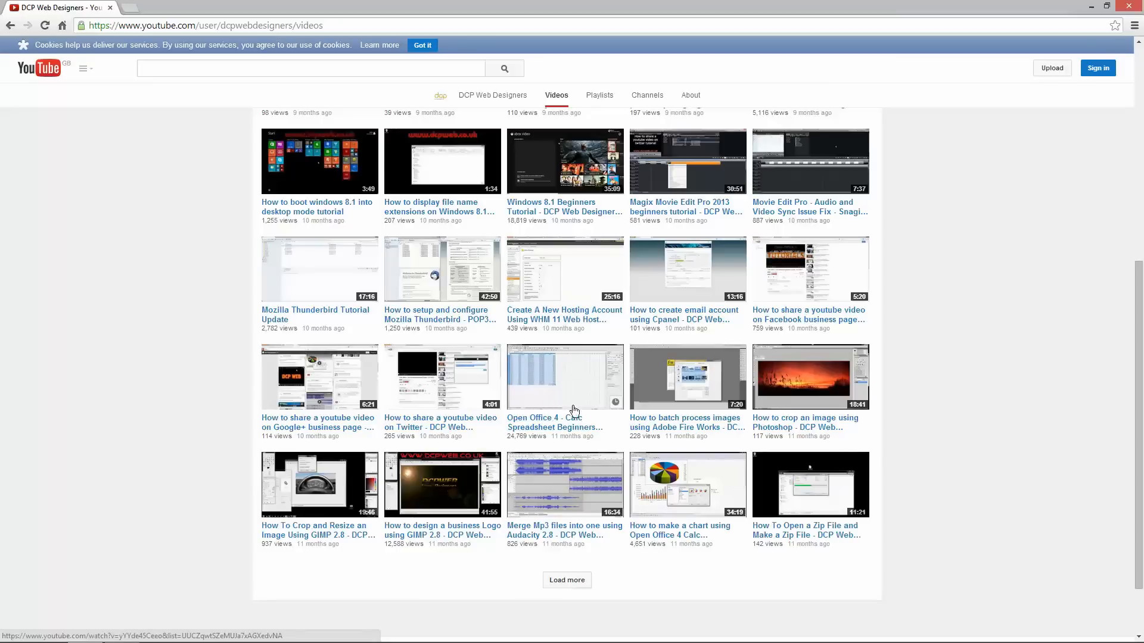
pyautogui.moveTo(563, 422)
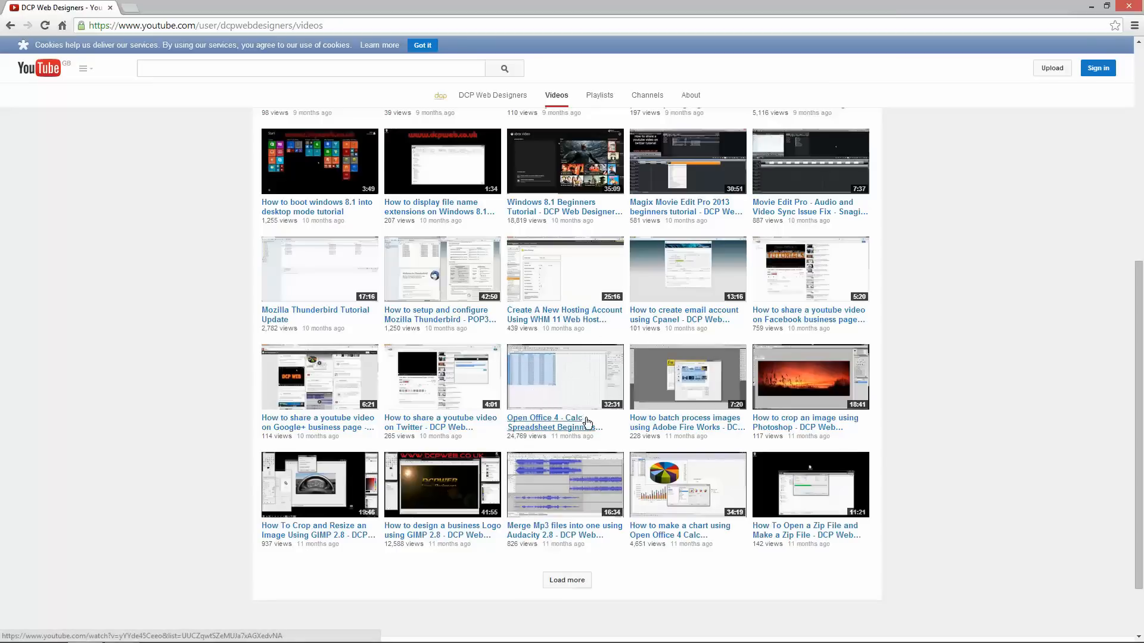
pyautogui.moveTo(584, 358)
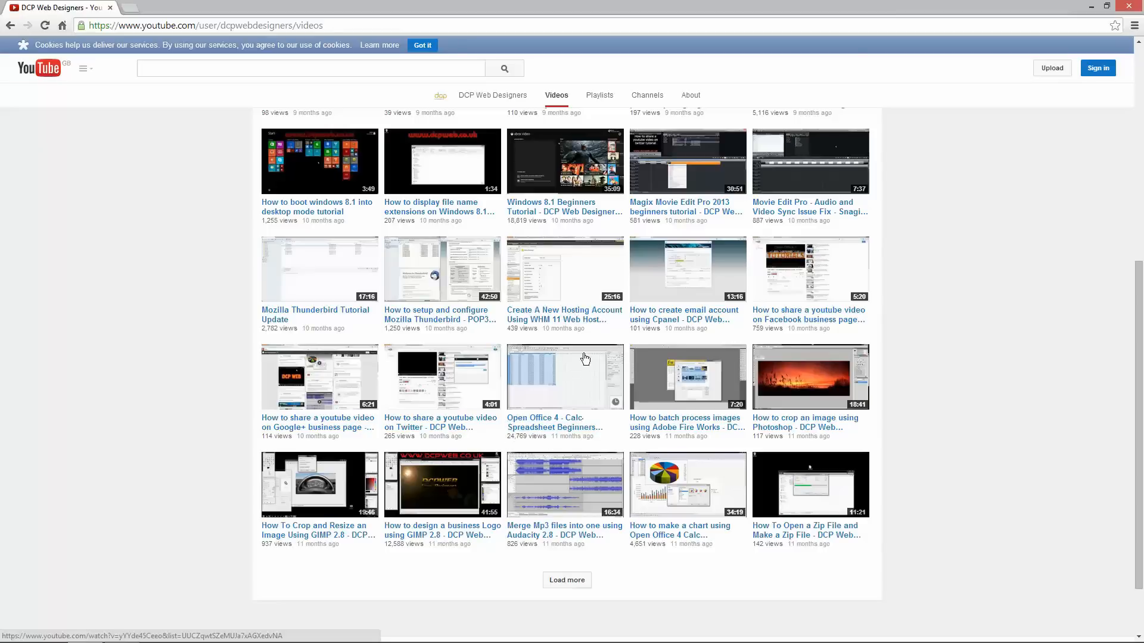
pyautogui.moveTo(532, 412)
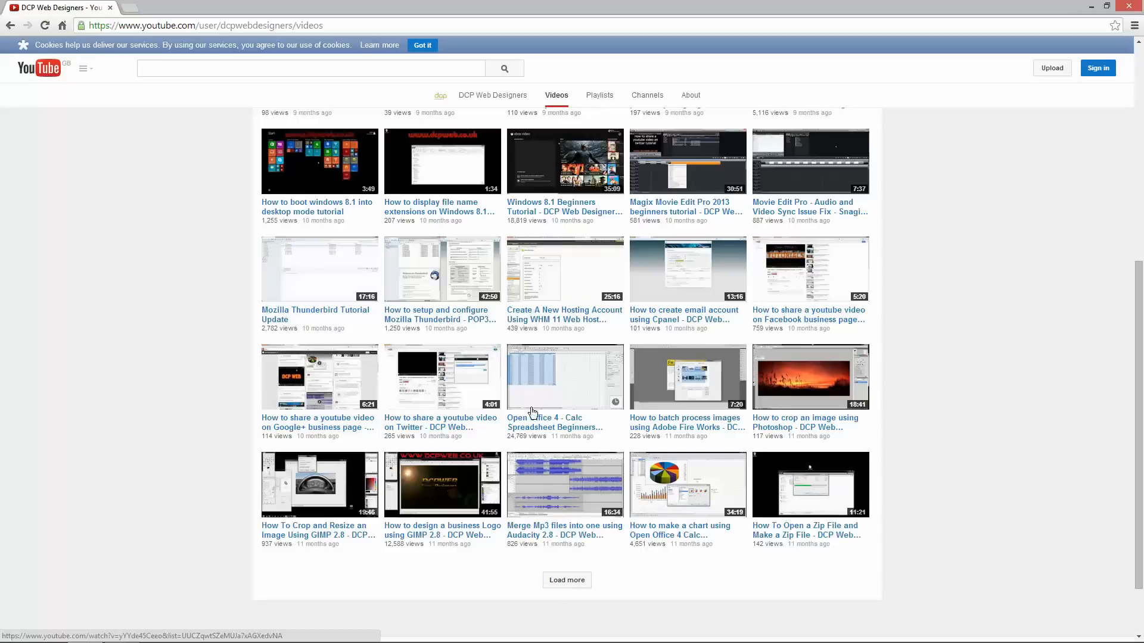
pyautogui.moveTo(587, 377)
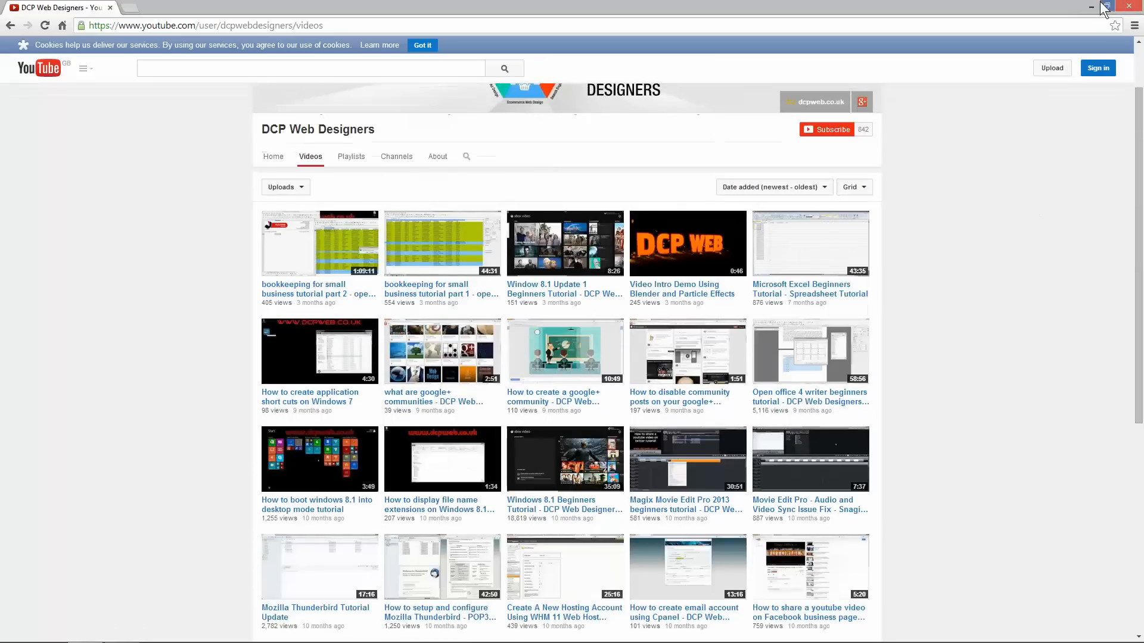
pyautogui.click(1104, 7)
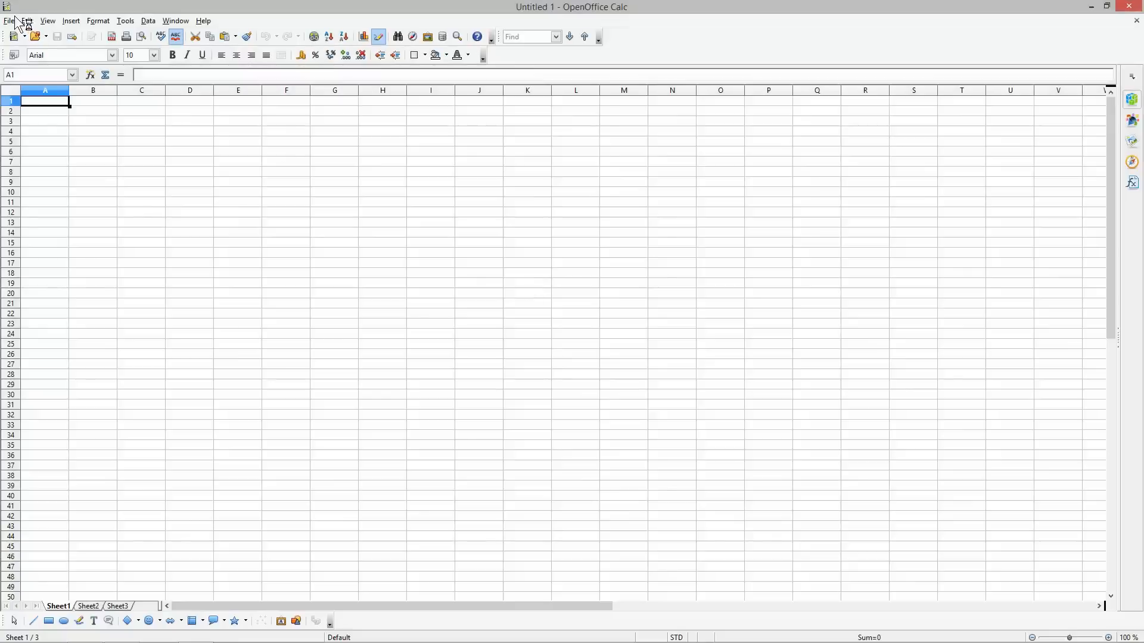
pyautogui.click(10, 20)
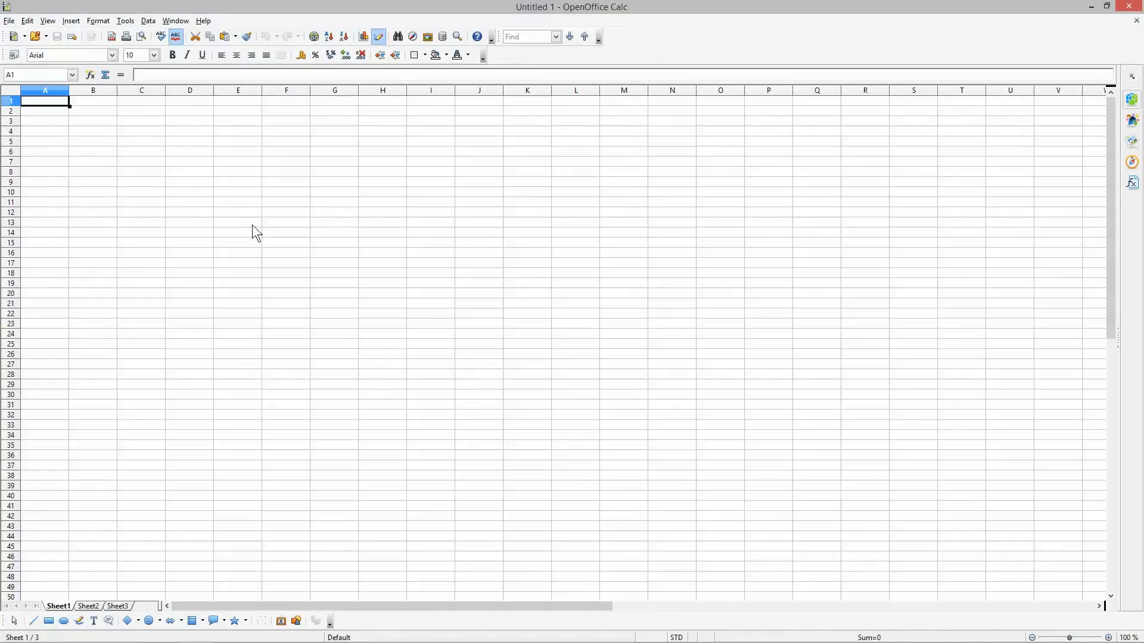
pyautogui.click(57, 36)
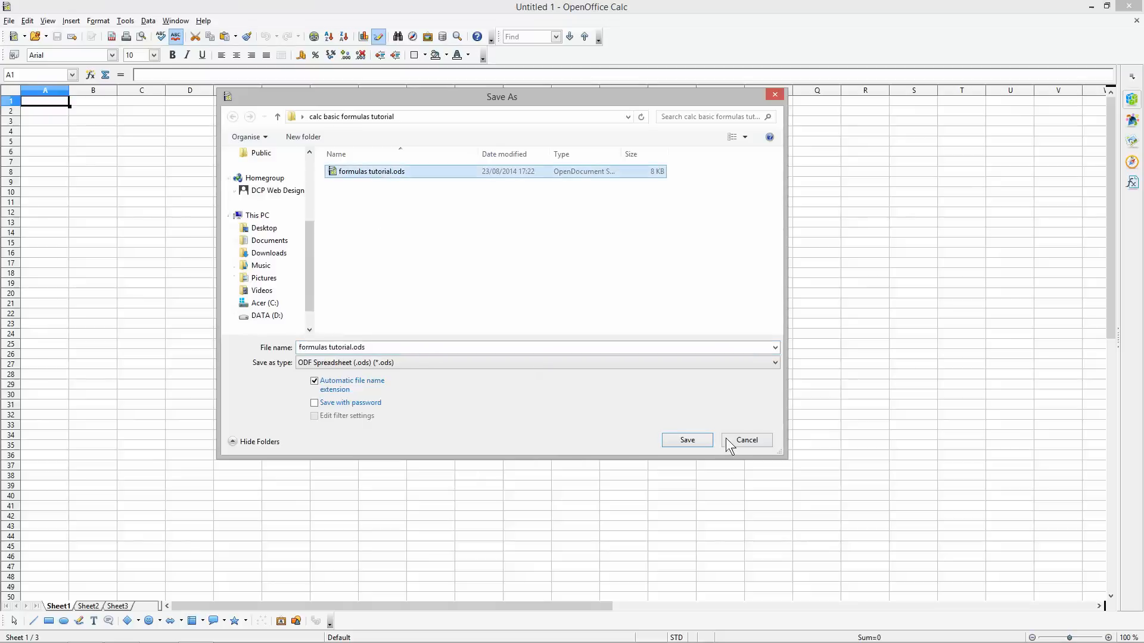
pyautogui.click(331, 347)
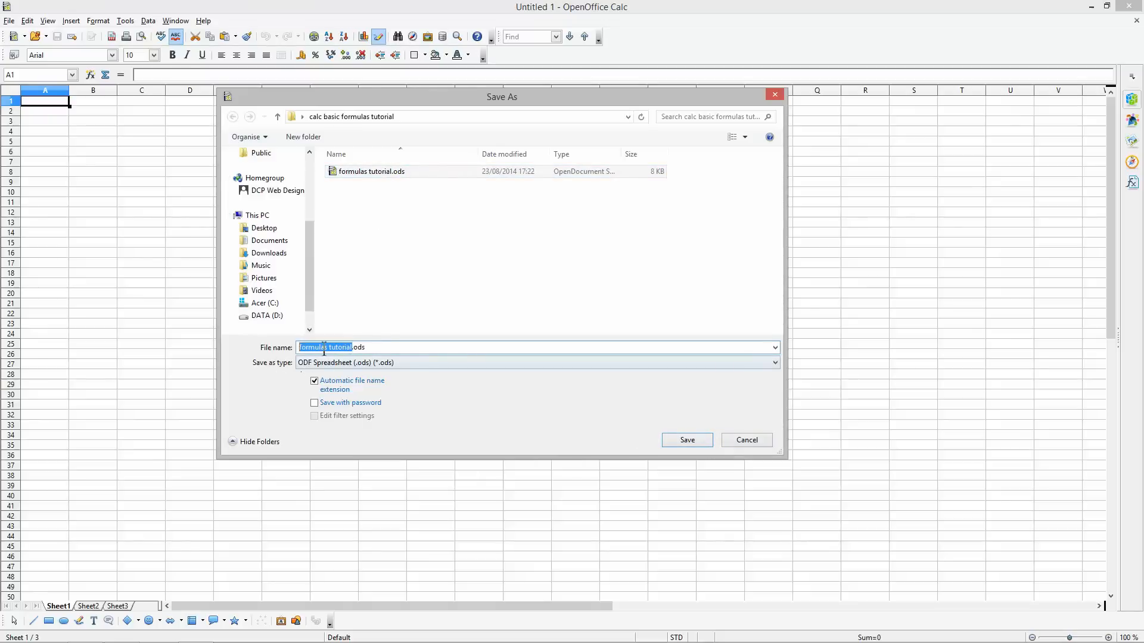
pyautogui.click(686, 440)
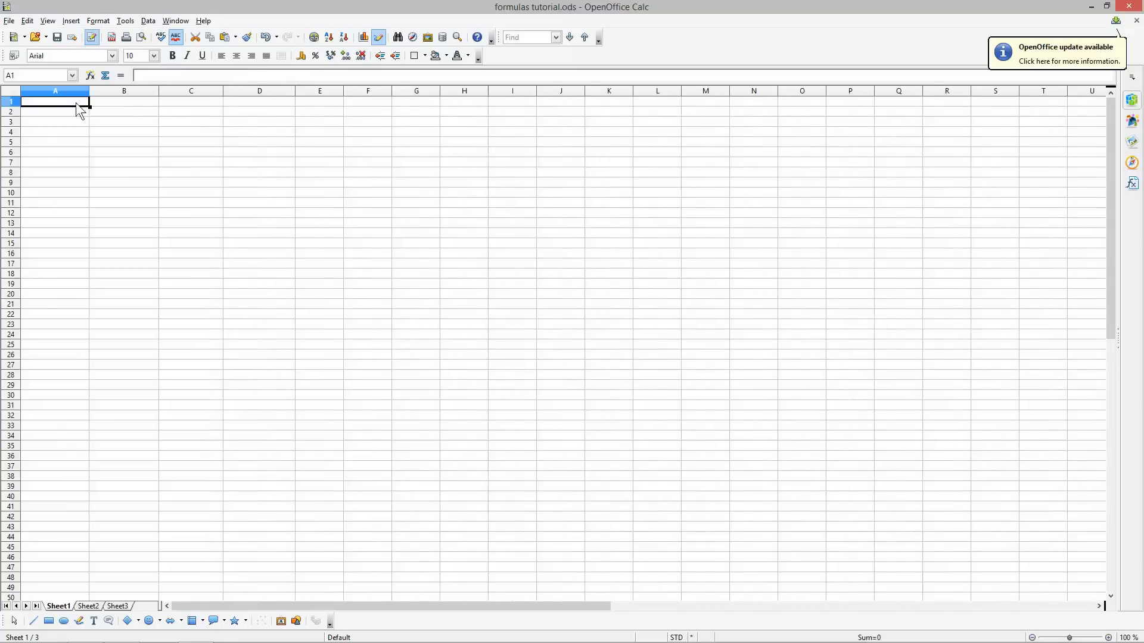
pyautogui.moveTo(90, 88)
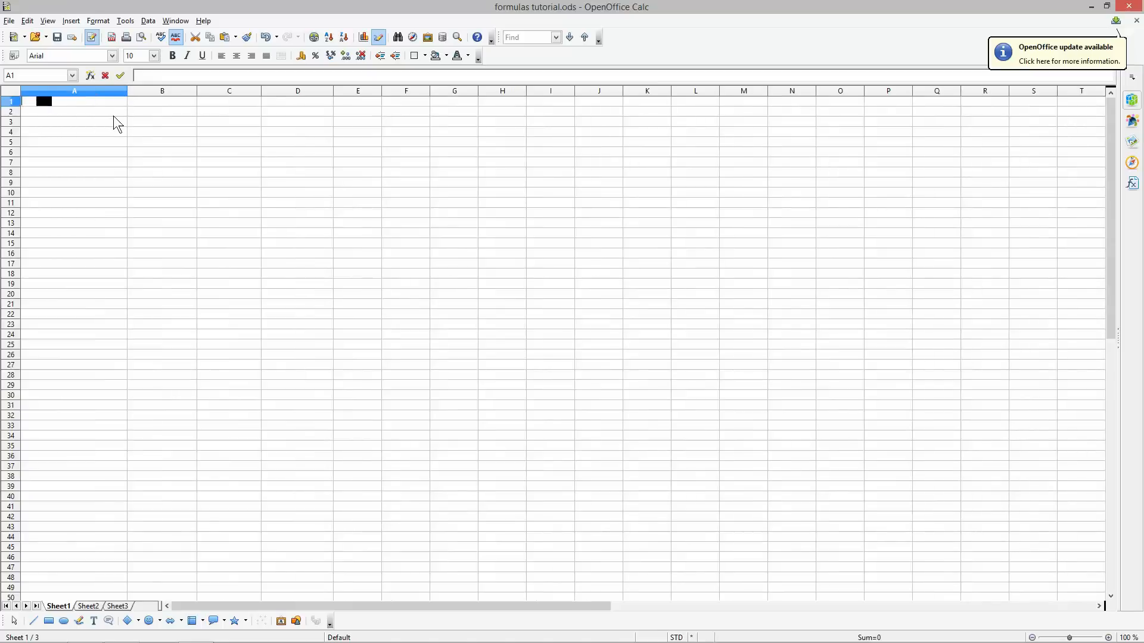
# Step: Enter the Staff Wages heading, widen its column, and insert an empty column before it
pyautogui.write('Staff')
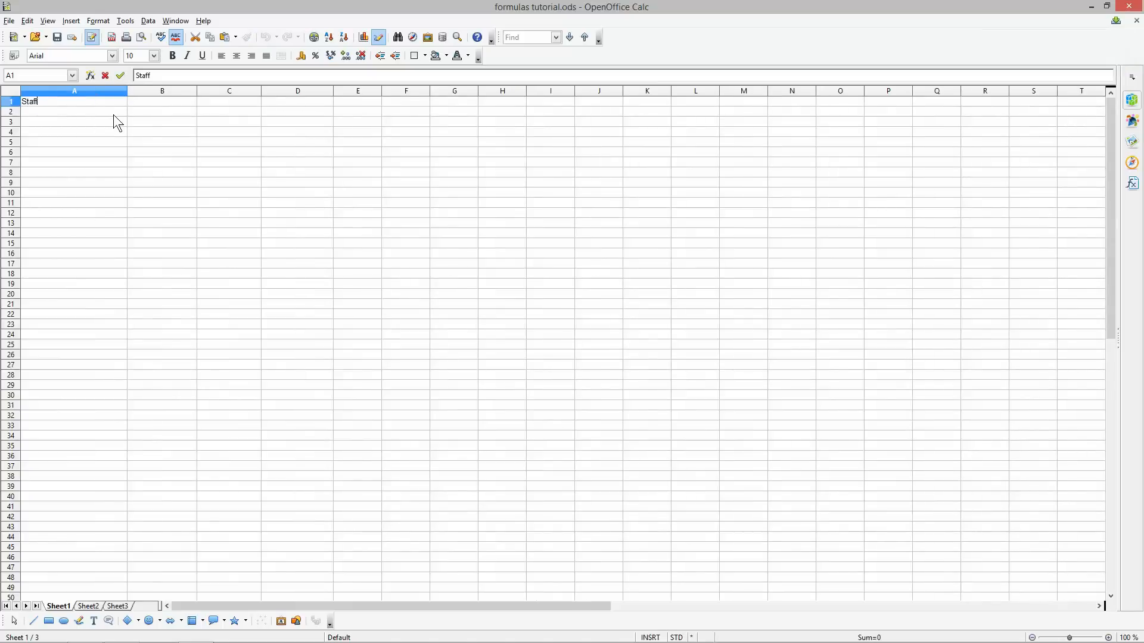
pyautogui.write('Wages')
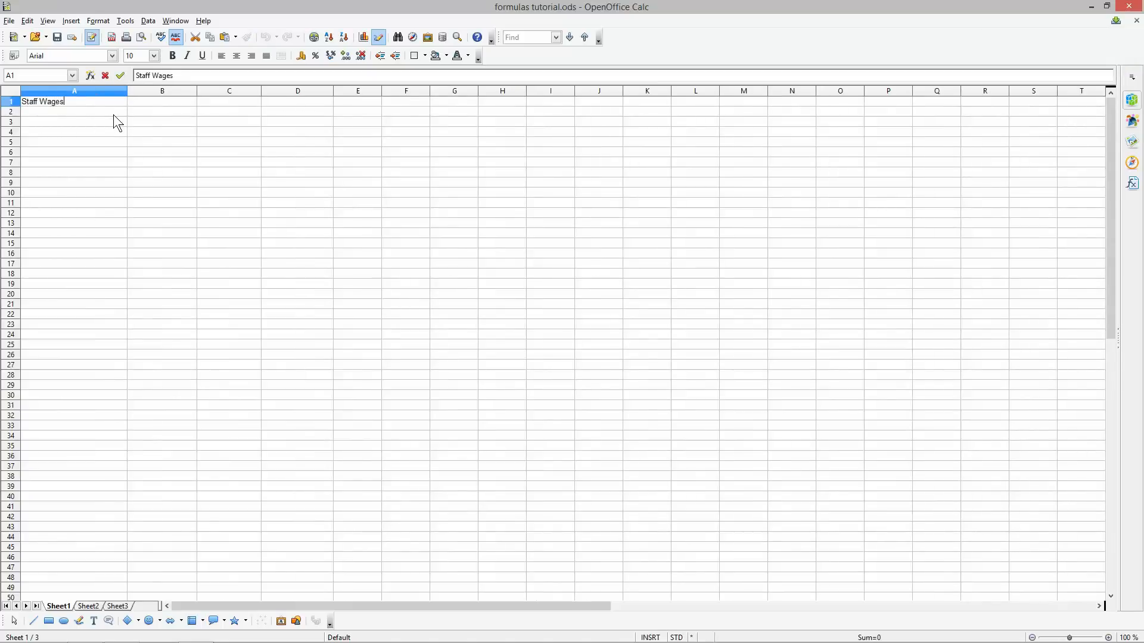
pyautogui.click(162, 101)
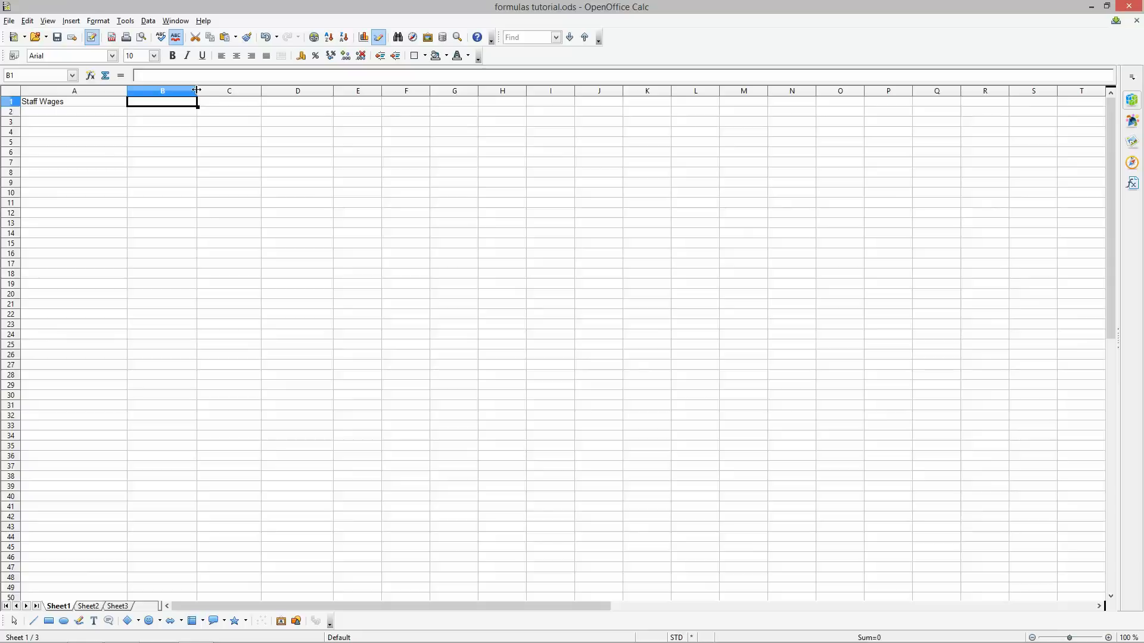
pyautogui.moveTo(195, 91); pyautogui.dragTo(225, 91)
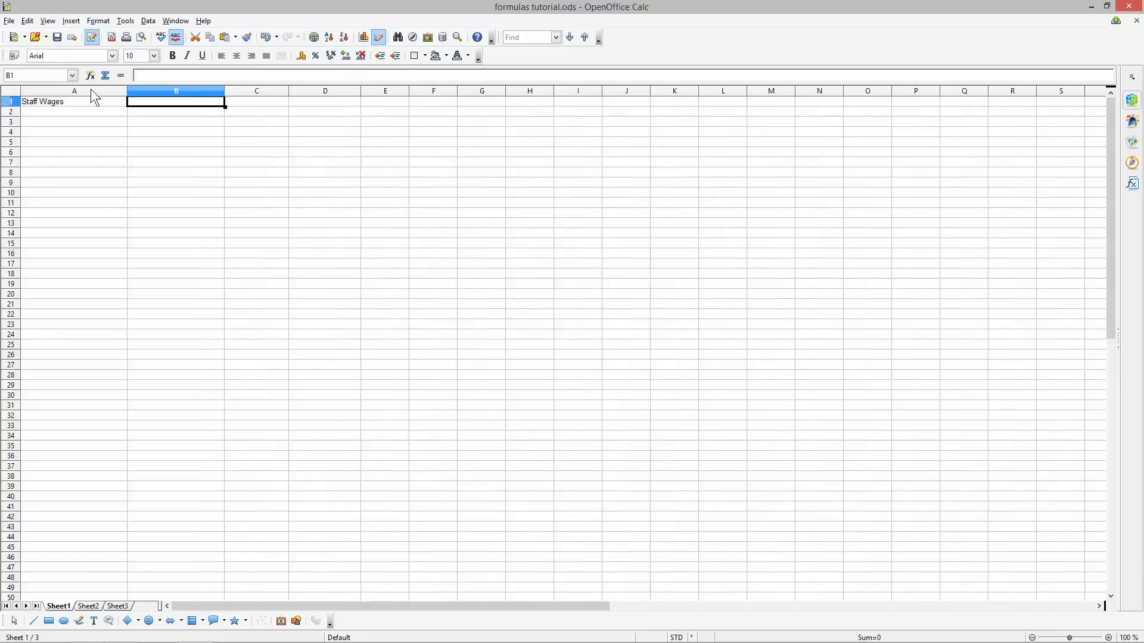
pyautogui.rightClick(74, 90)
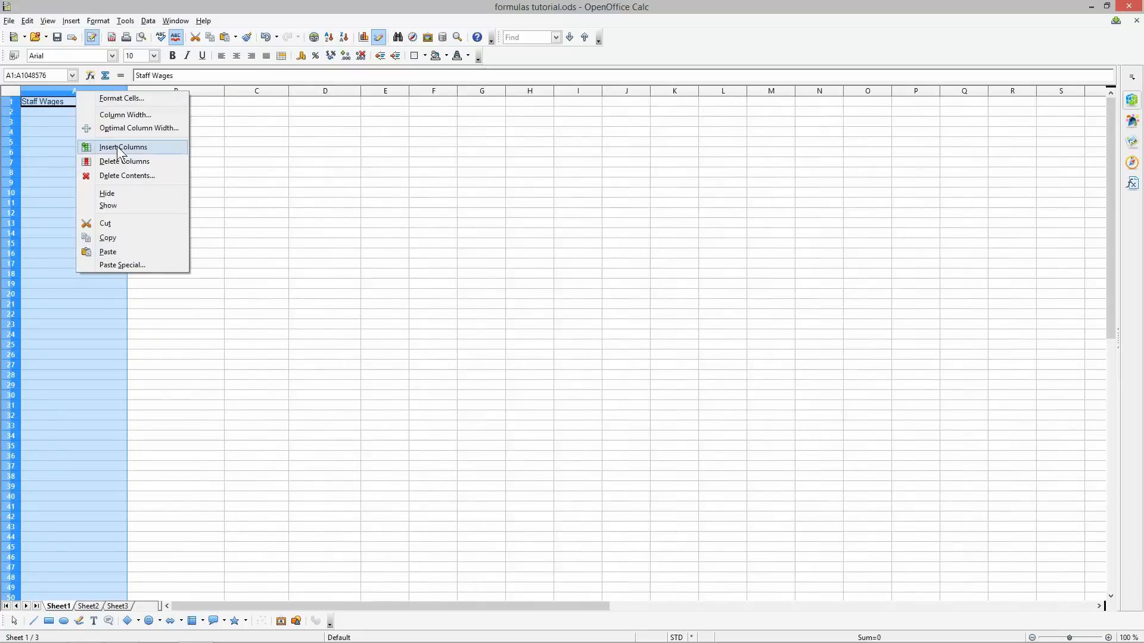
pyautogui.click(123, 146)
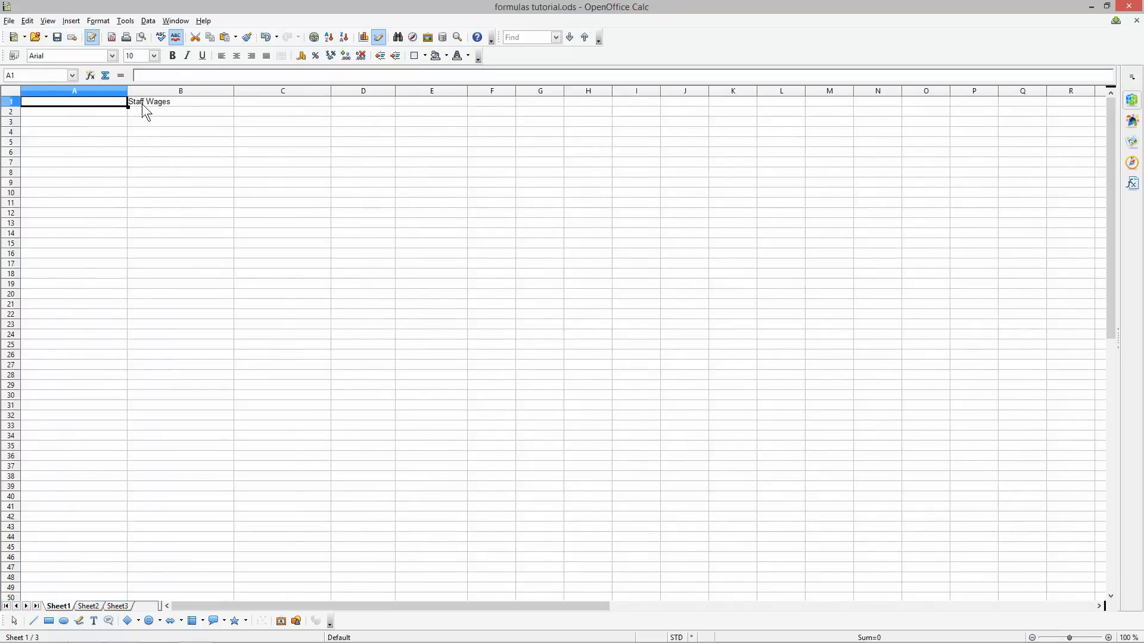
# Step: Add the headings Month, Phone Bill, Fuel Cost and Internet Access Cost
pyautogui.write('Month')
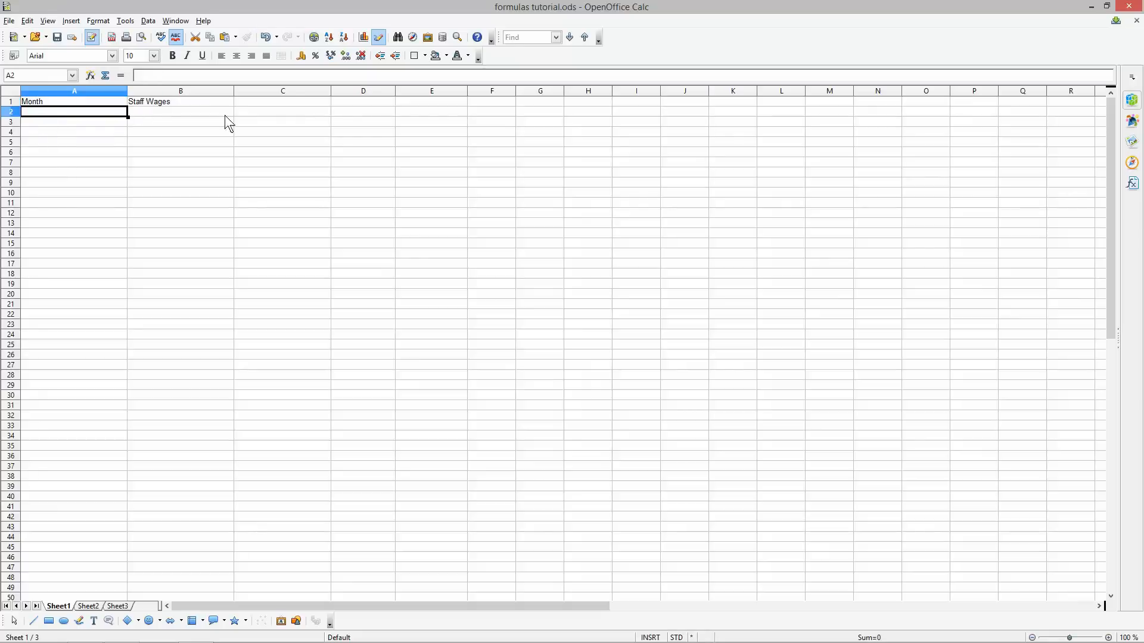
pyautogui.click(282, 101)
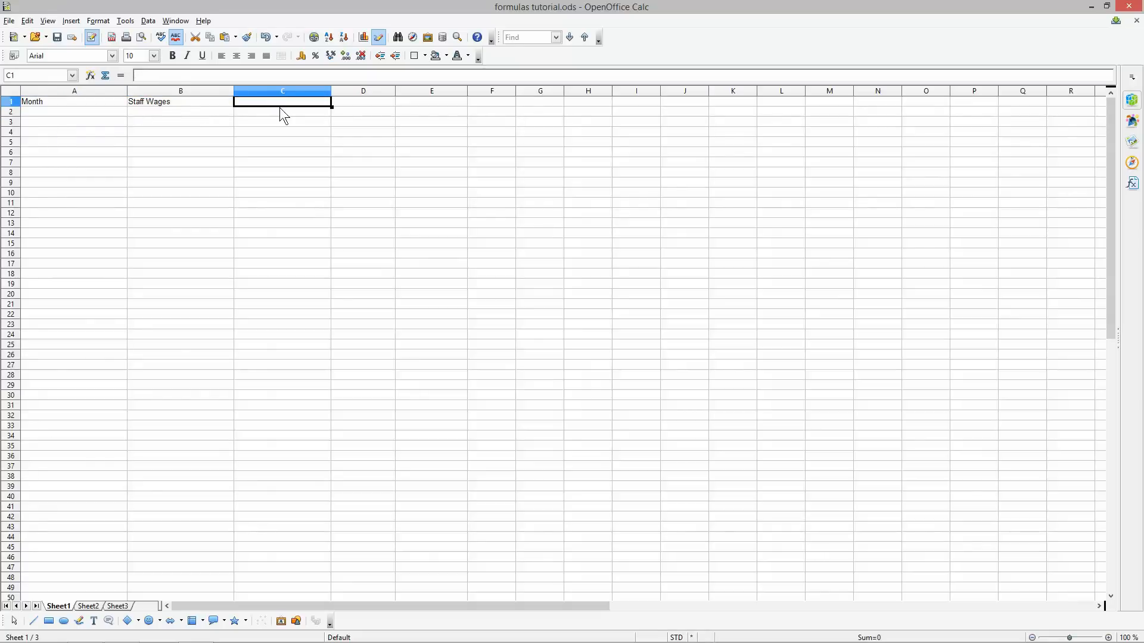
pyautogui.write('Phone Bill')
pyautogui.click(363, 102)
pyautogui.write('F')
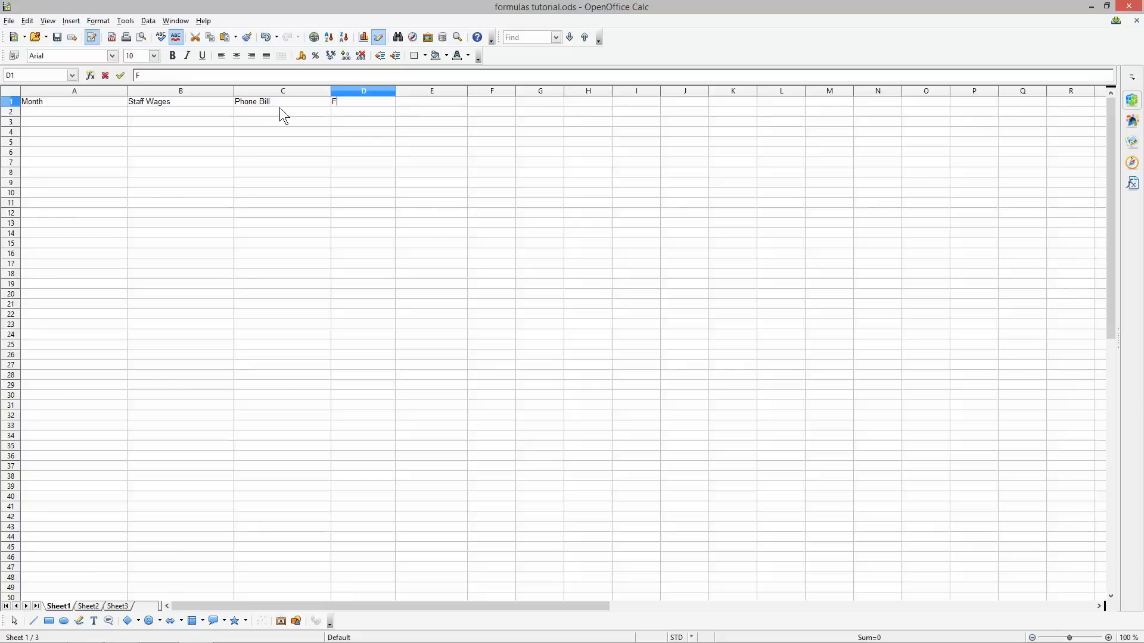
pyautogui.write('uel Cost')
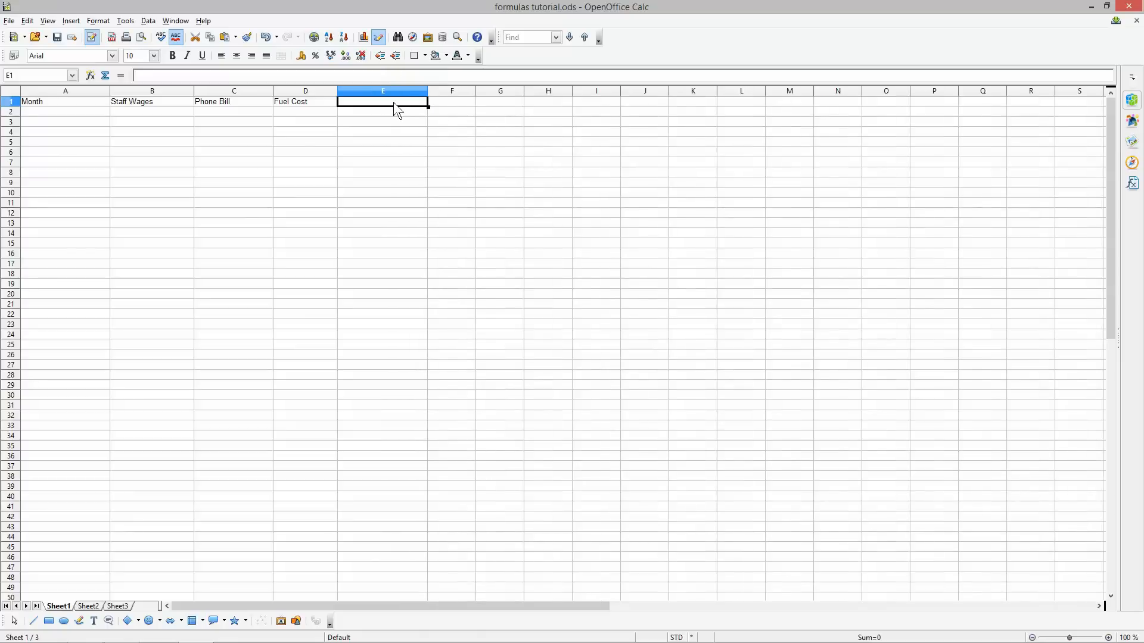
pyautogui.write('Int')
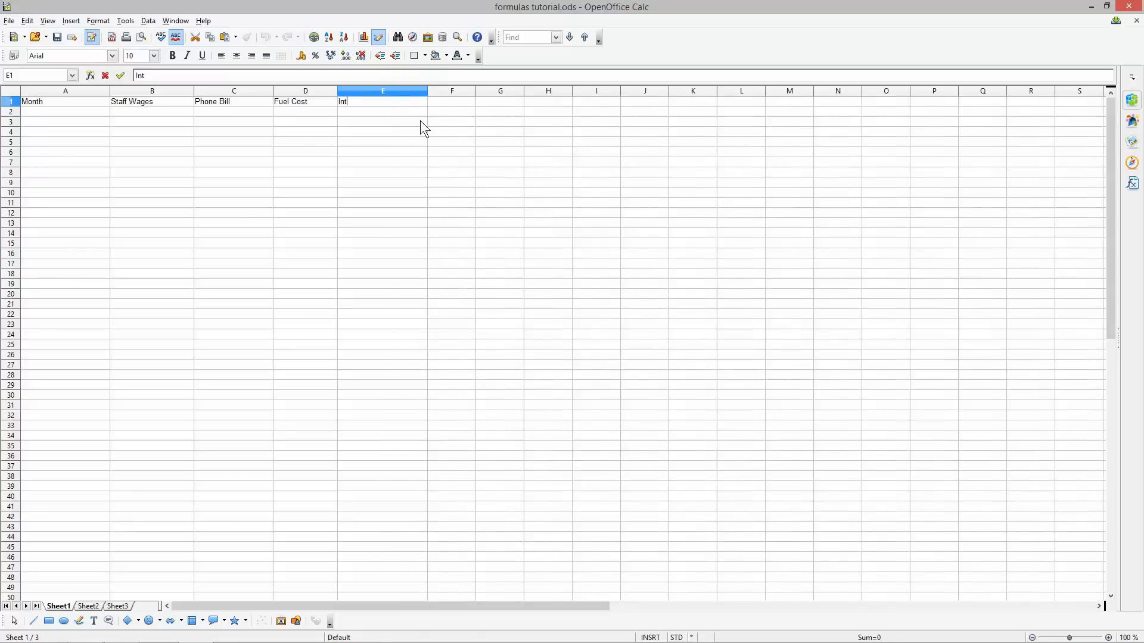
pyautogui.write('er')
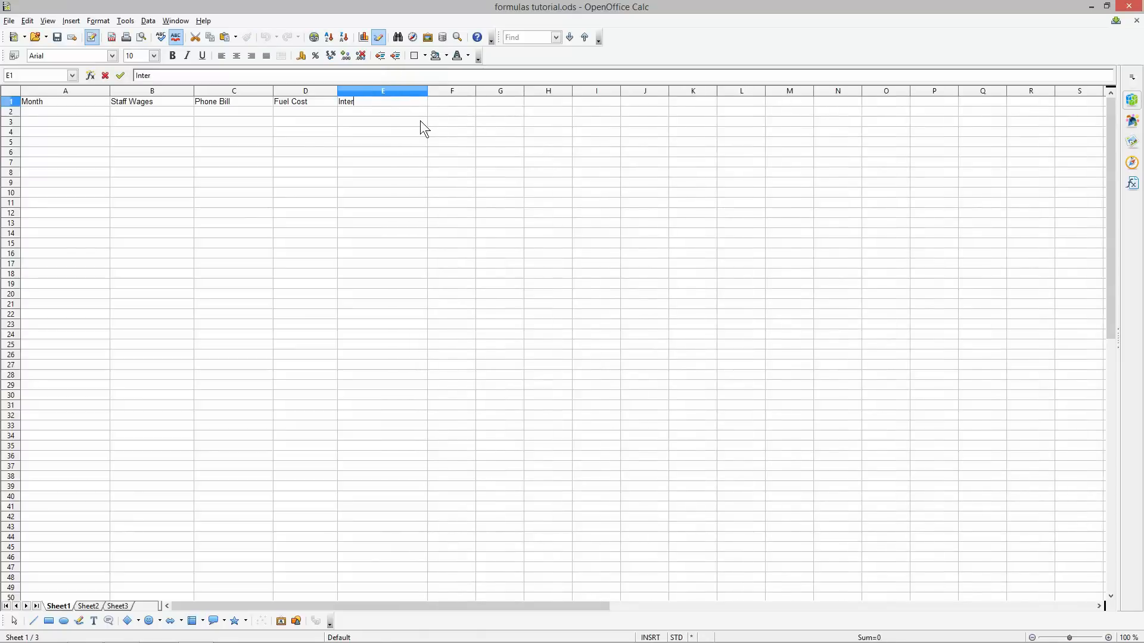
pyautogui.press('BackSpace')
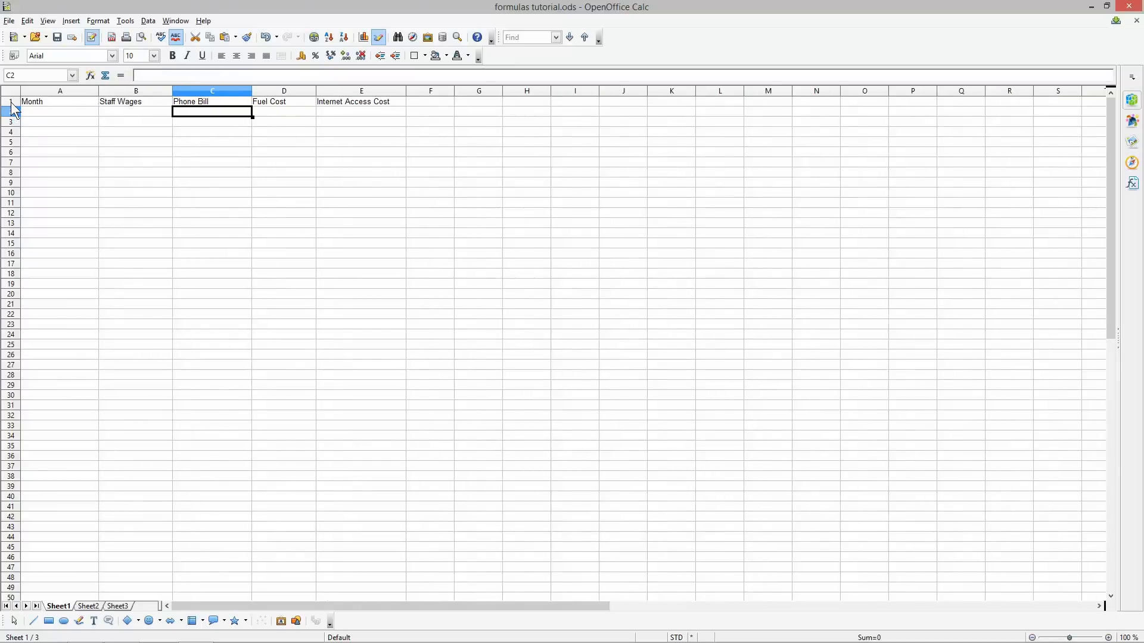
# Step: Bold the heading row, enter January in A2 and autofill down to December
pyautogui.click(10, 102)
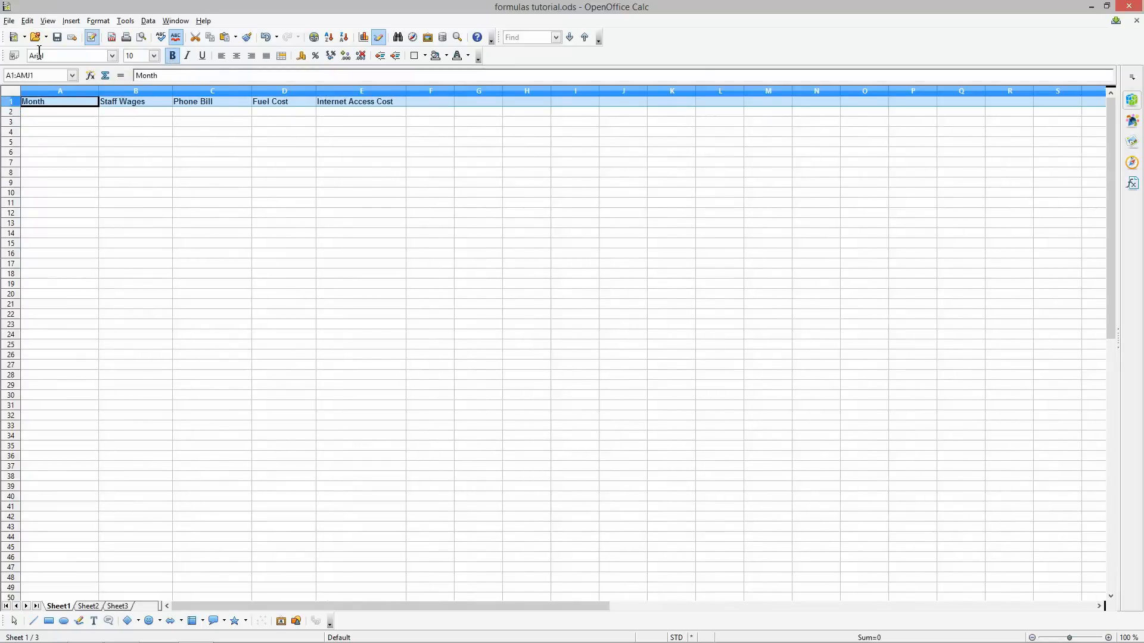
pyautogui.click(59, 111)
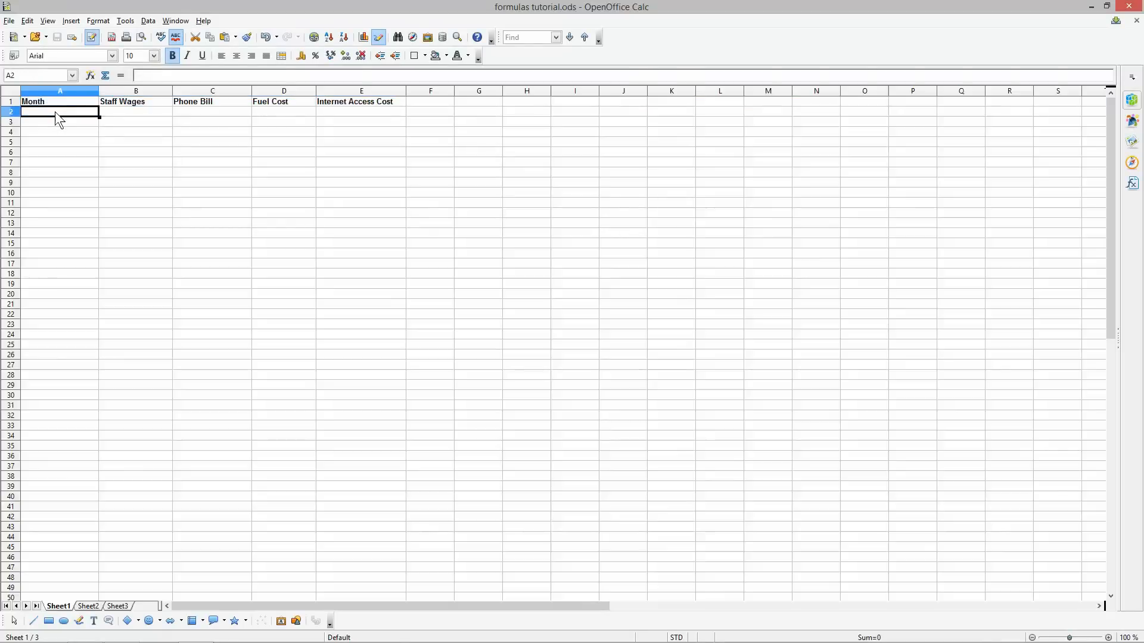
pyautogui.write('January')
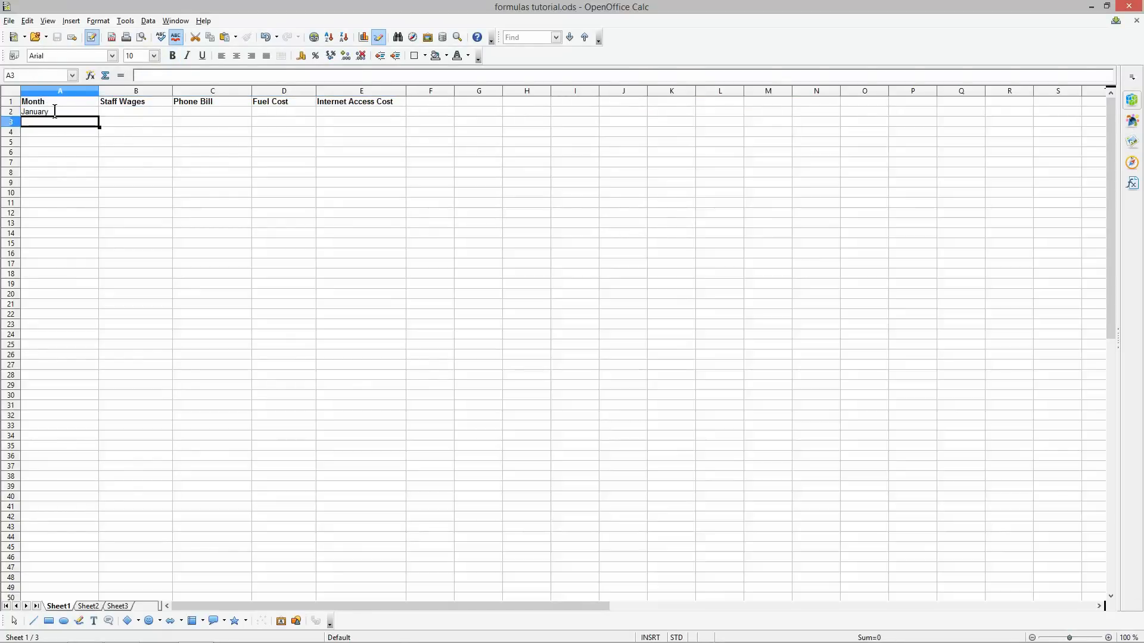
pyautogui.click(60, 111)
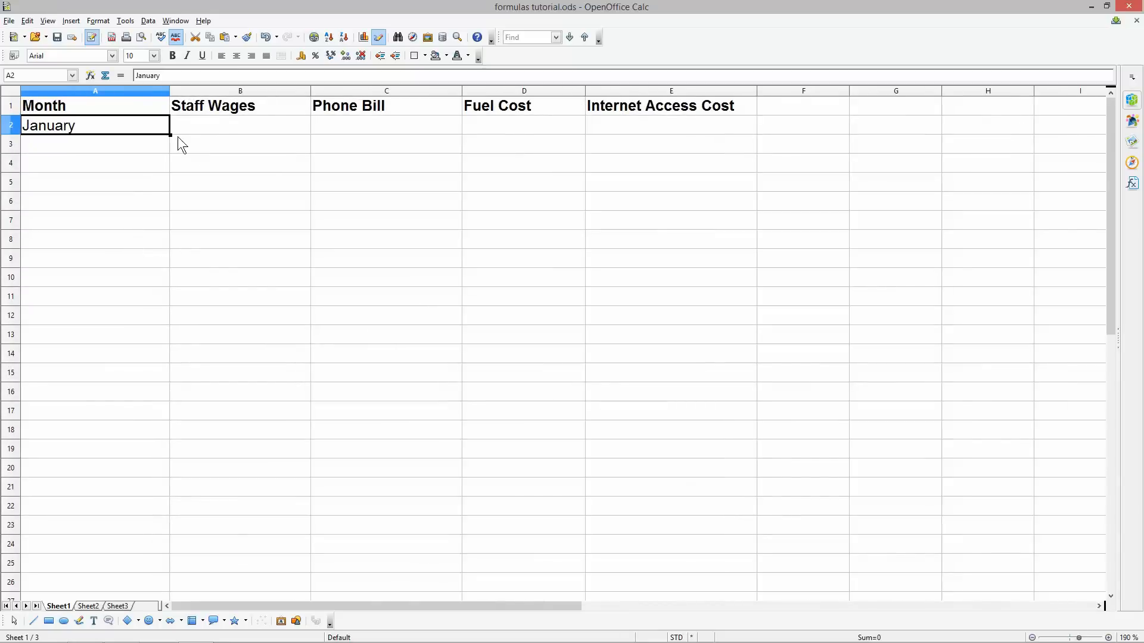
pyautogui.moveTo(174, 151)
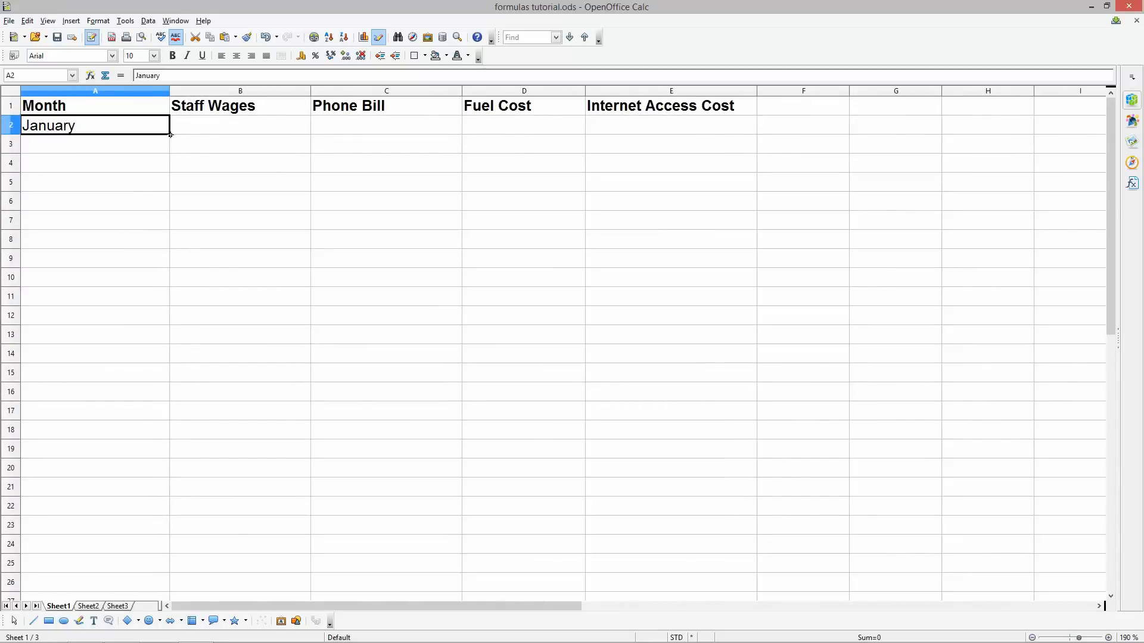
pyautogui.moveTo(168, 135); pyautogui.dragTo(168, 189)
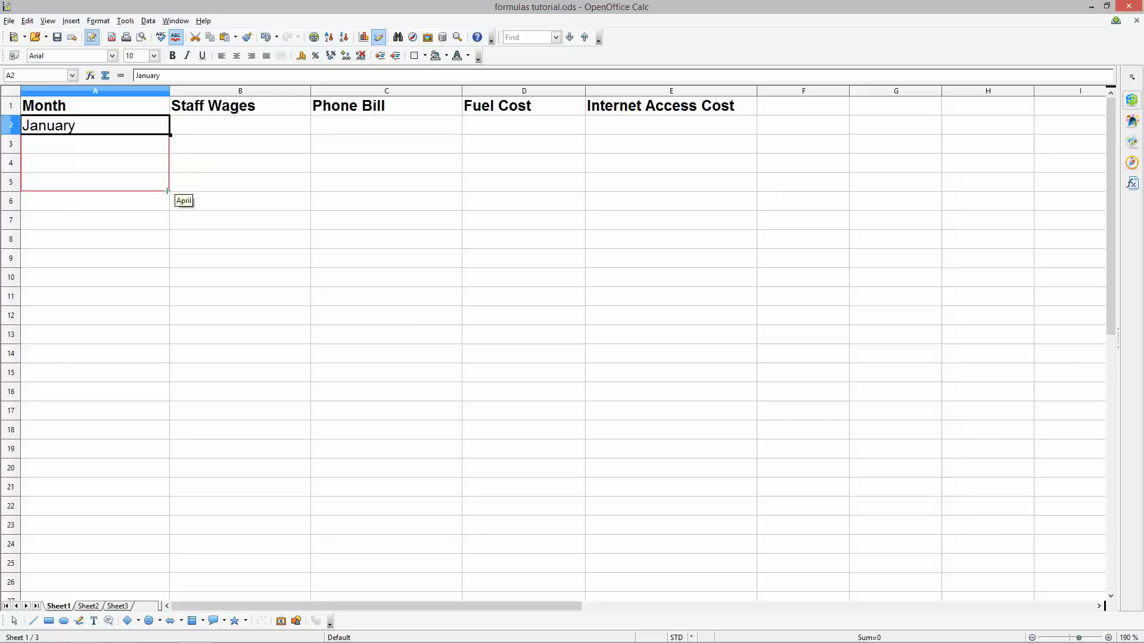
pyautogui.moveTo(166, 191); pyautogui.dragTo(167, 309)
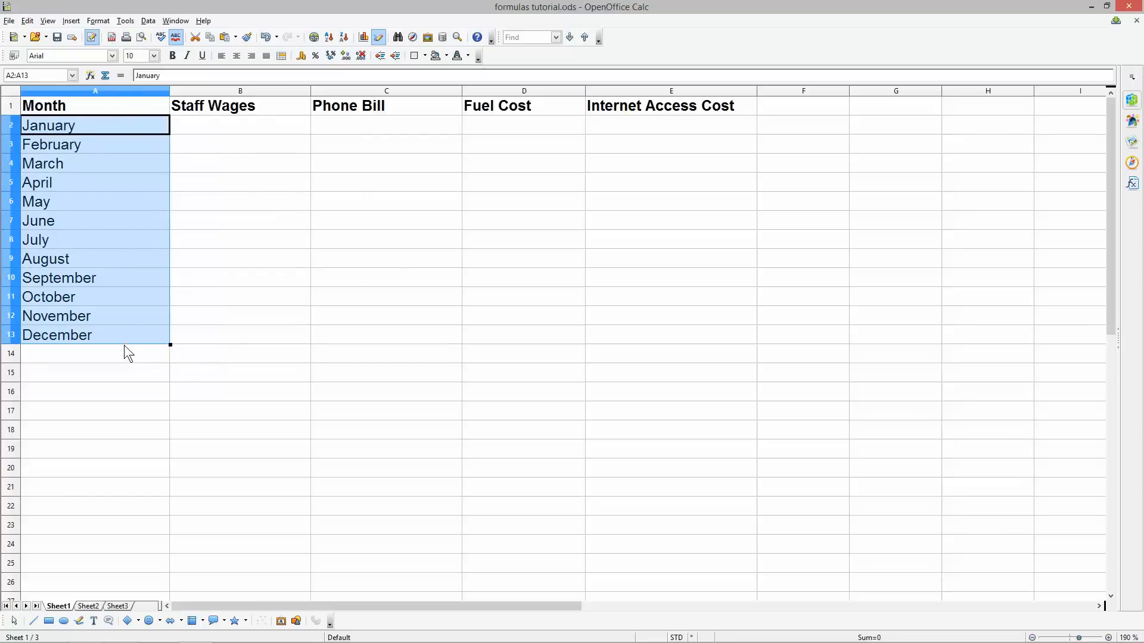
pyautogui.moveTo(228, 178)
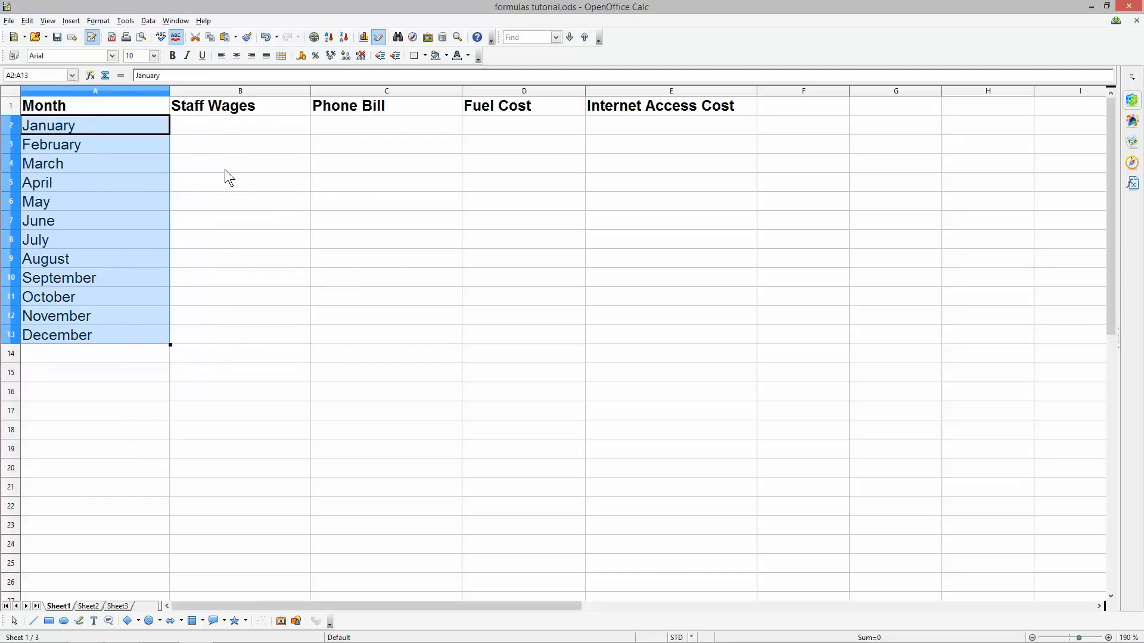
# Step: Format columns B–E as GBP £ English (UK) currency
pyautogui.click(240, 125)
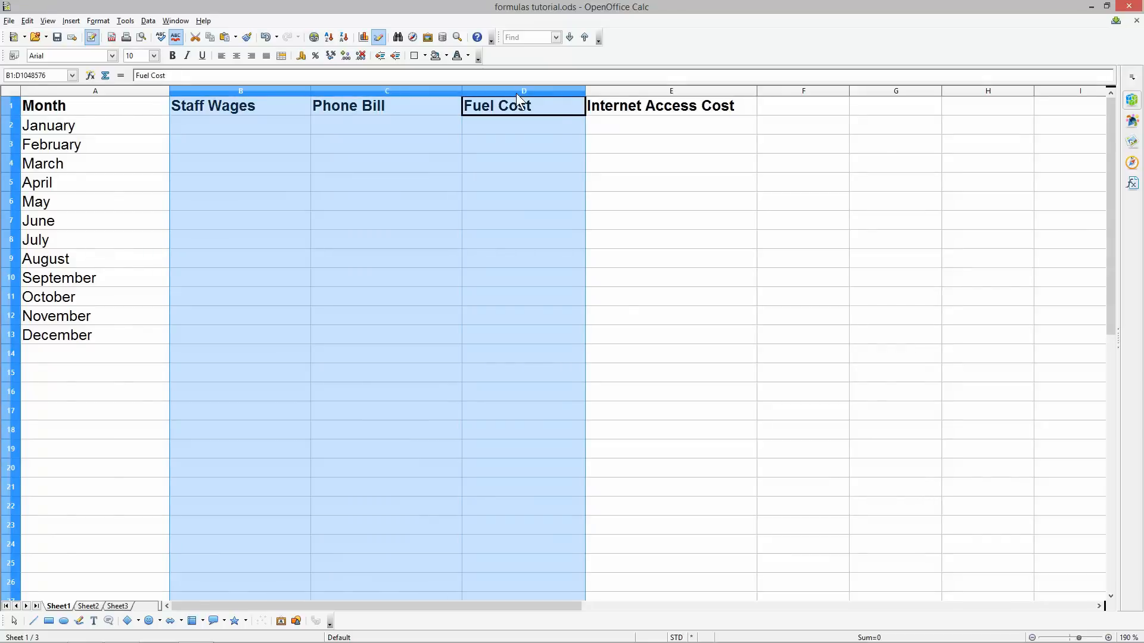
pyautogui.click(670, 91)
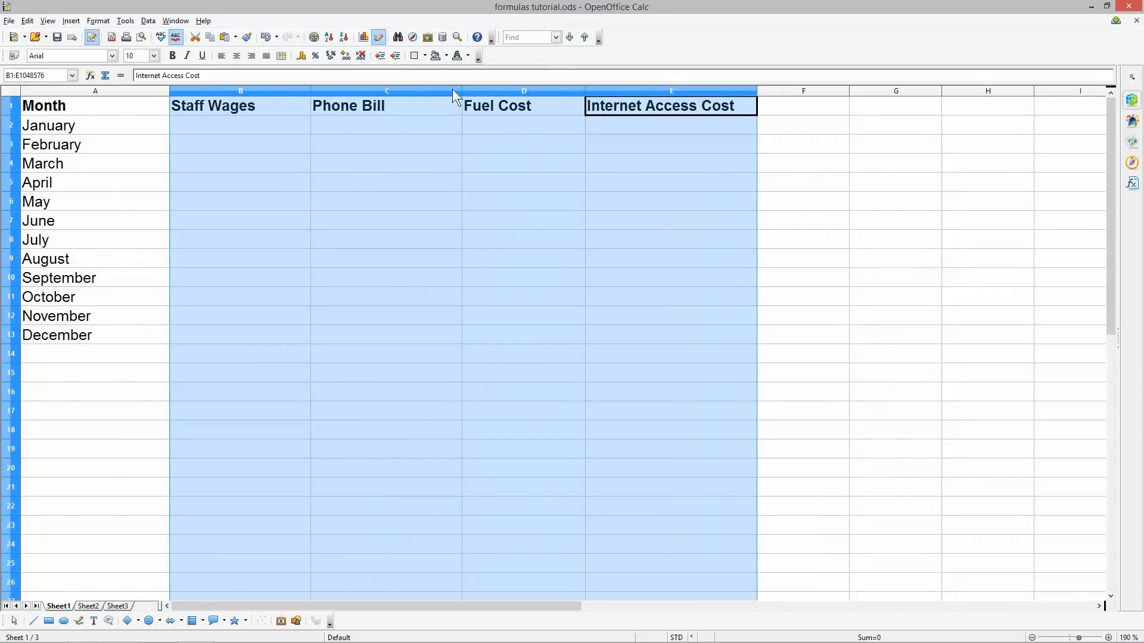
pyautogui.moveTo(436, 202)
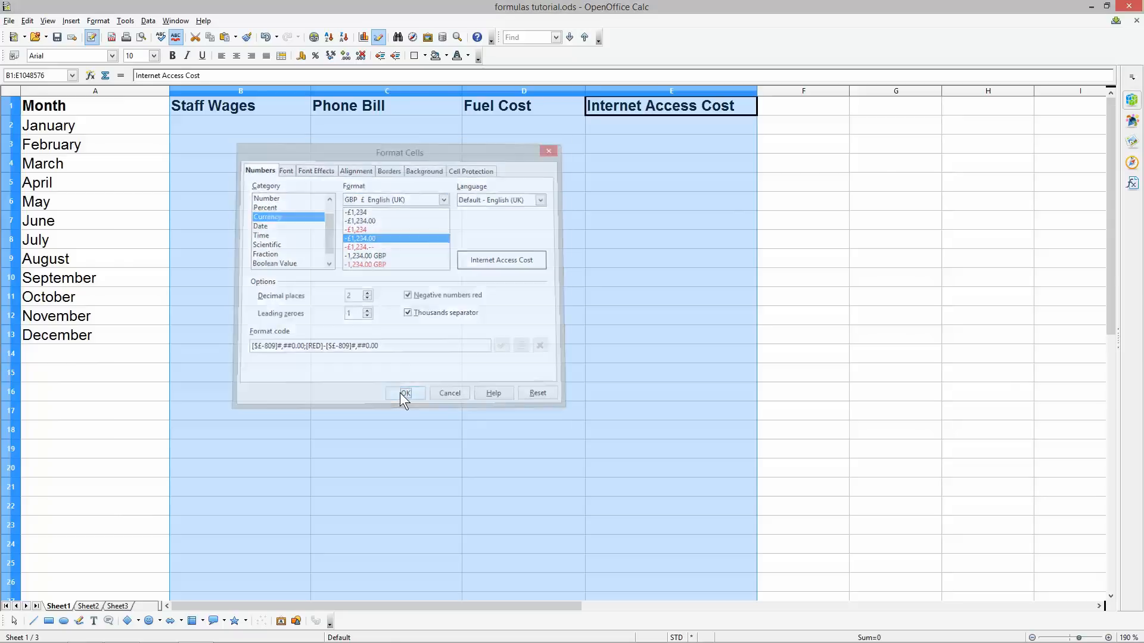
pyautogui.click(406, 393)
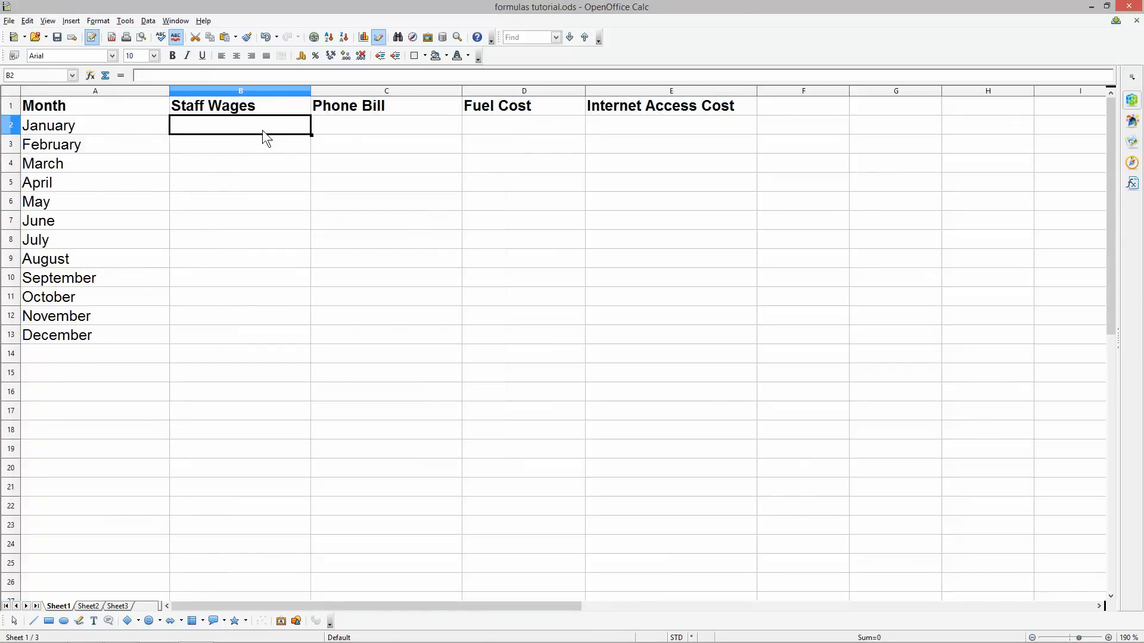
# Step: Enter Staff Wages of 2000 for Jan–May, 3600 for Jun–Oct, 4800 for Nov–Dec
pyautogui.write('2000')
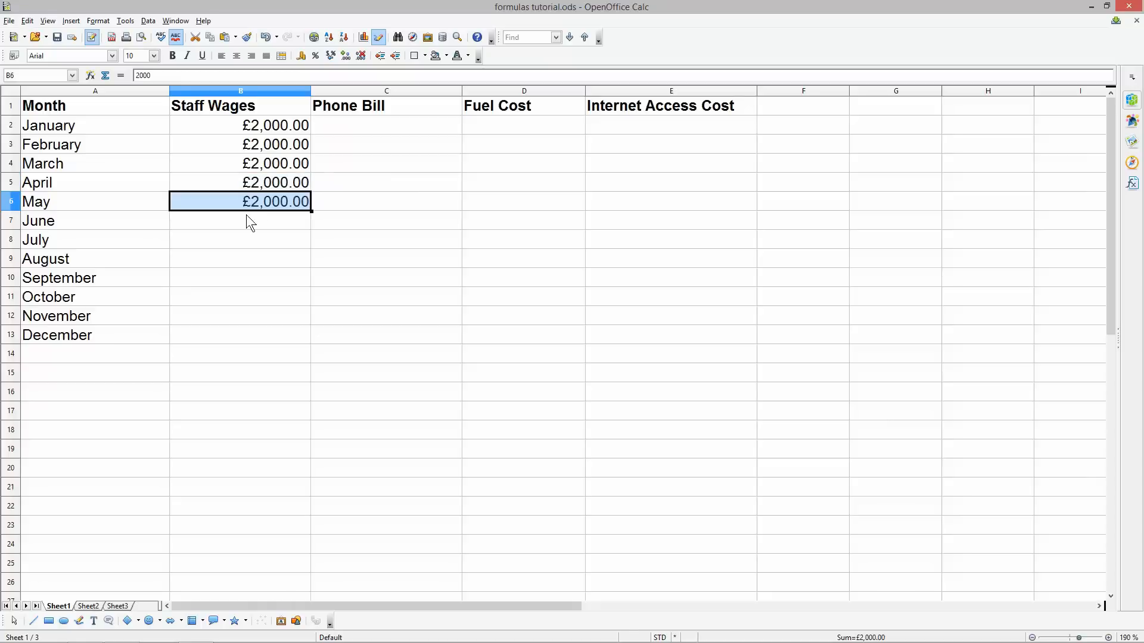
pyautogui.click(240, 221)
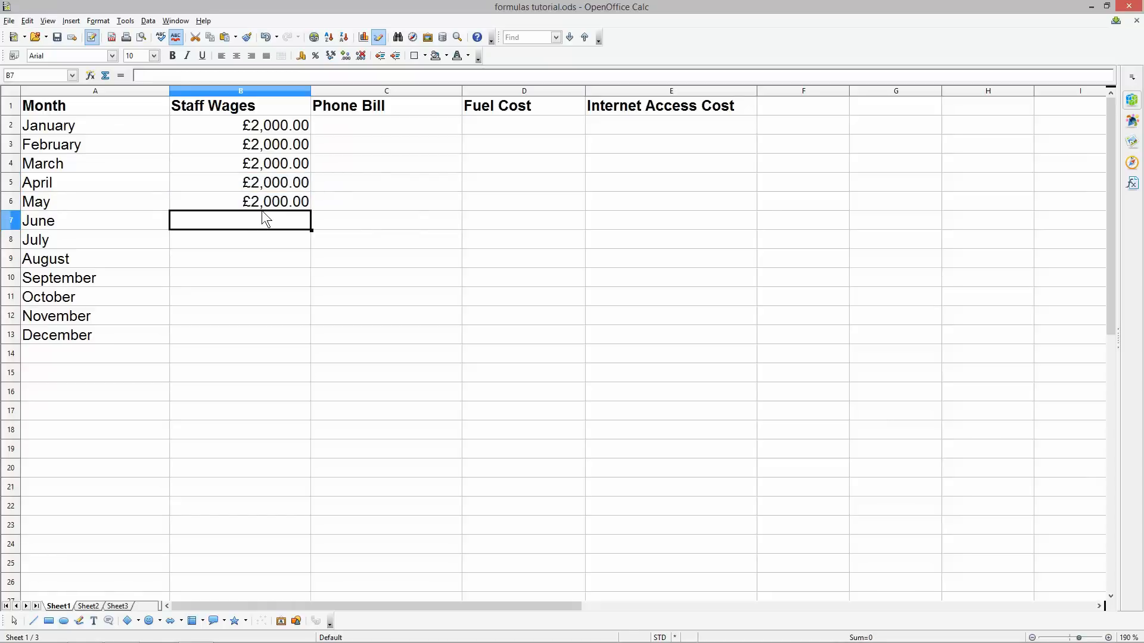
pyautogui.write('3600')
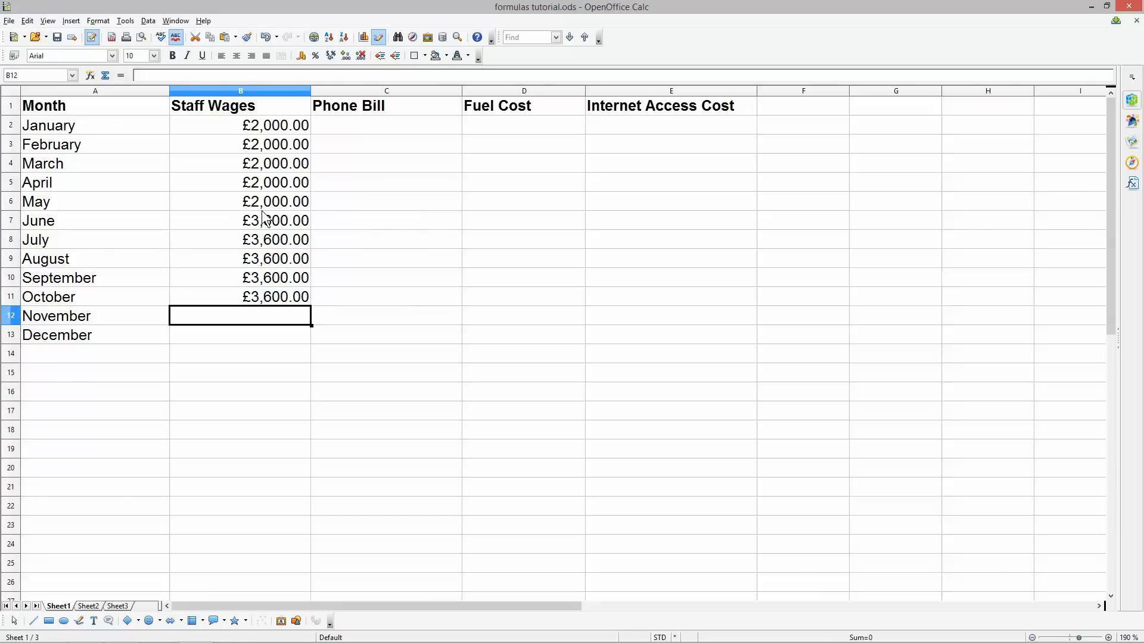
pyautogui.write('4800')
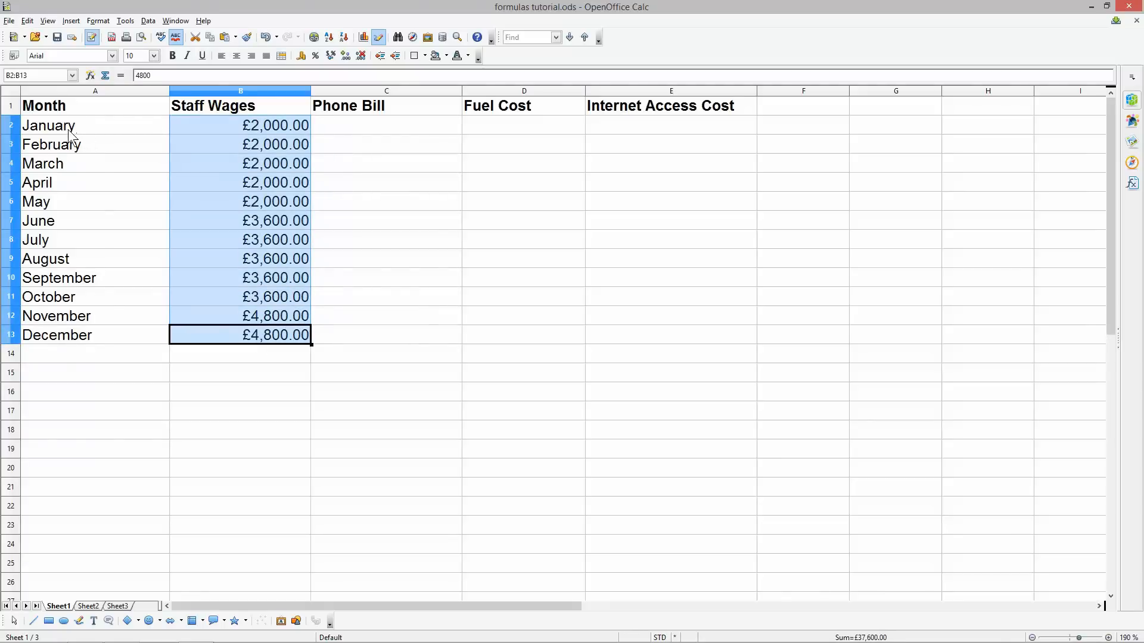
pyautogui.moveTo(168, 270)
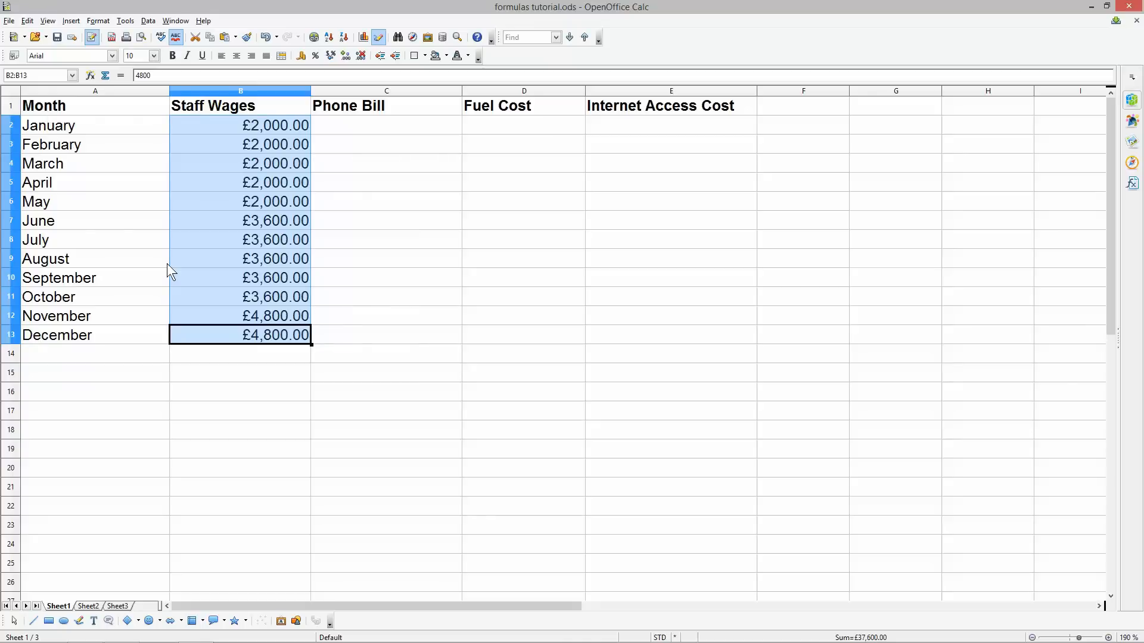
pyautogui.moveTo(358, 129)
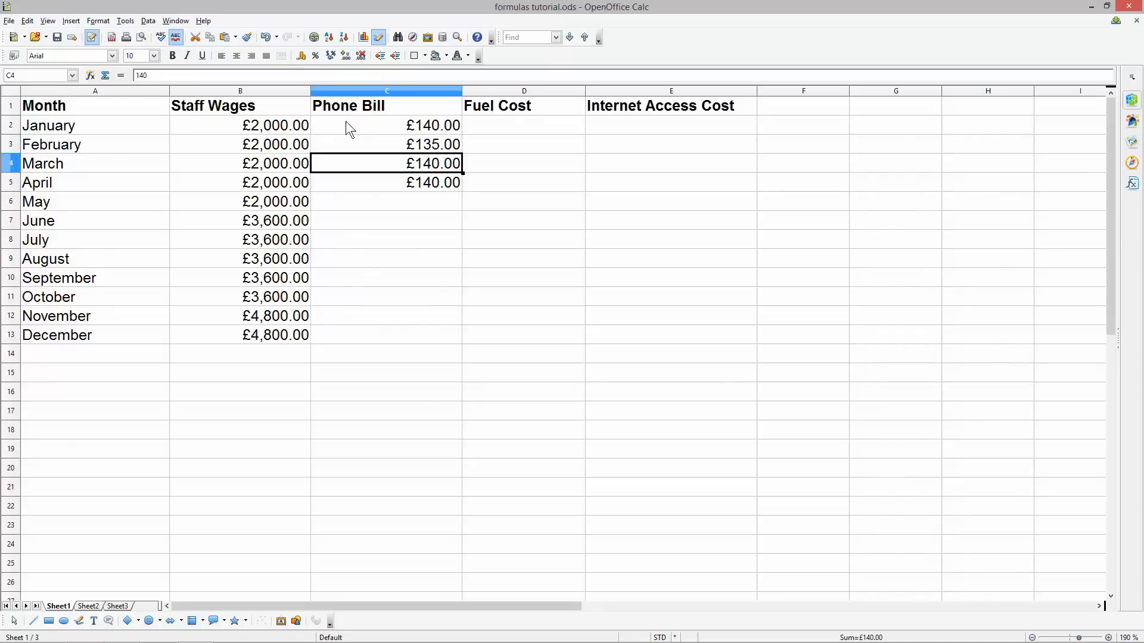
# Step: Enter Phone Bill amounts 140, 135, 130, 140, 200, 200, 350, 140, 120, 120, 120, 125
pyautogui.write('13')
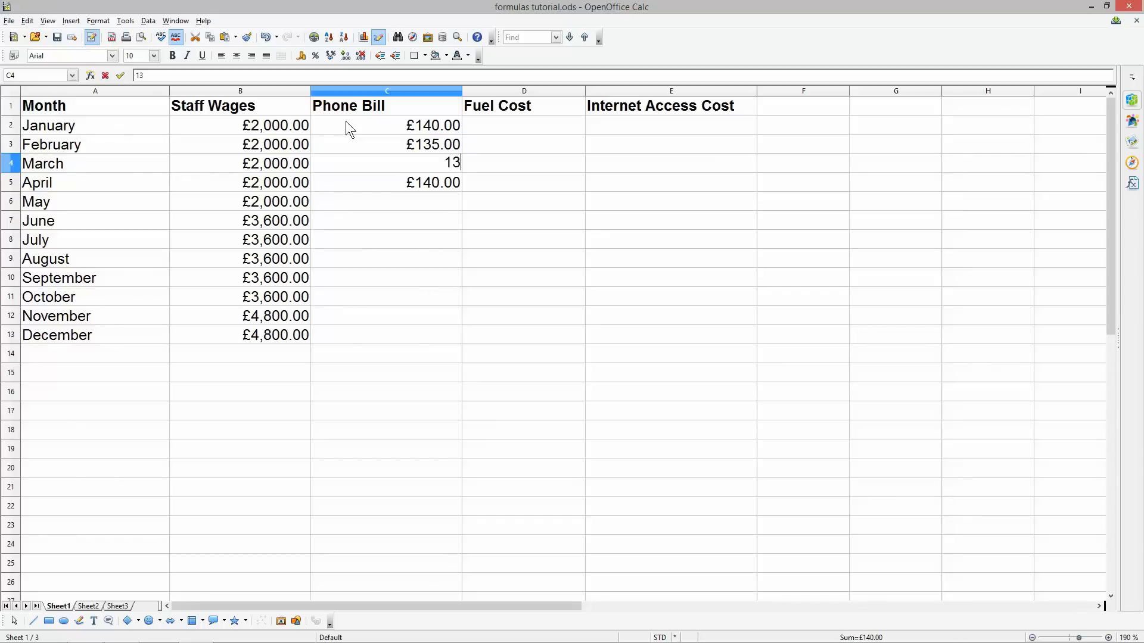
pyautogui.press('Insert')
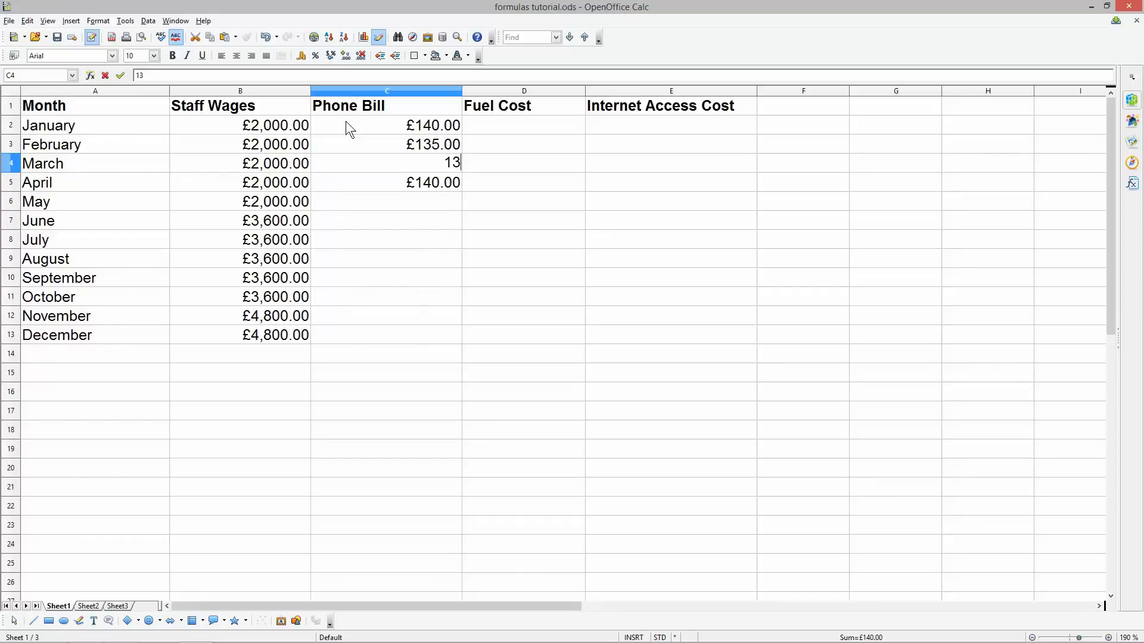
pyautogui.press('Return')
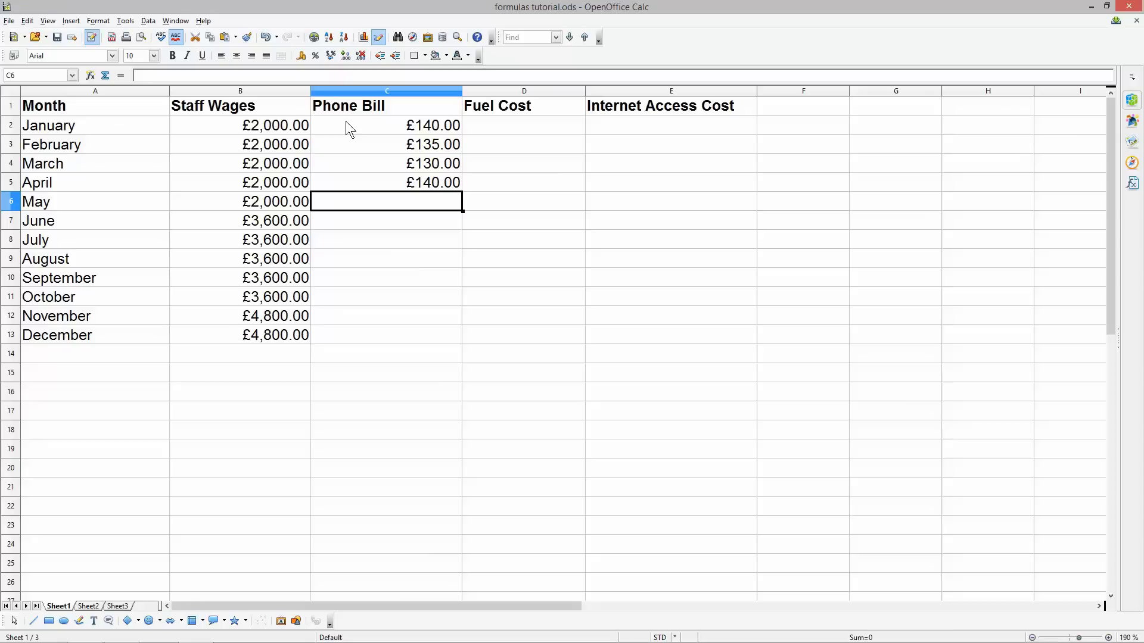
pyautogui.write('200.00')
pyautogui.click(387, 240)
pyautogui.write('£350.00')
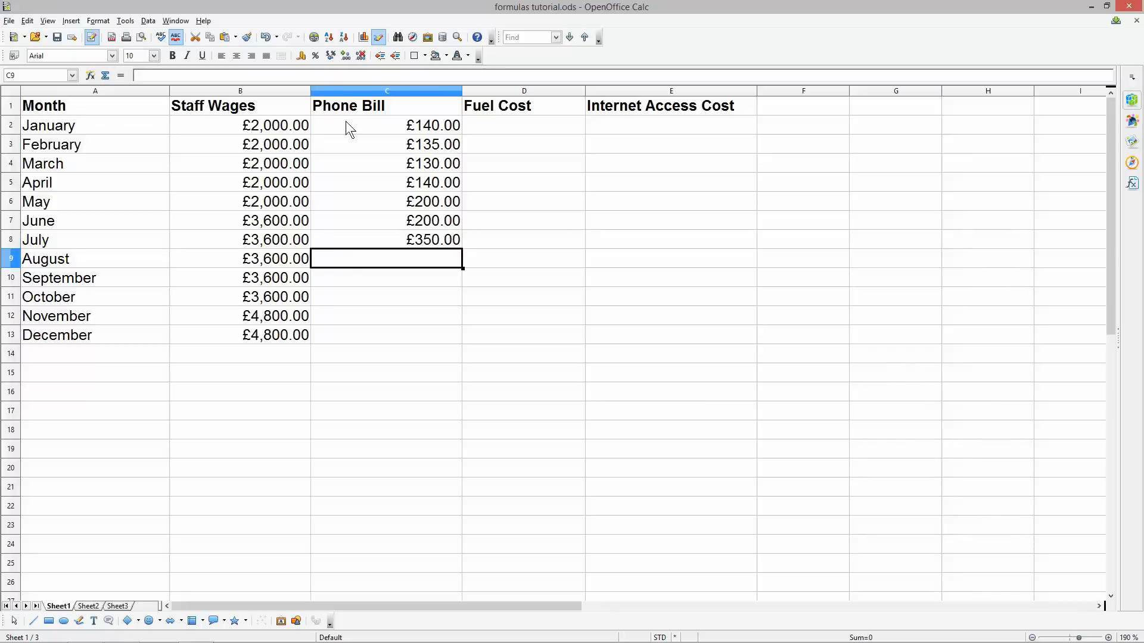
pyautogui.write('120.00')
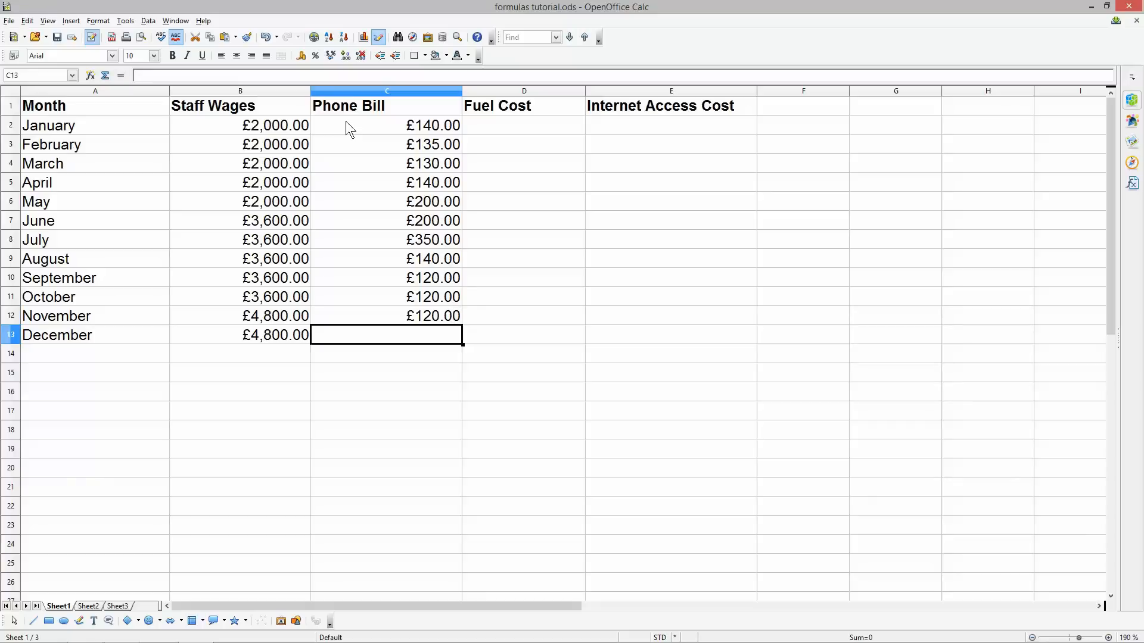
pyautogui.write('125')
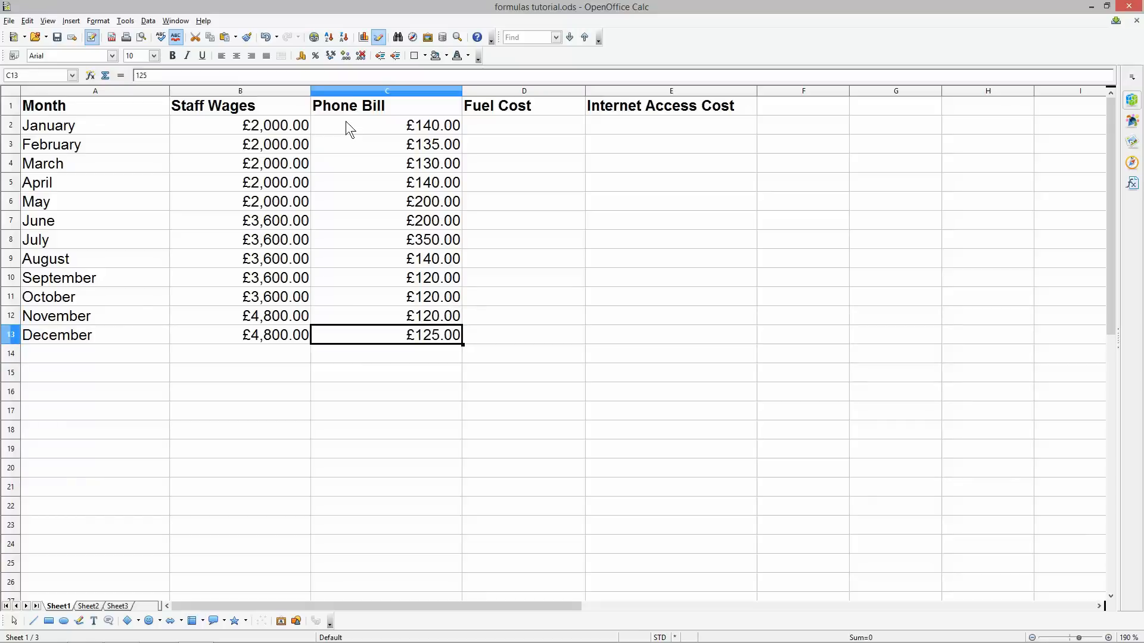
pyautogui.click(523, 125)
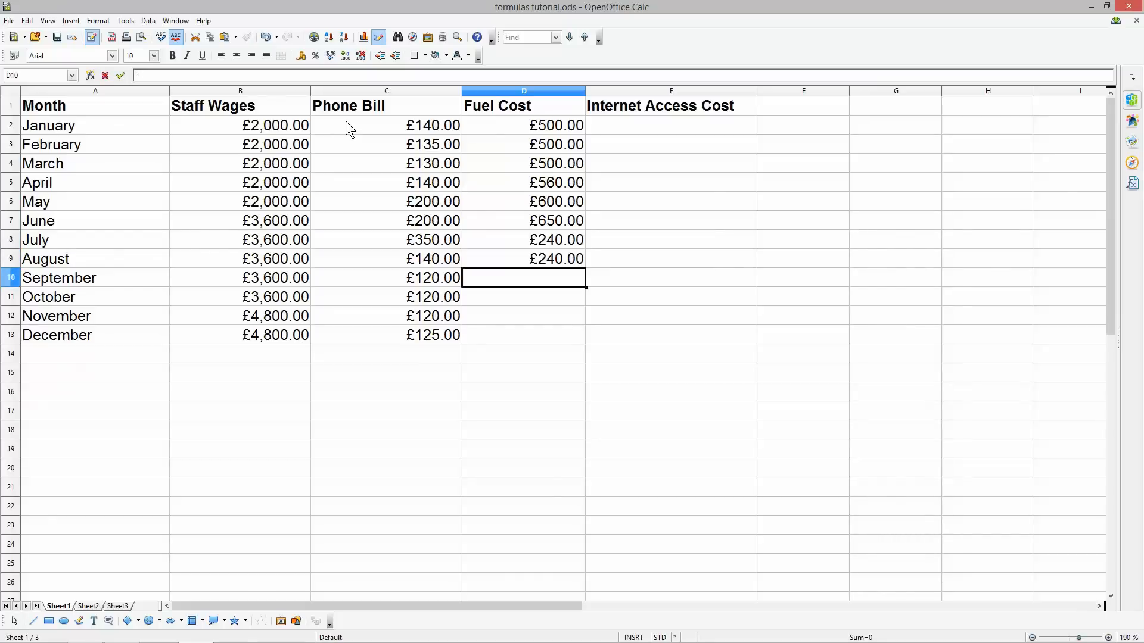
# Step: Complete the Fuel Cost amounts in D2:D13, finishing with 130 and 120
pyautogui.write('2')
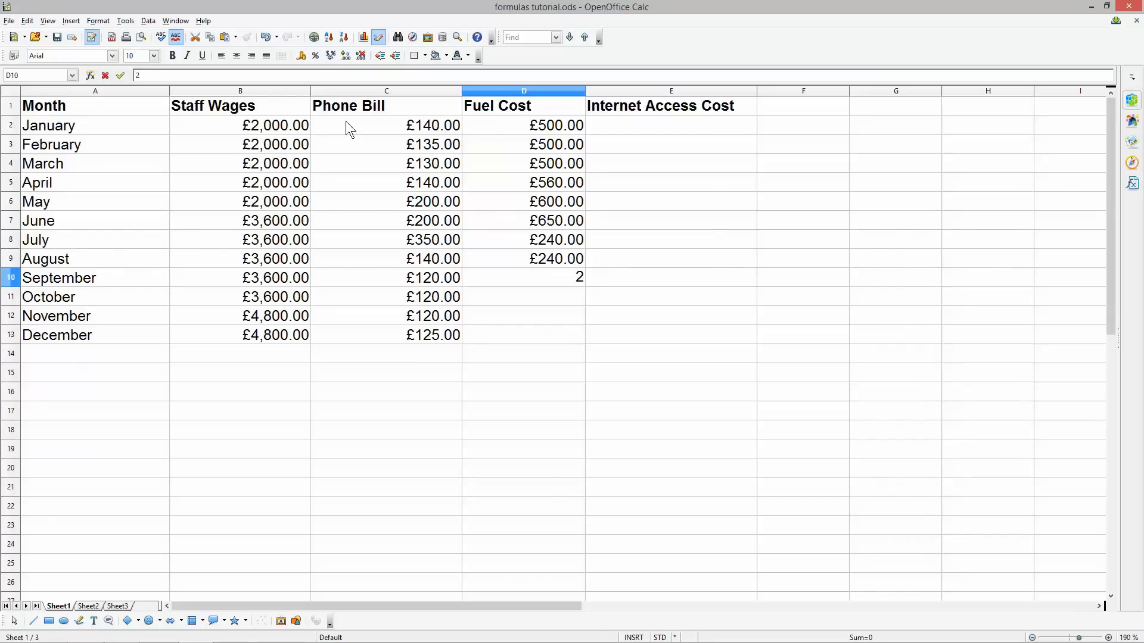
pyautogui.write('350.00')
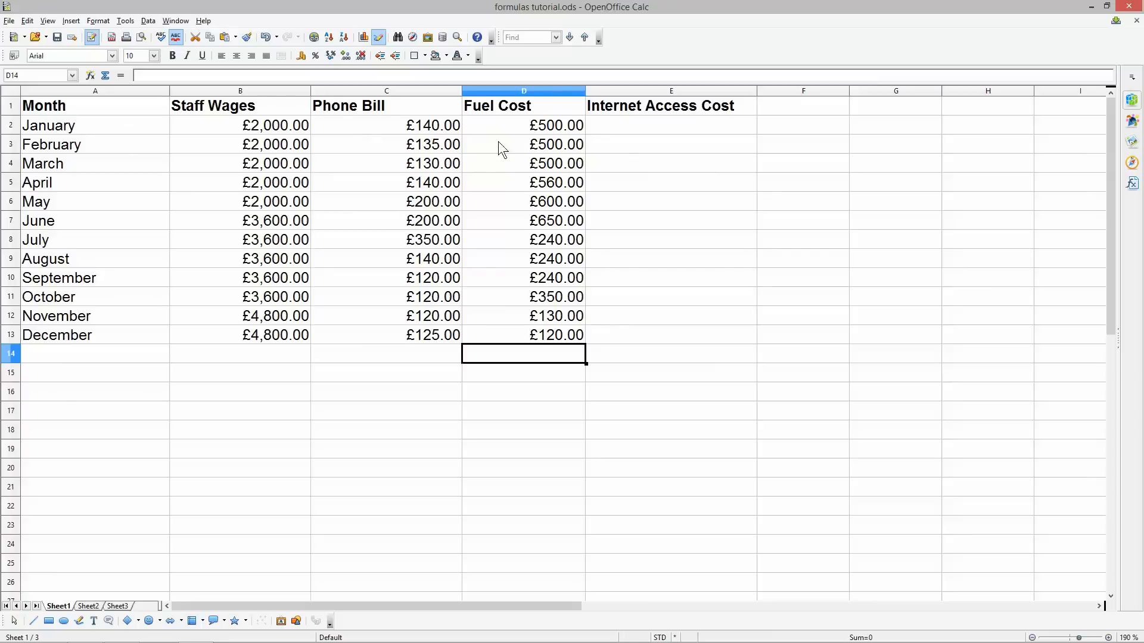
# Step: Enter Internet Access Cost of £25 for January–September and £30 for October–December
pyautogui.click(670, 124)
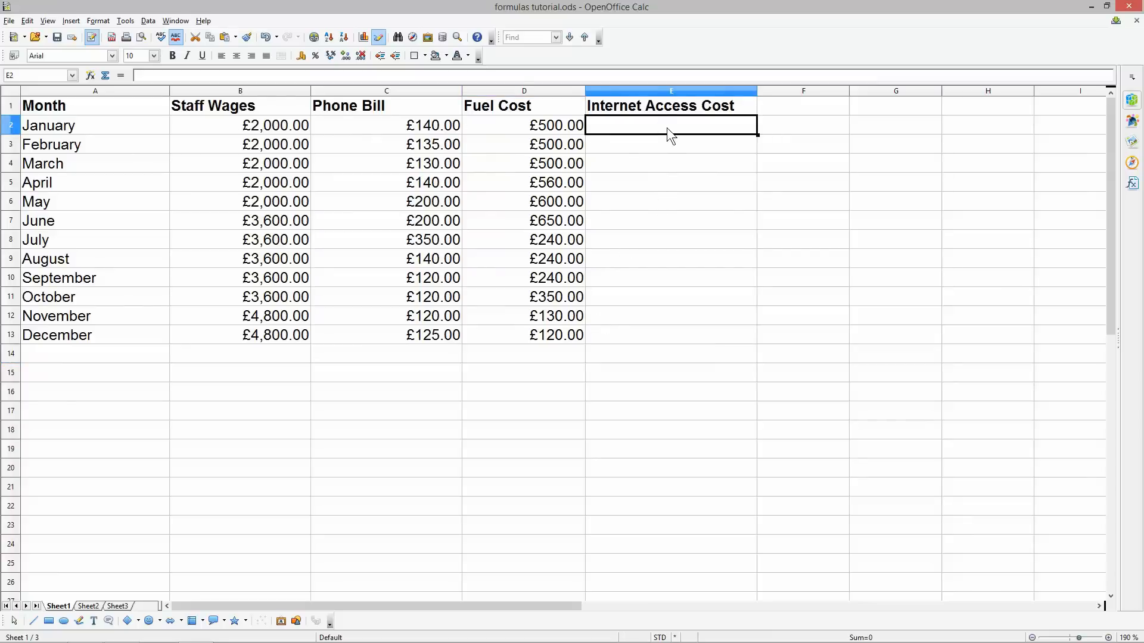
pyautogui.write('25.00')
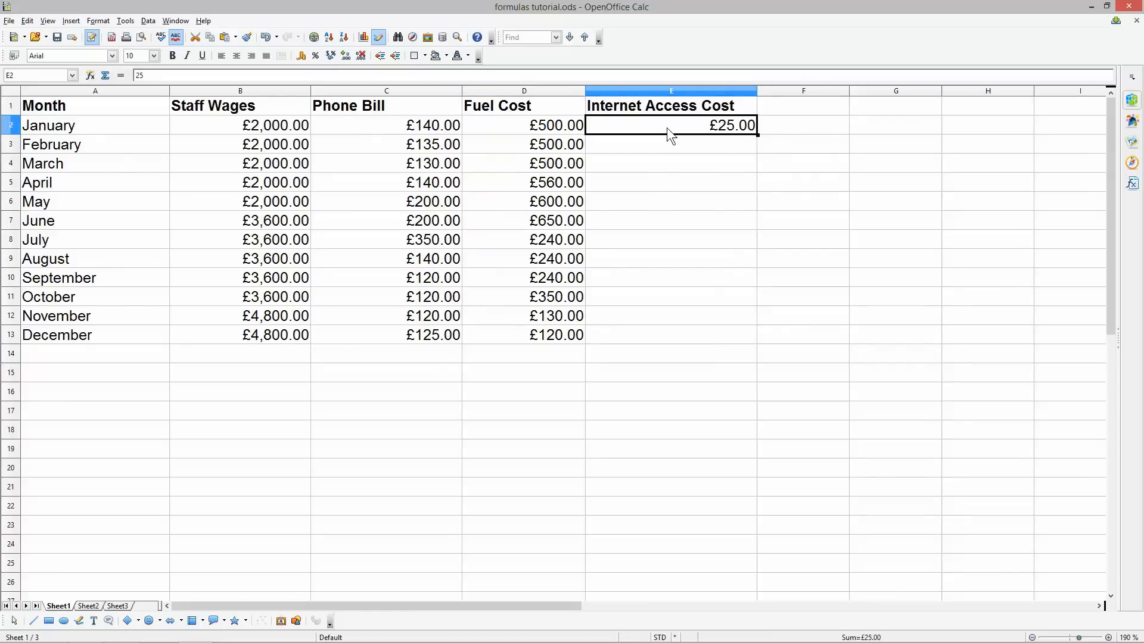
pyautogui.moveTo(670, 125); pyautogui.dragTo(670, 277)
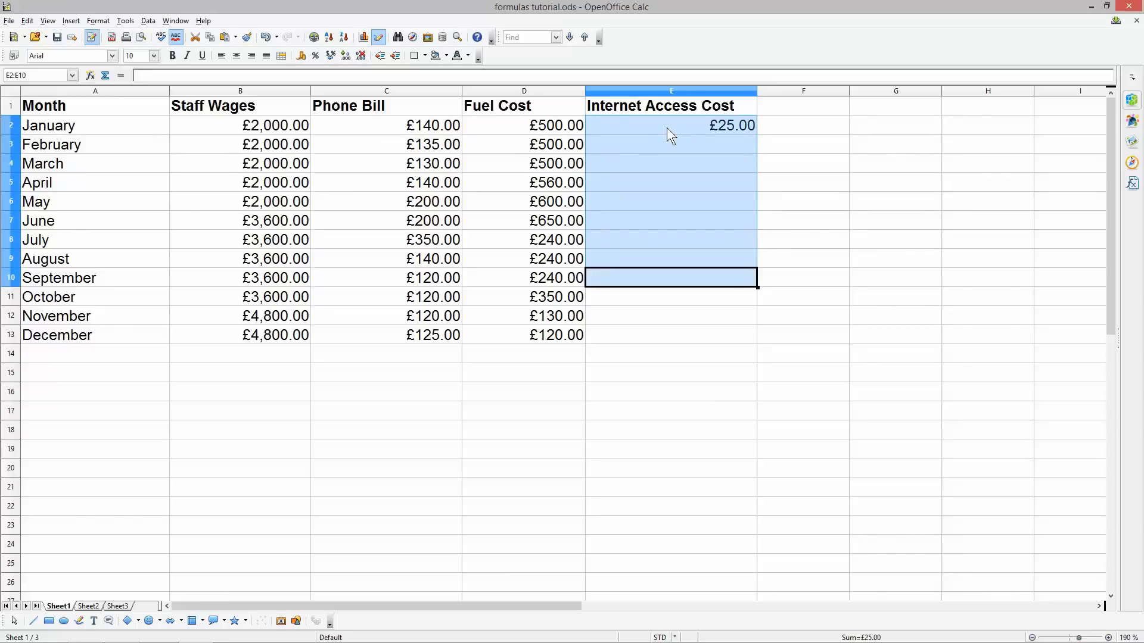
pyautogui.press('ctrl+v')
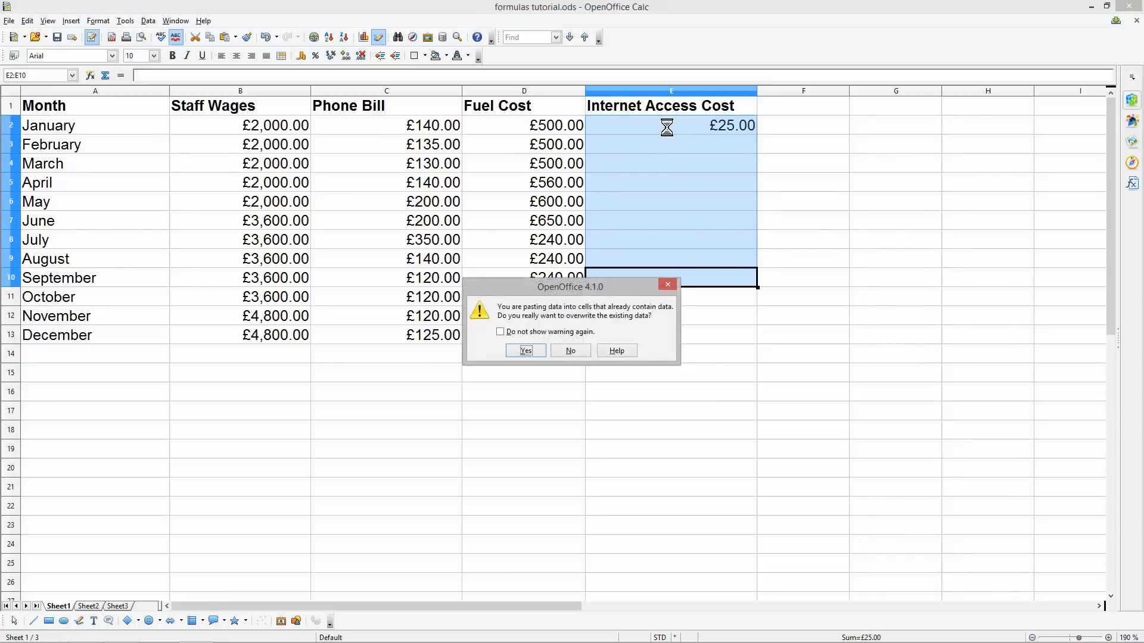
pyautogui.click(524, 351)
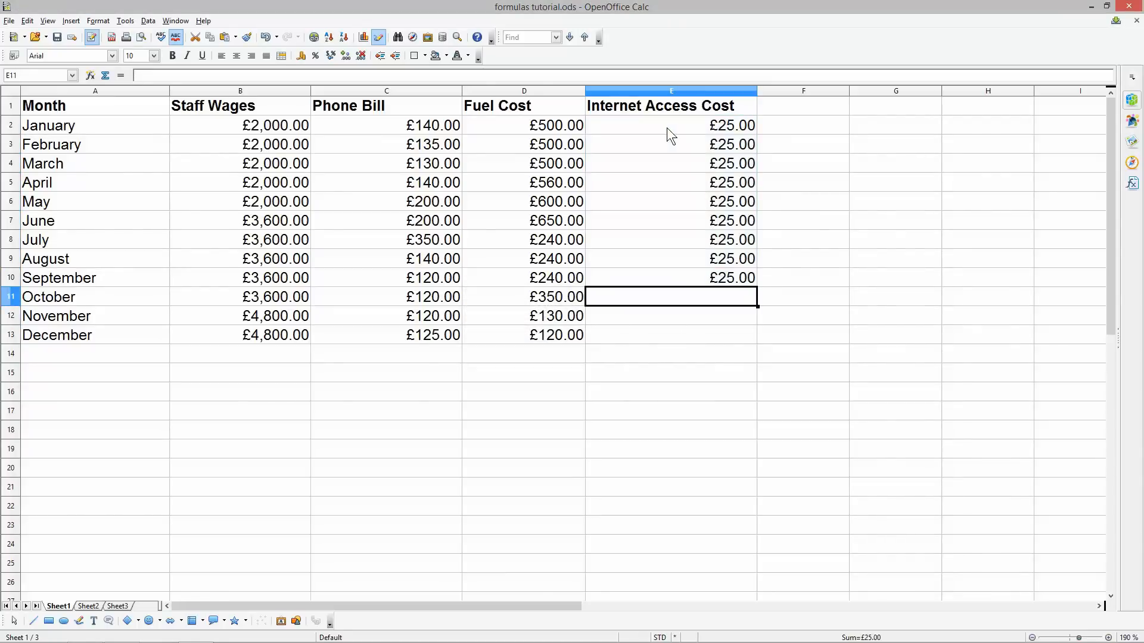
pyautogui.write('£30.00')
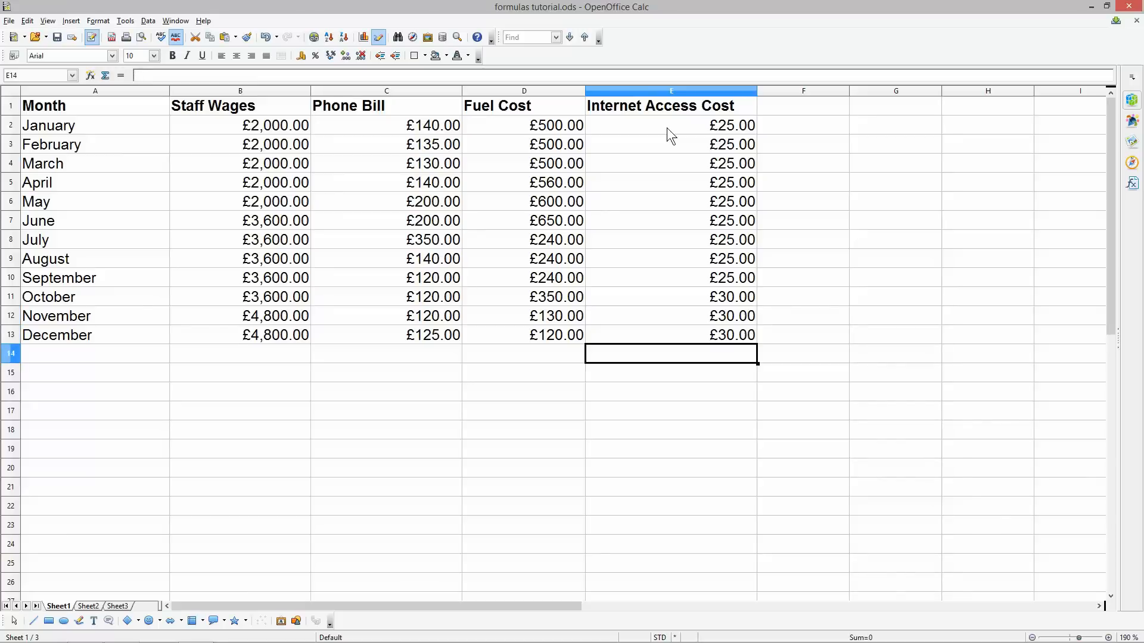
pyautogui.moveTo(169, 95)
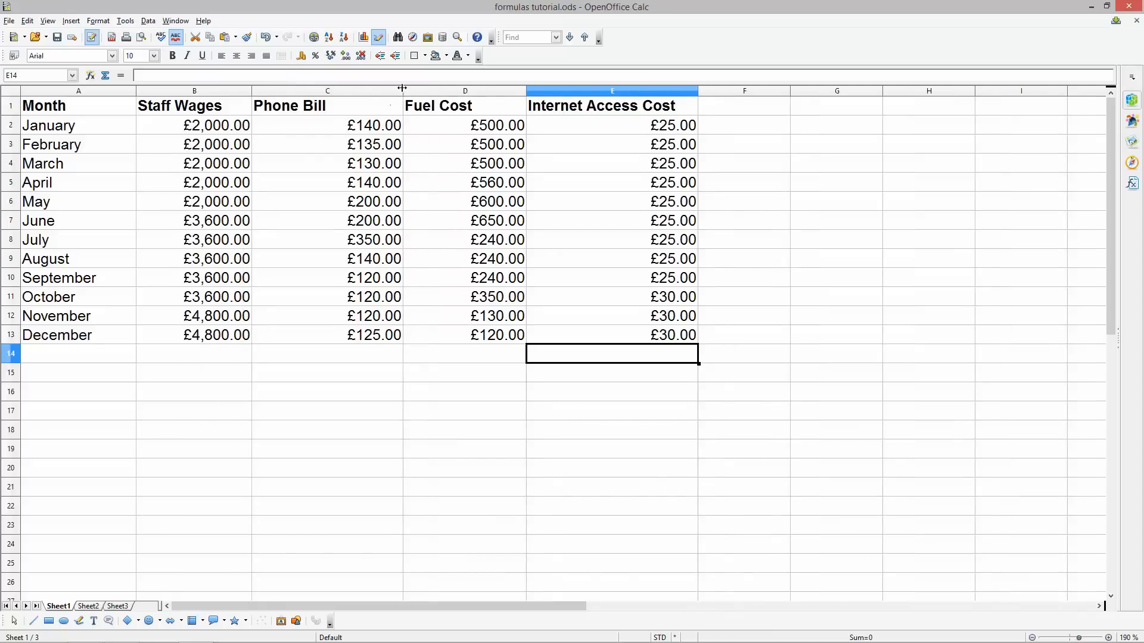
# Step: Resize the Phone Bill and Internet Access Cost columns to fit their contents
pyautogui.moveTo(404, 91); pyautogui.dragTo(474, 91)
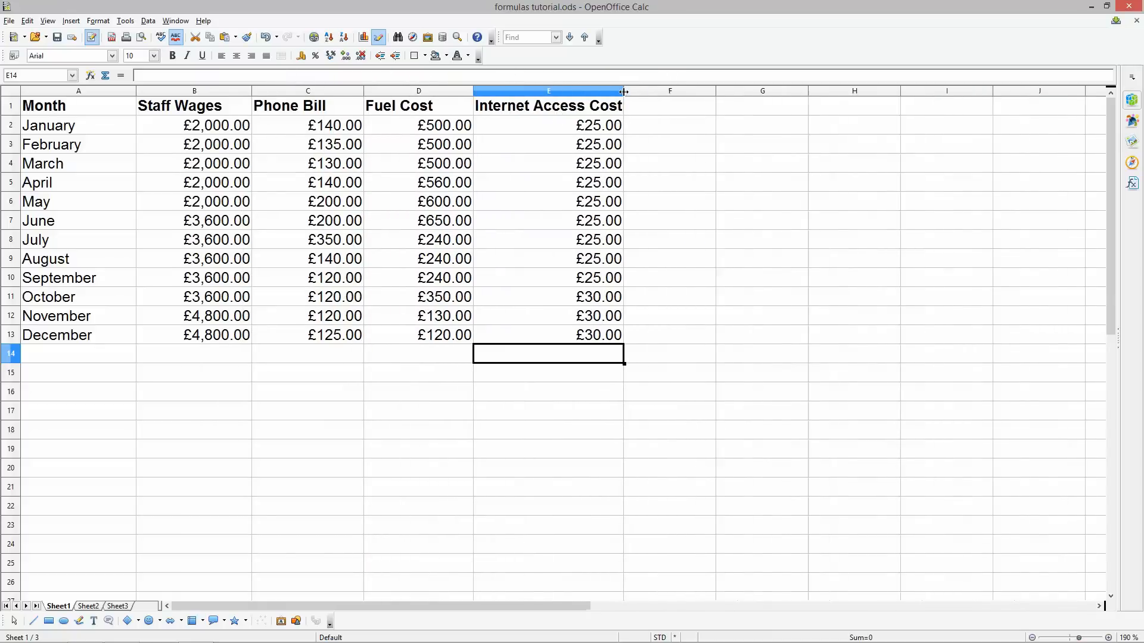
pyautogui.moveTo(624, 91); pyautogui.dragTo(634, 90)
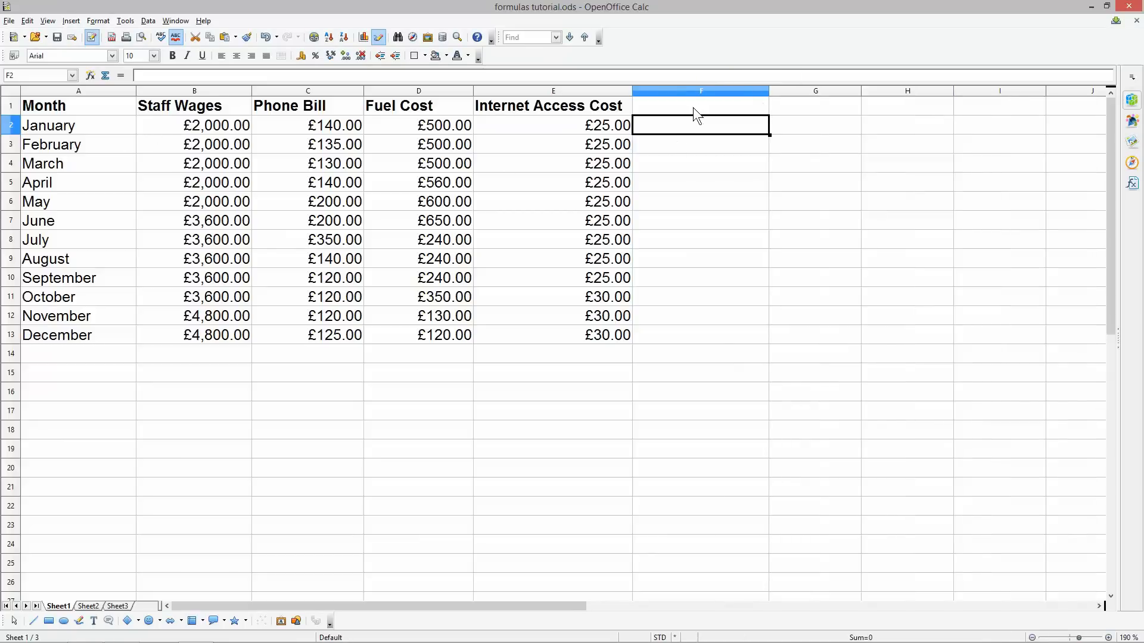
# Step: Enter the Total Cost heading in F1, point out B2 and C2, then reselect F2
pyautogui.write('Total Cost')
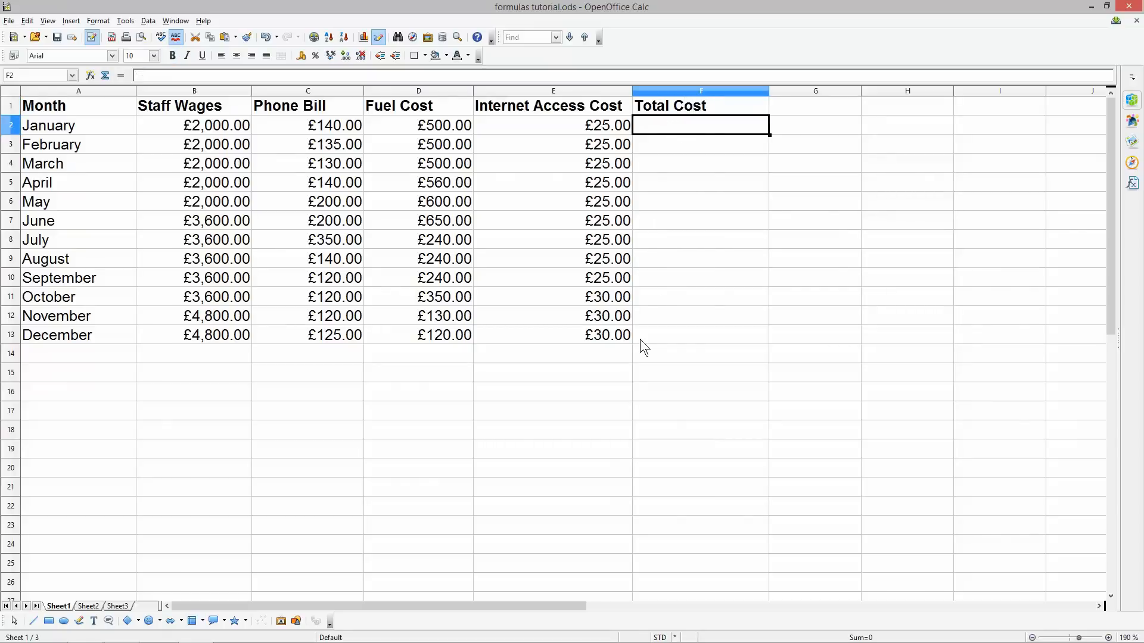
pyautogui.moveTo(649, 139)
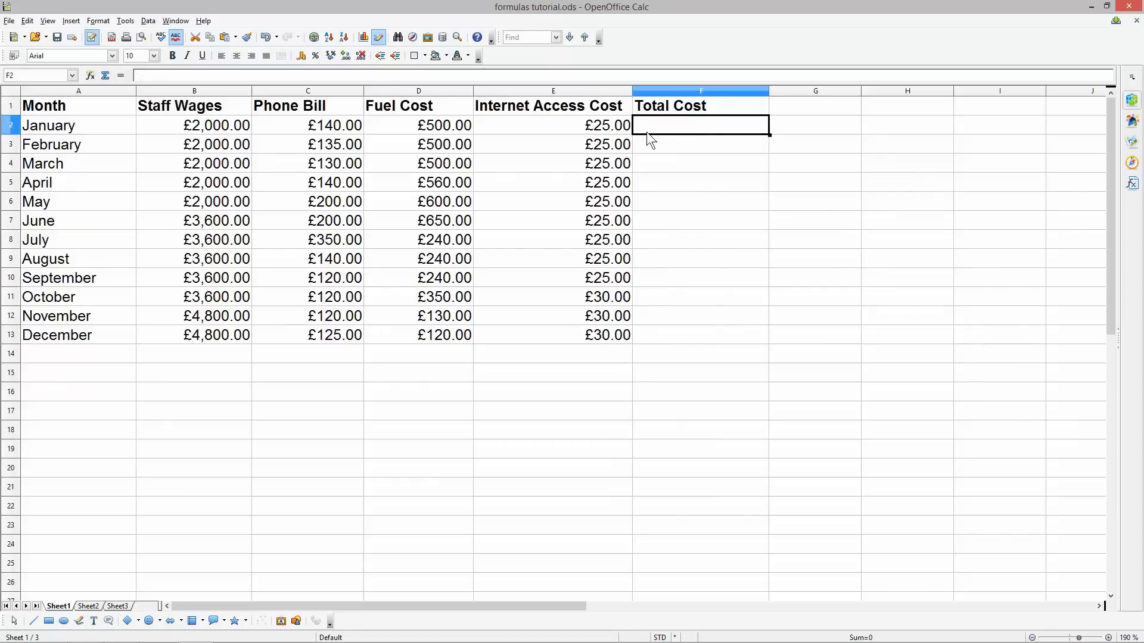
pyautogui.moveTo(646, 131)
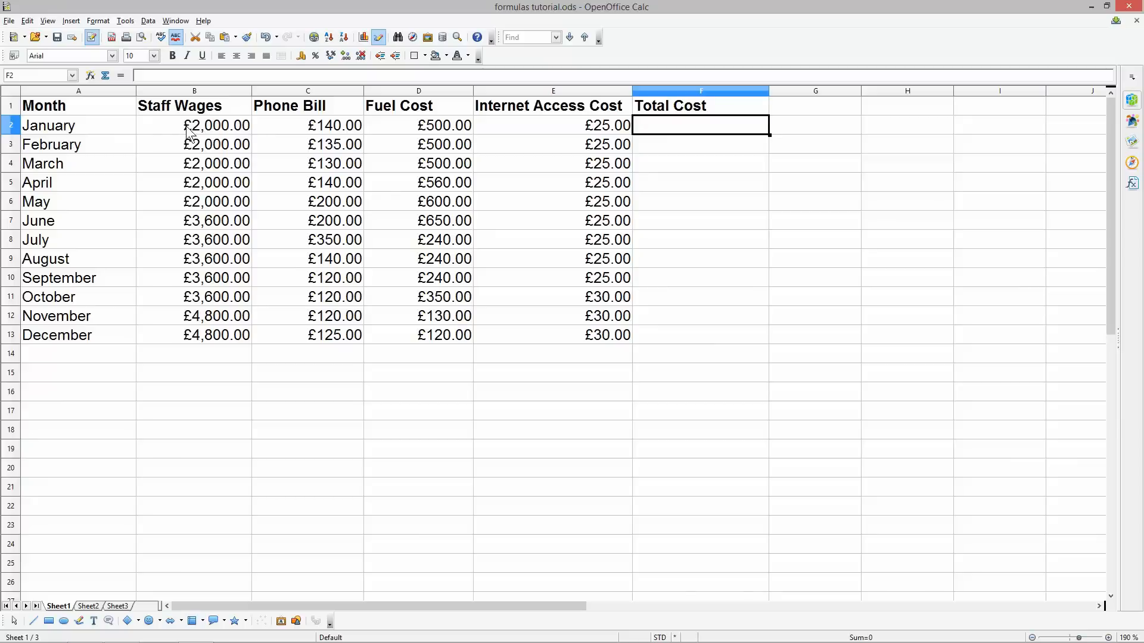
pyautogui.moveTo(166, 278)
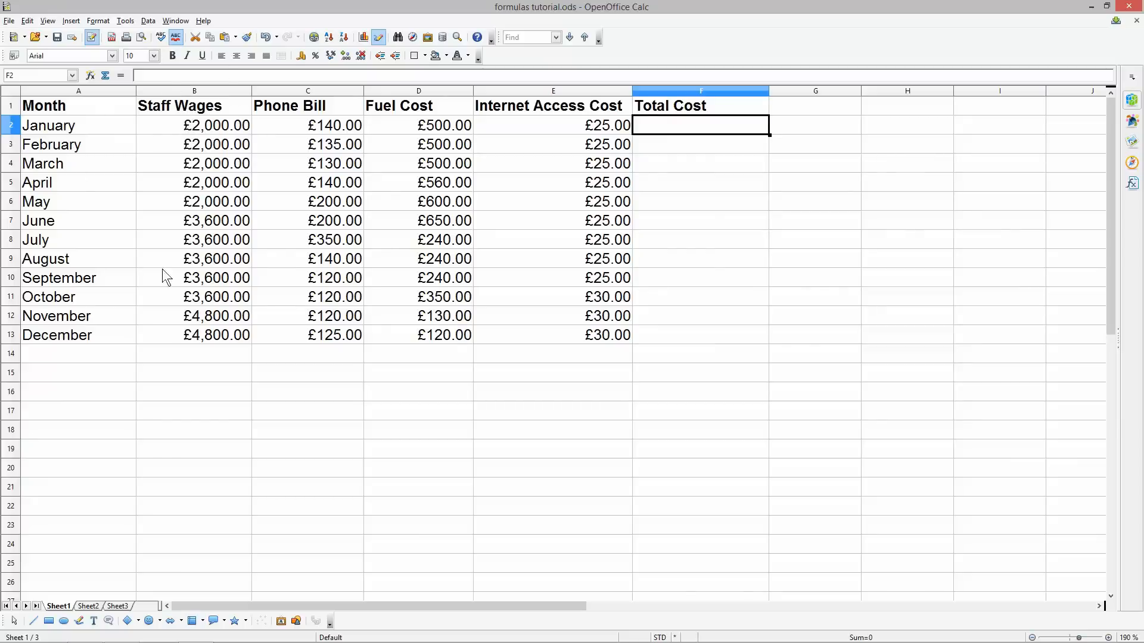
pyautogui.moveTo(576, 139)
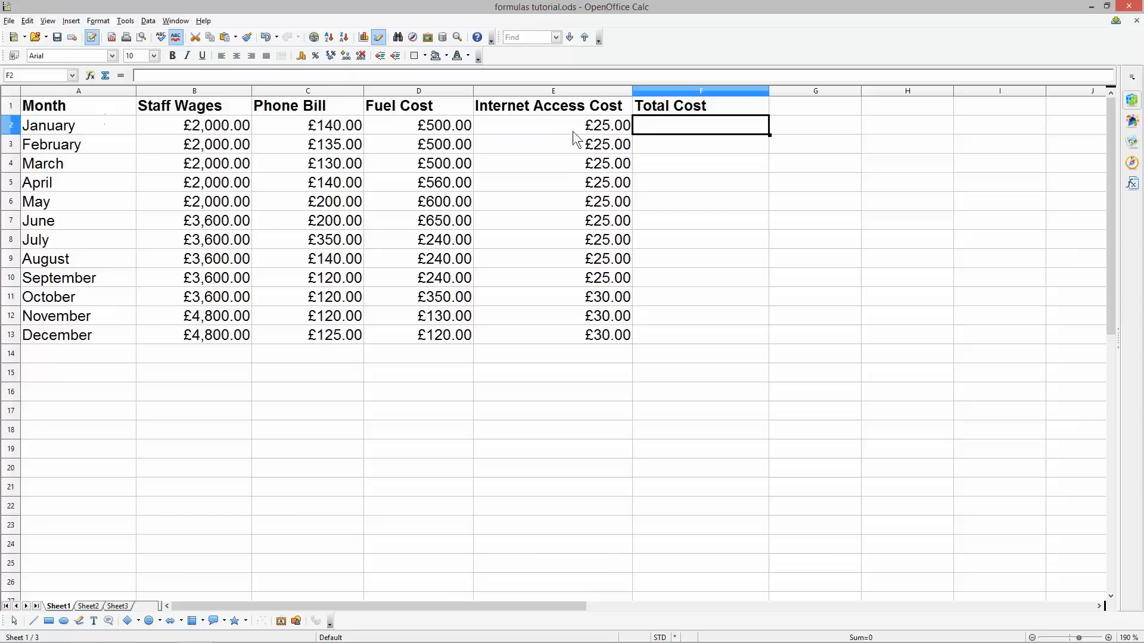
pyautogui.moveTo(218, 144)
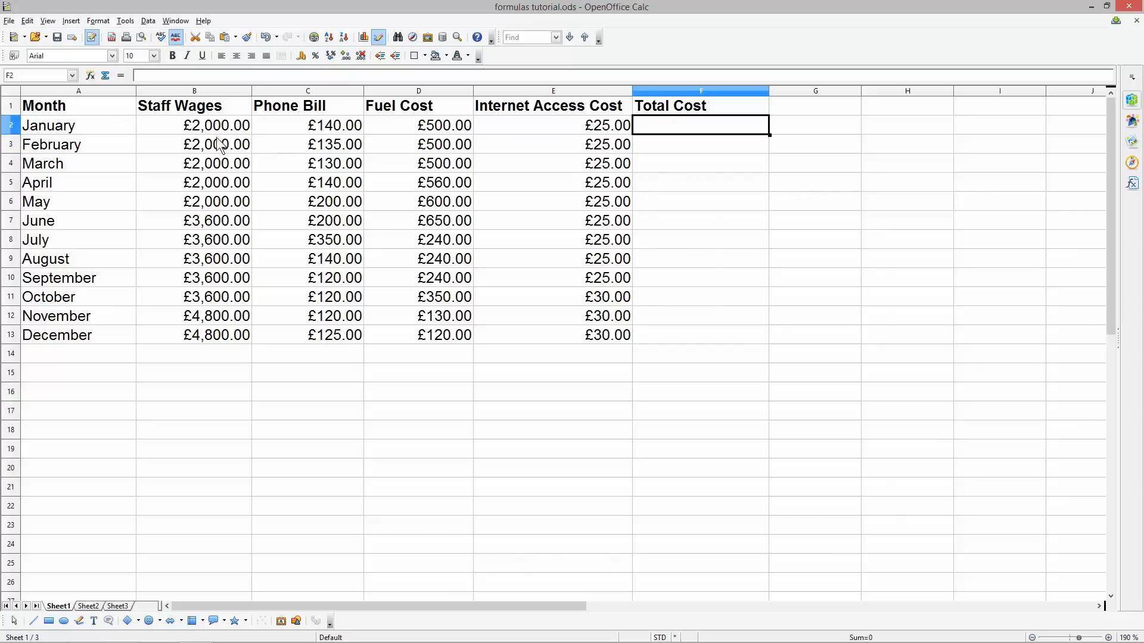
pyautogui.click(194, 125)
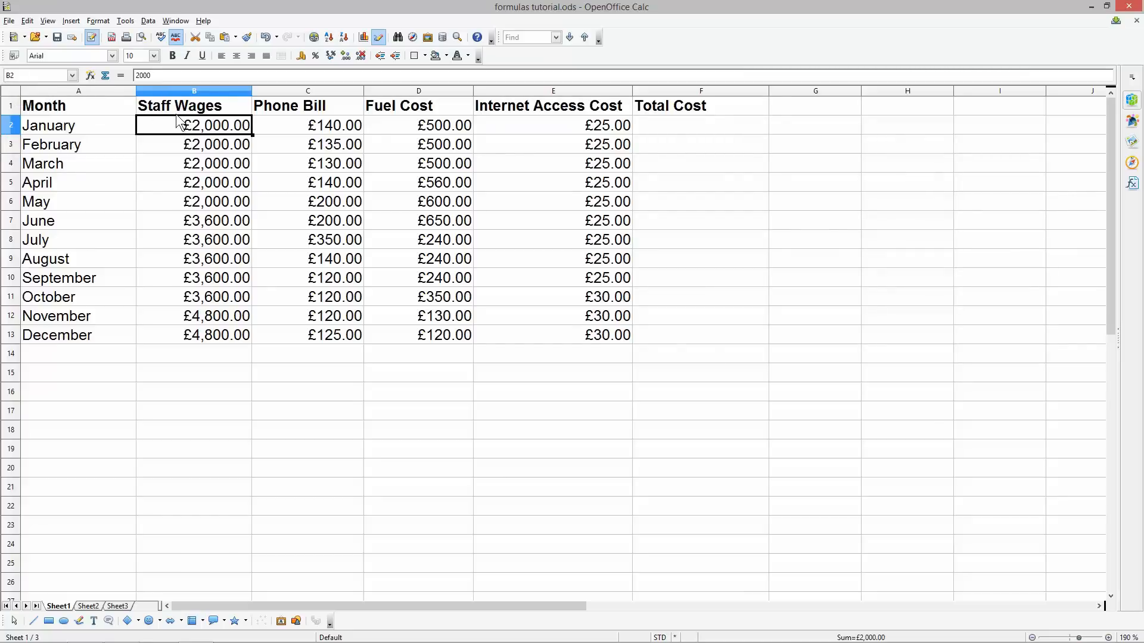
pyautogui.moveTo(240, 146)
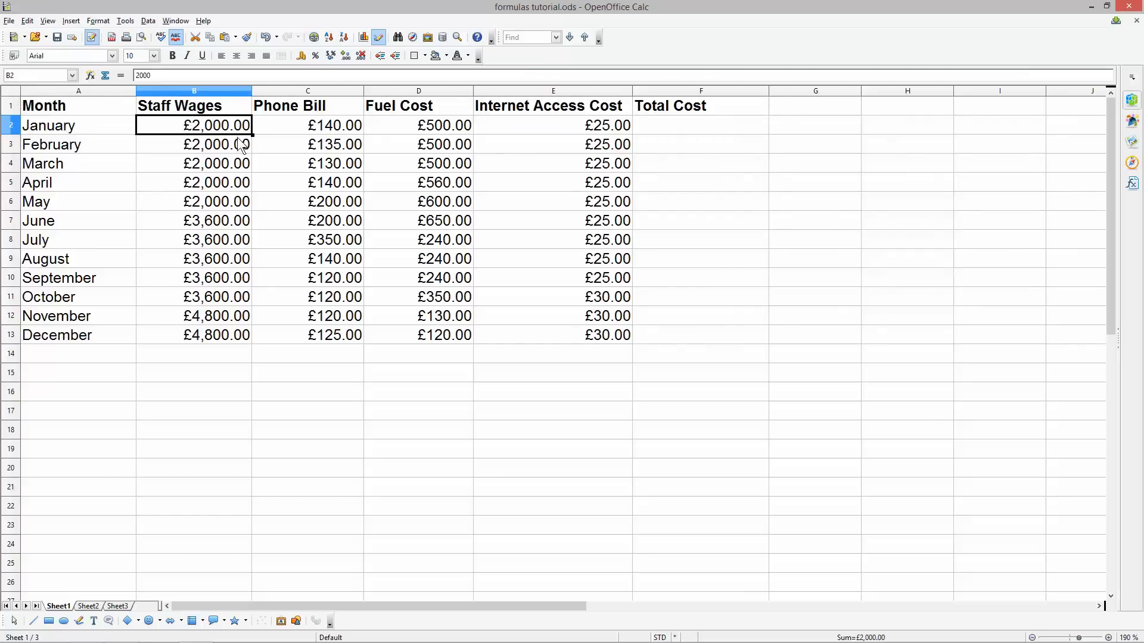
pyautogui.click(307, 124)
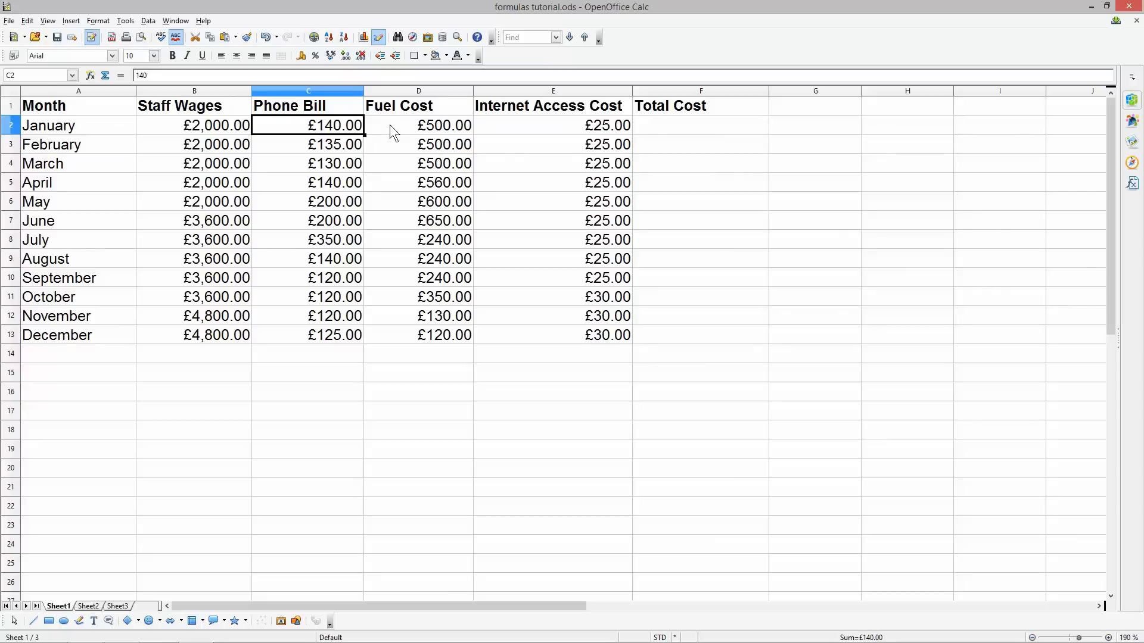
pyautogui.click(418, 124)
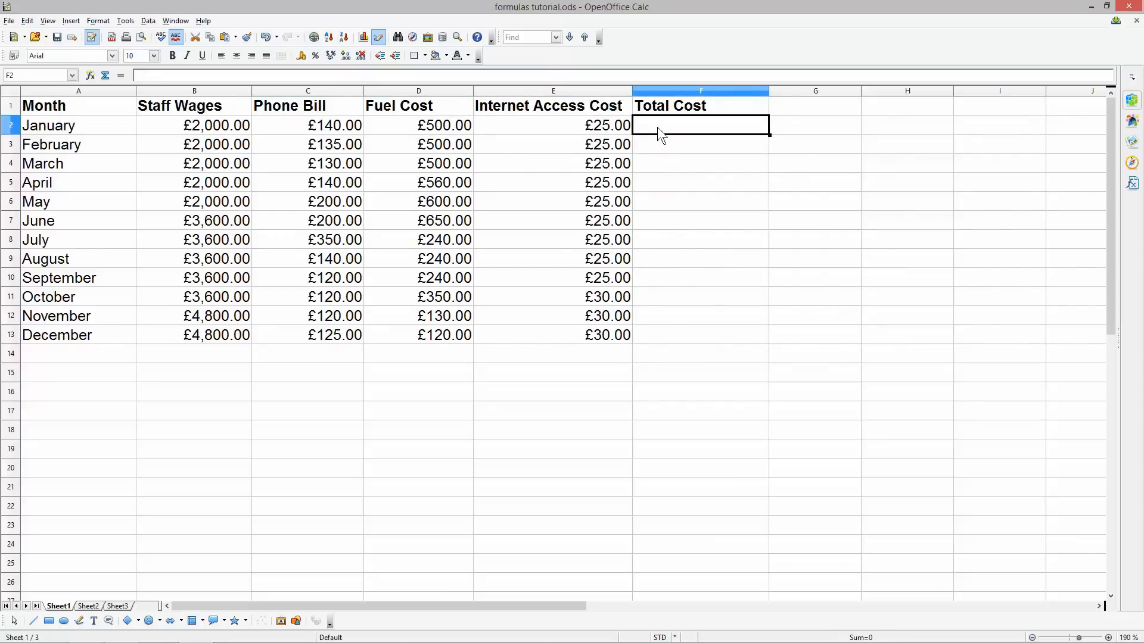
# Step: Enter =B2+C2+D2+E2 in F2 so January's Total Cost shows £2,665.00
pyautogui.write('=')
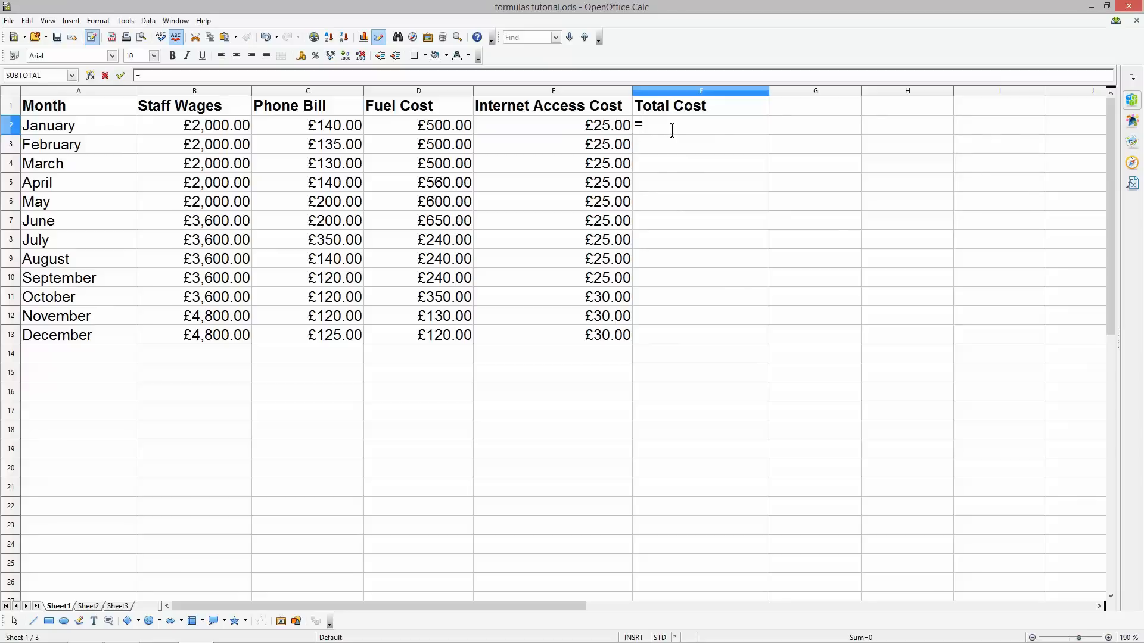
pyautogui.moveTo(694, 134)
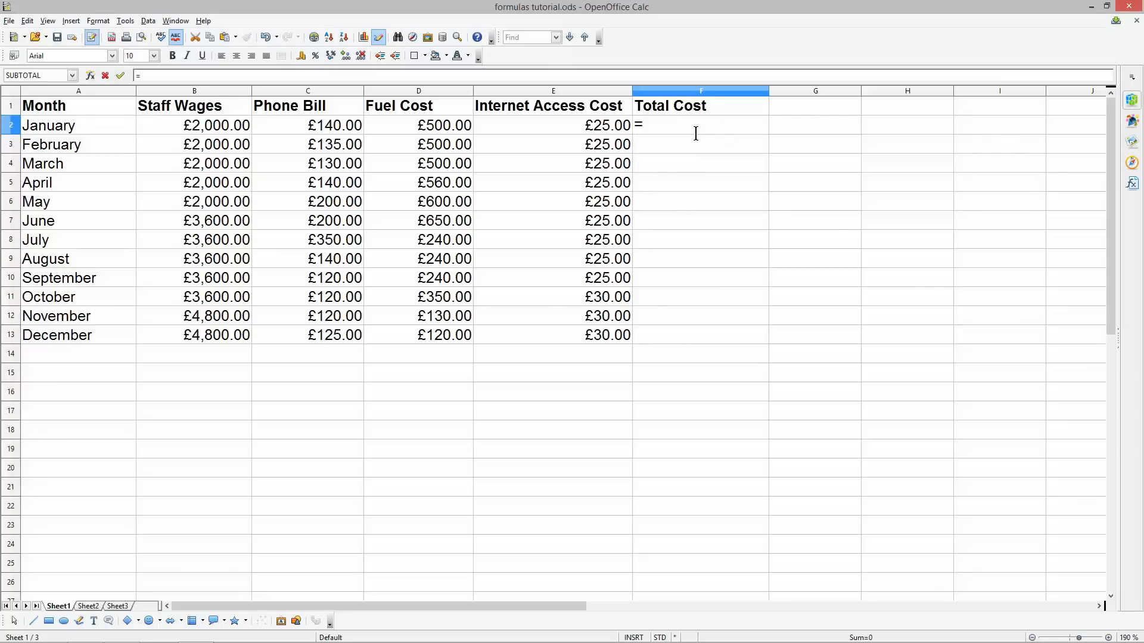
pyautogui.write('B2')
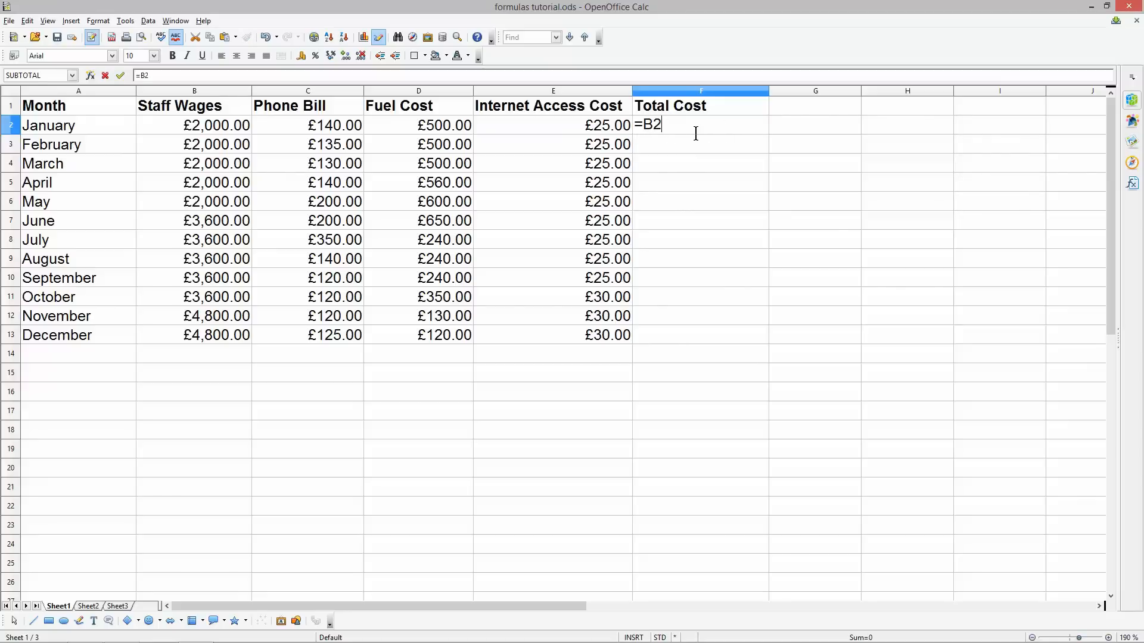
pyautogui.write('+C')
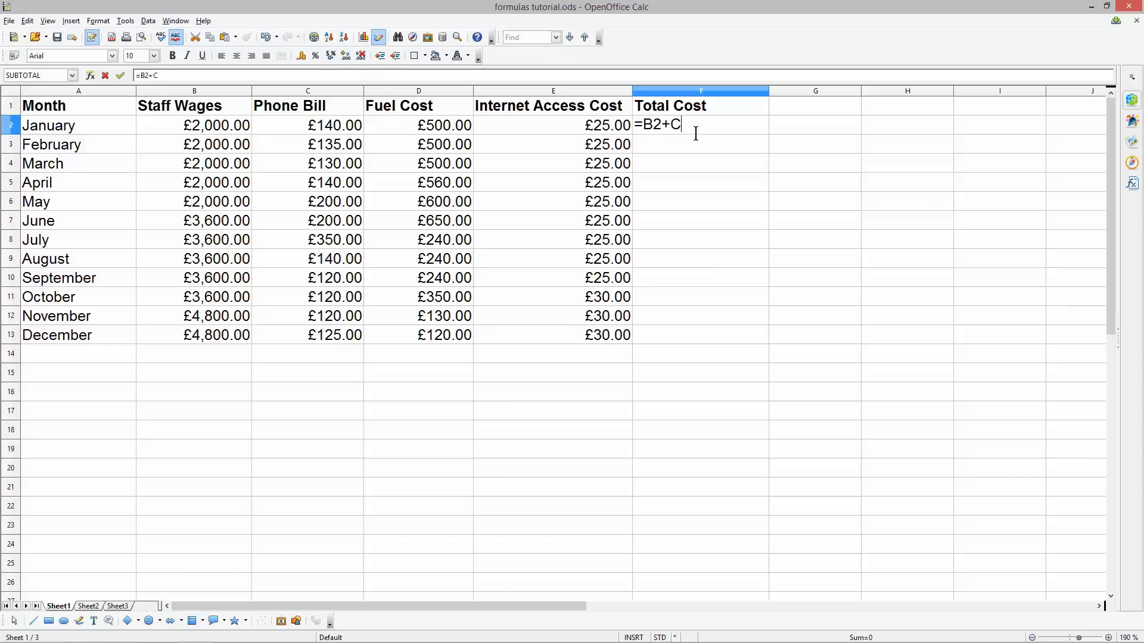
pyautogui.write('2+D')
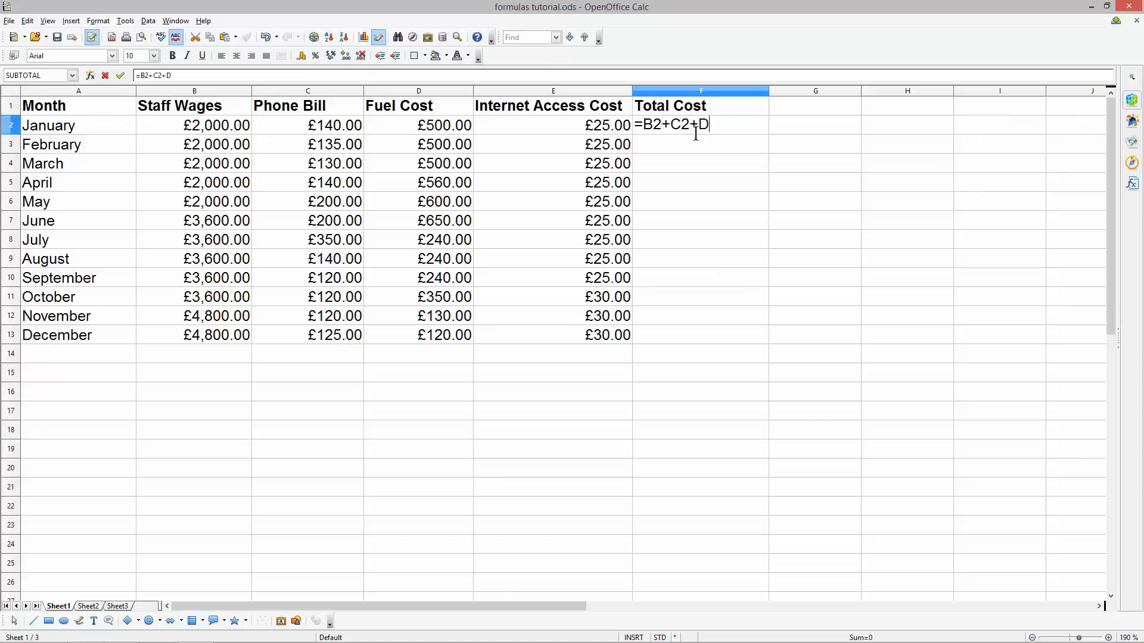
pyautogui.write('2+E')
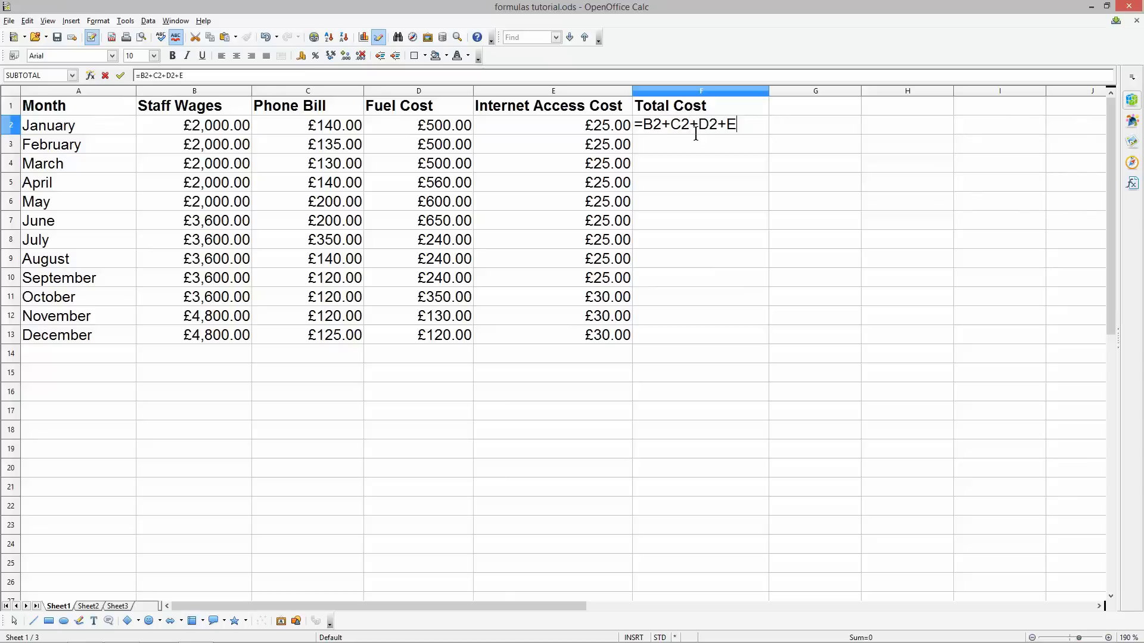
pyautogui.write('2')
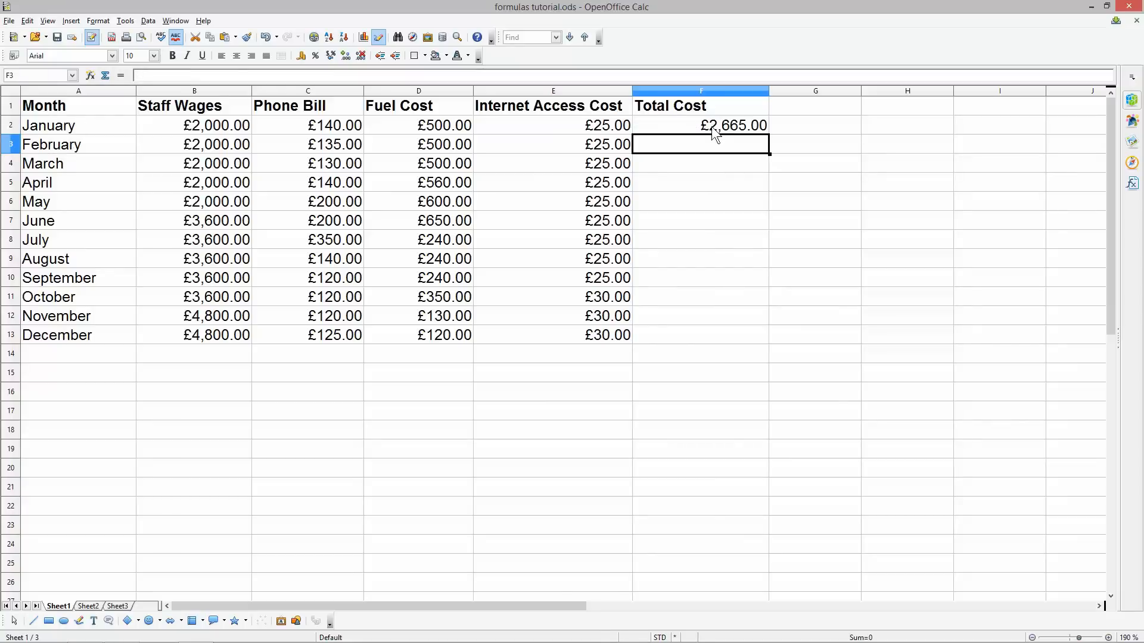
pyautogui.click(700, 125)
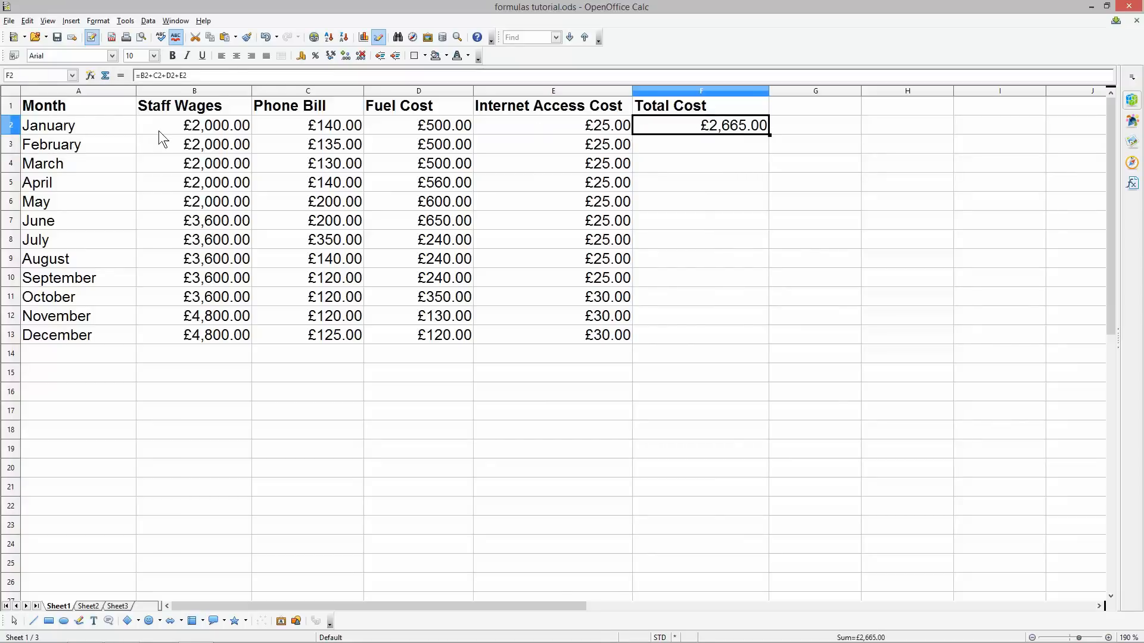
pyautogui.moveTo(546, 132)
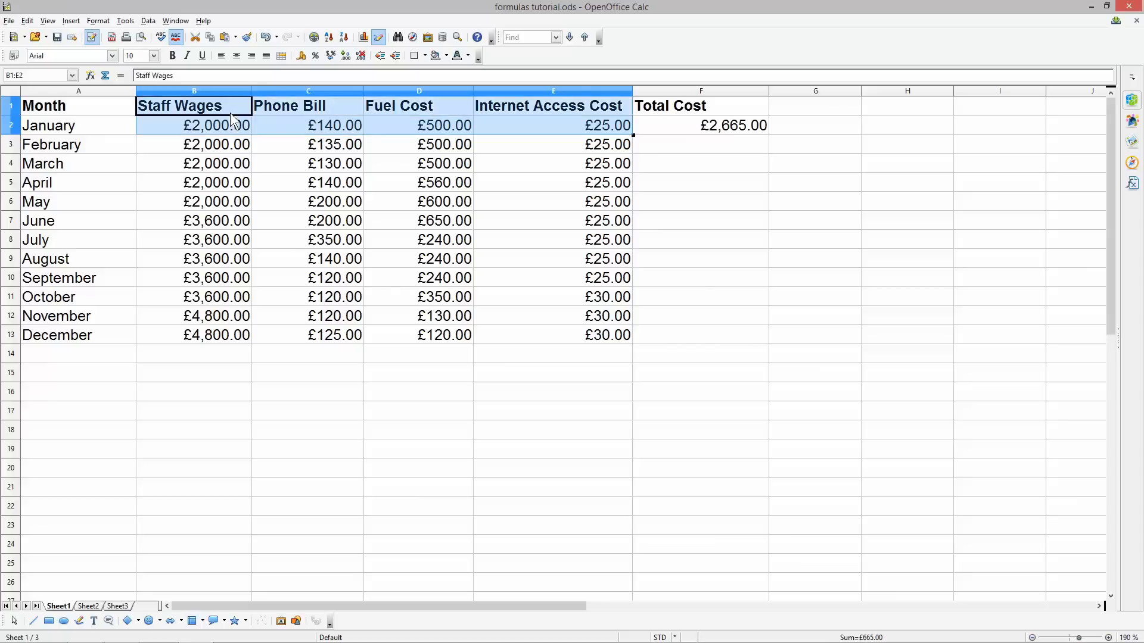
pyautogui.click(699, 125)
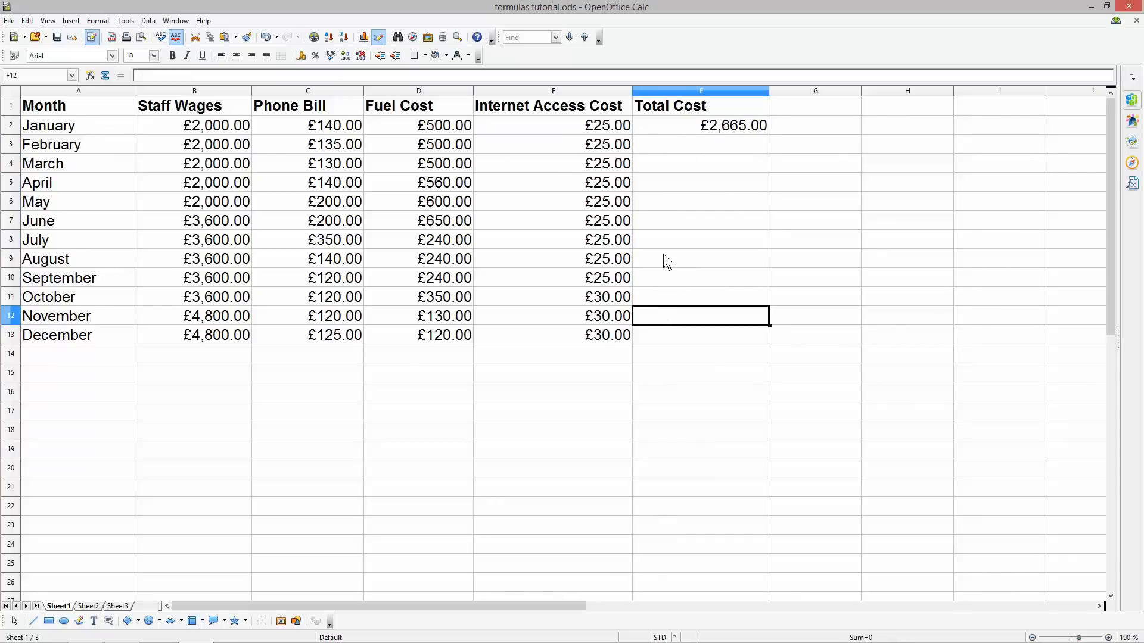
pyautogui.click(700, 221)
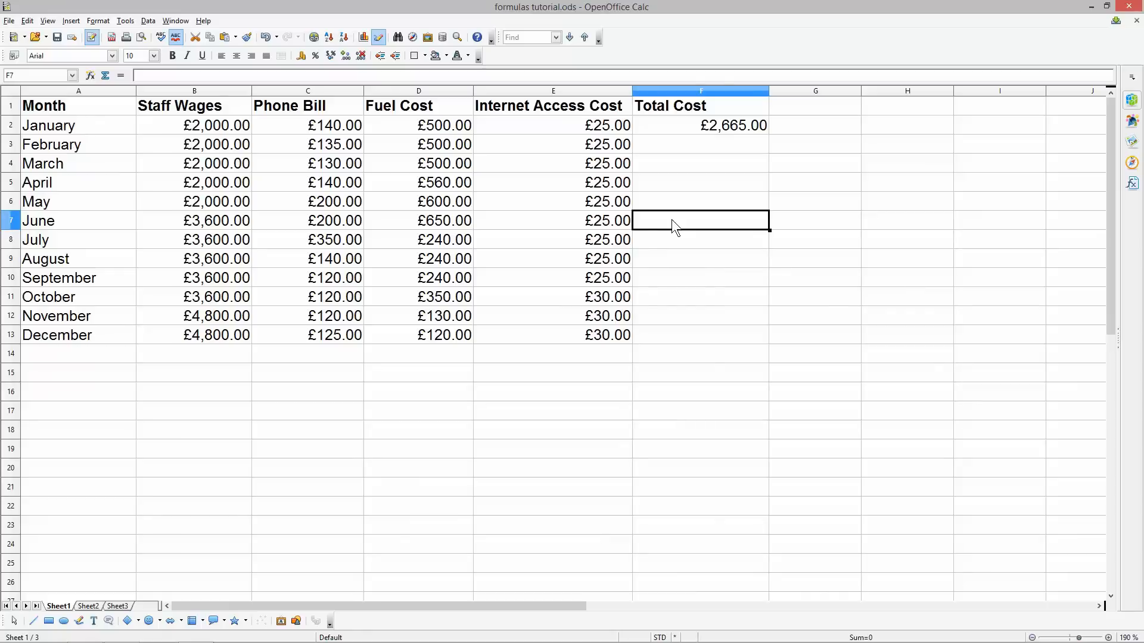
pyautogui.click(193, 221)
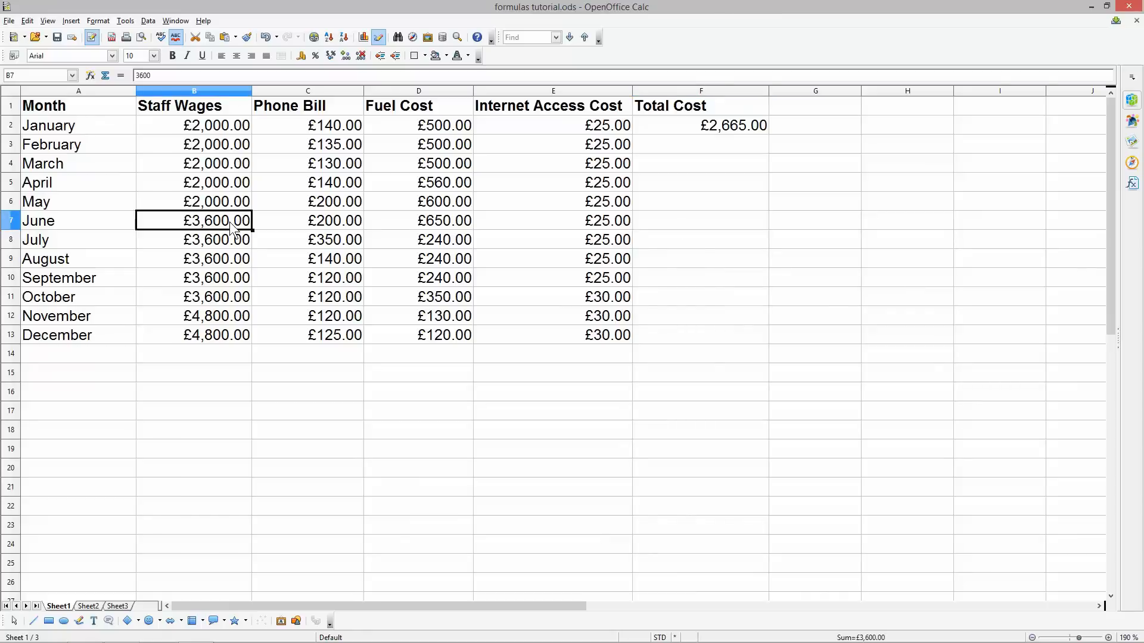
pyautogui.moveTo(377, 235)
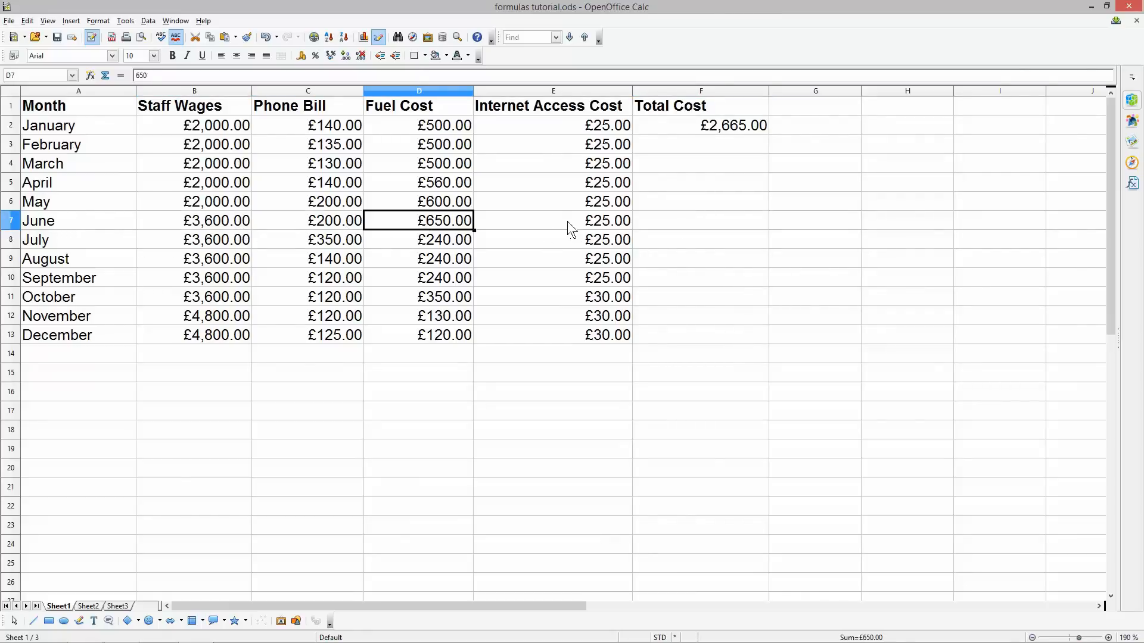
pyautogui.click(699, 221)
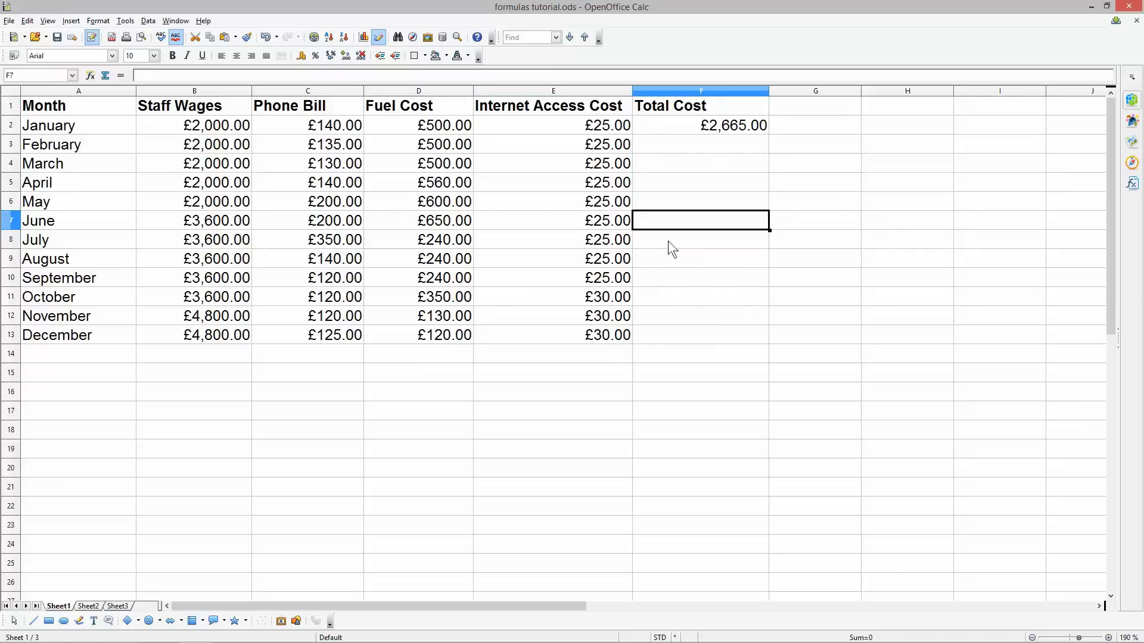
pyautogui.moveTo(722, 134)
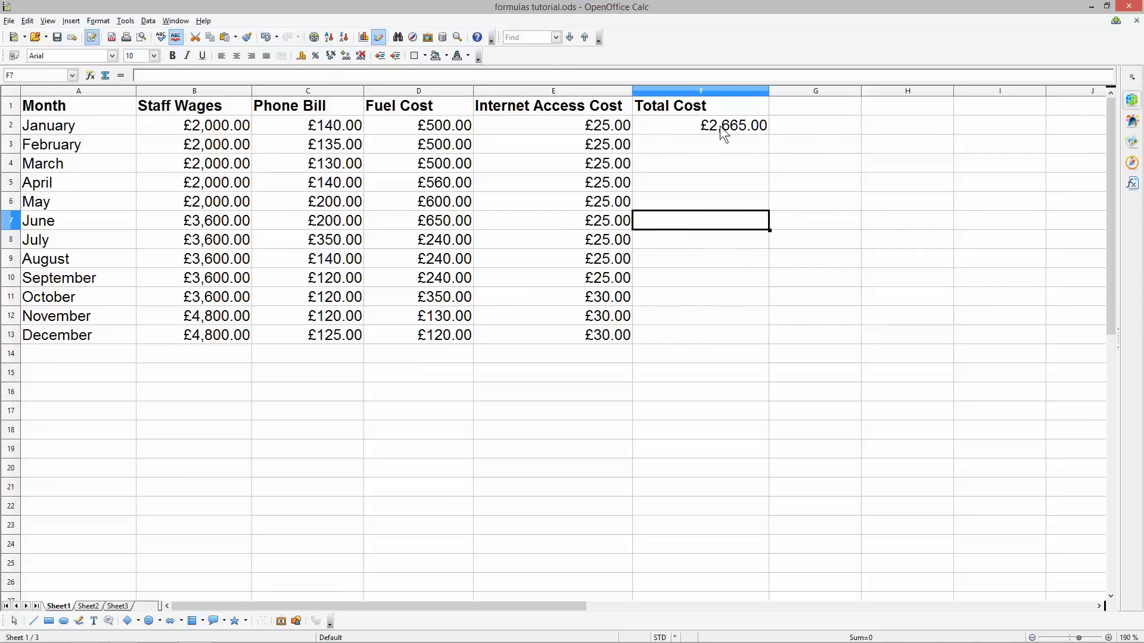
pyautogui.click(699, 125)
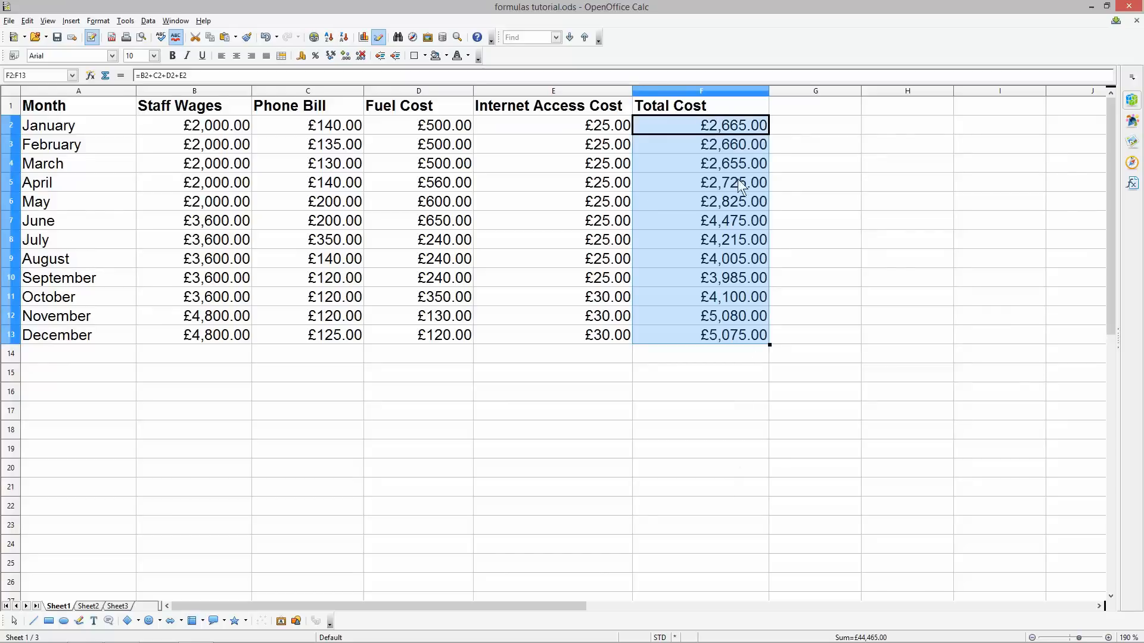
pyautogui.moveTo(708, 222)
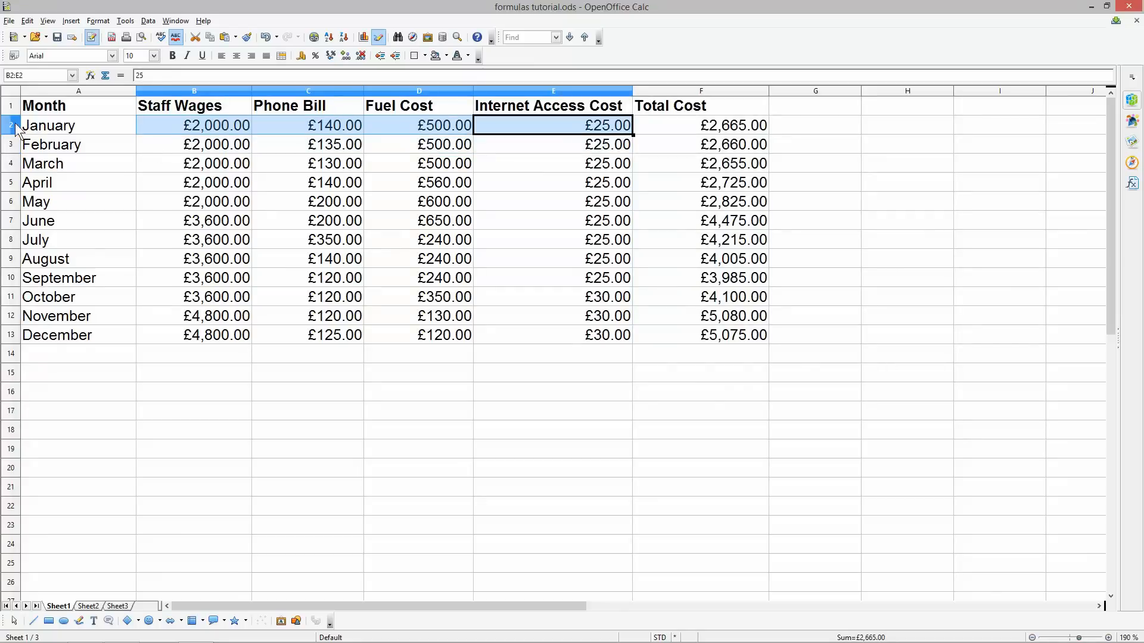
pyautogui.moveTo(742, 153)
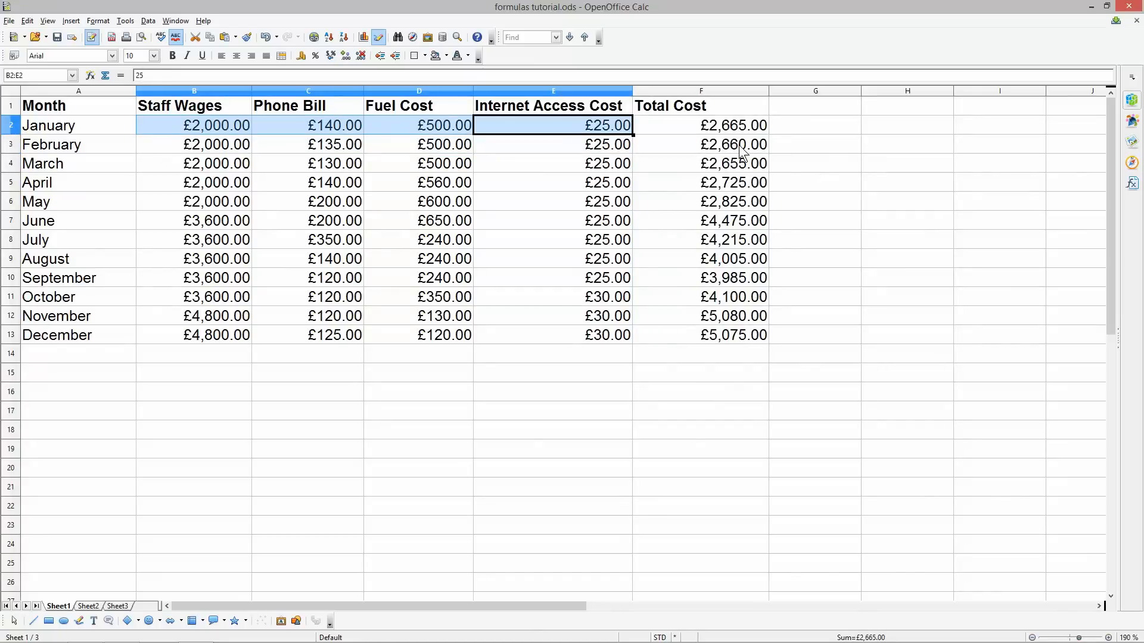
pyautogui.moveTo(731, 149)
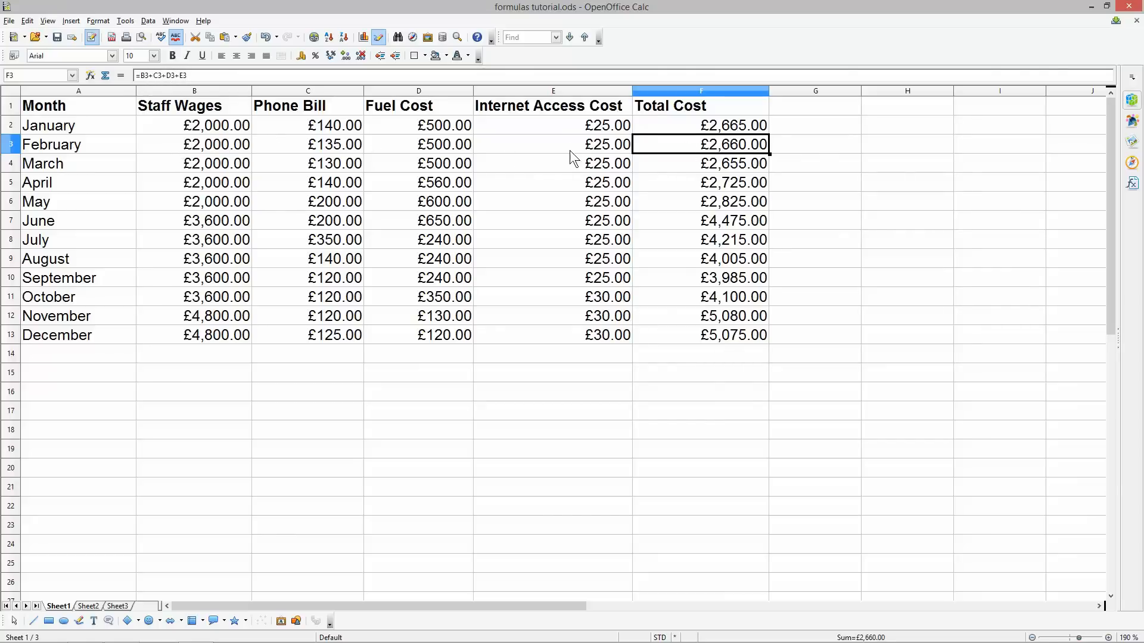
pyautogui.moveTo(941, 215)
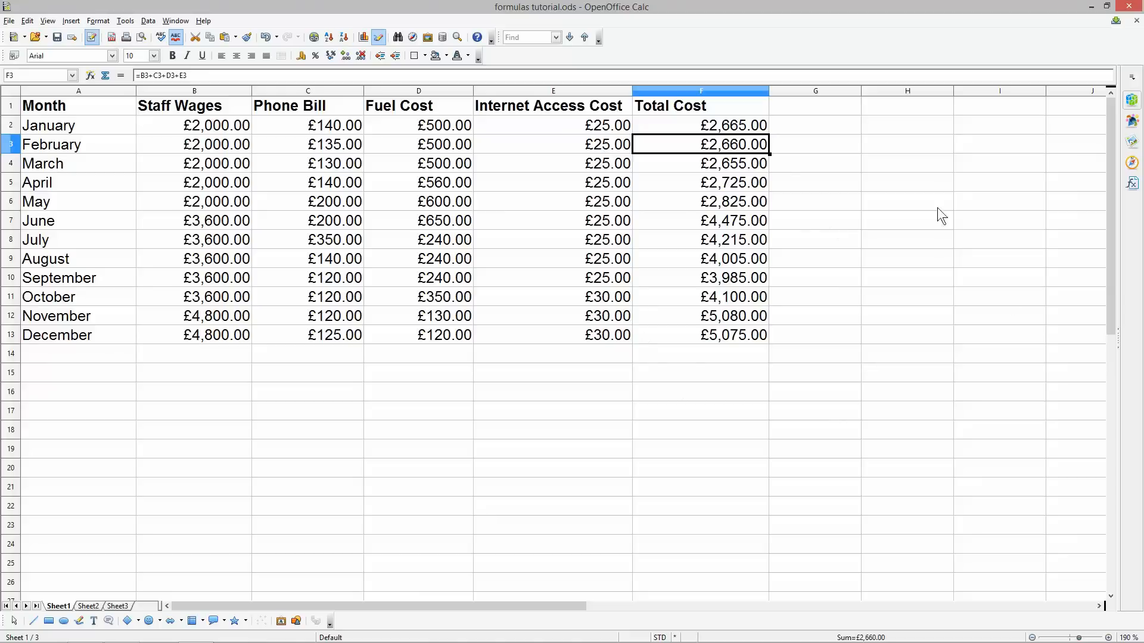
pyautogui.moveTo(699, 133)
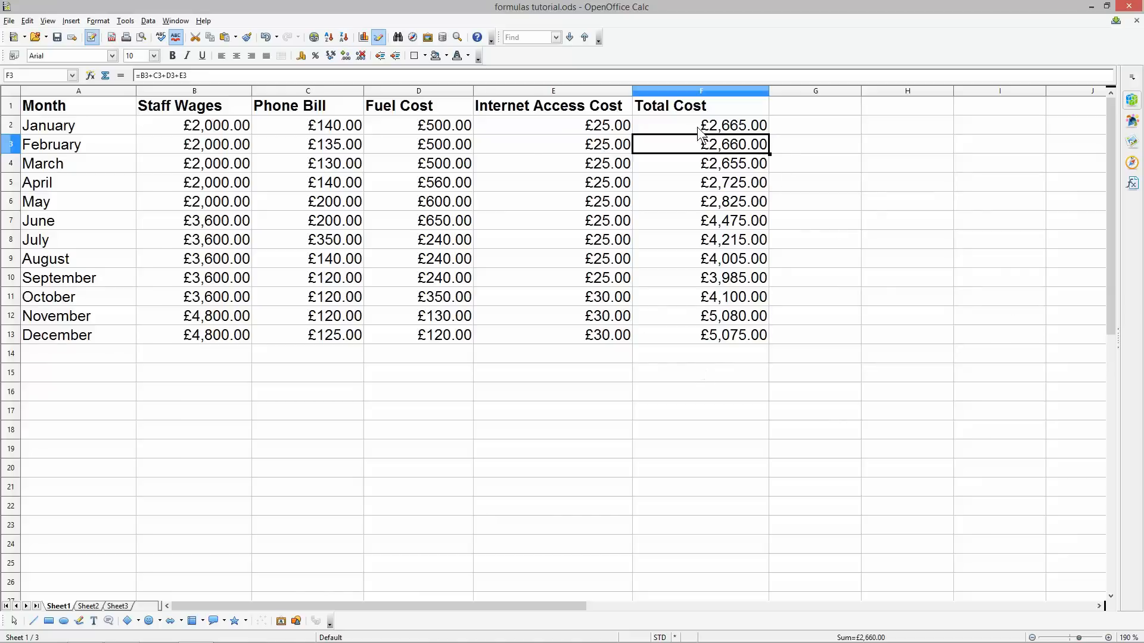
pyautogui.moveTo(715, 131)
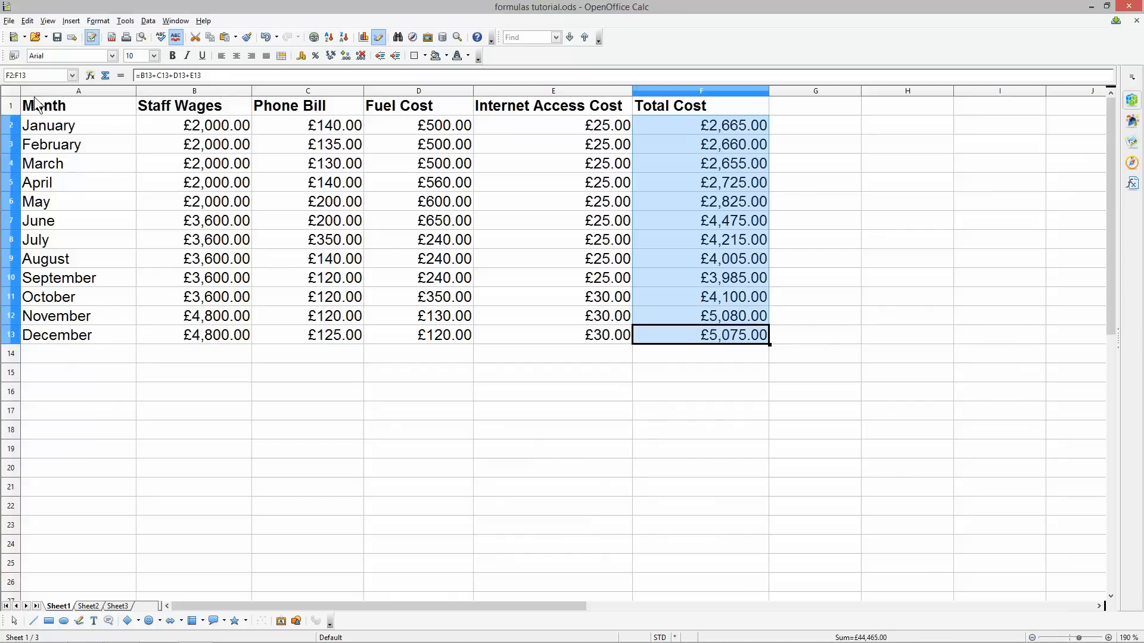
# Step: Left-align every cell of the expense sheet, including currency amounts and totals
pyautogui.click(10, 91)
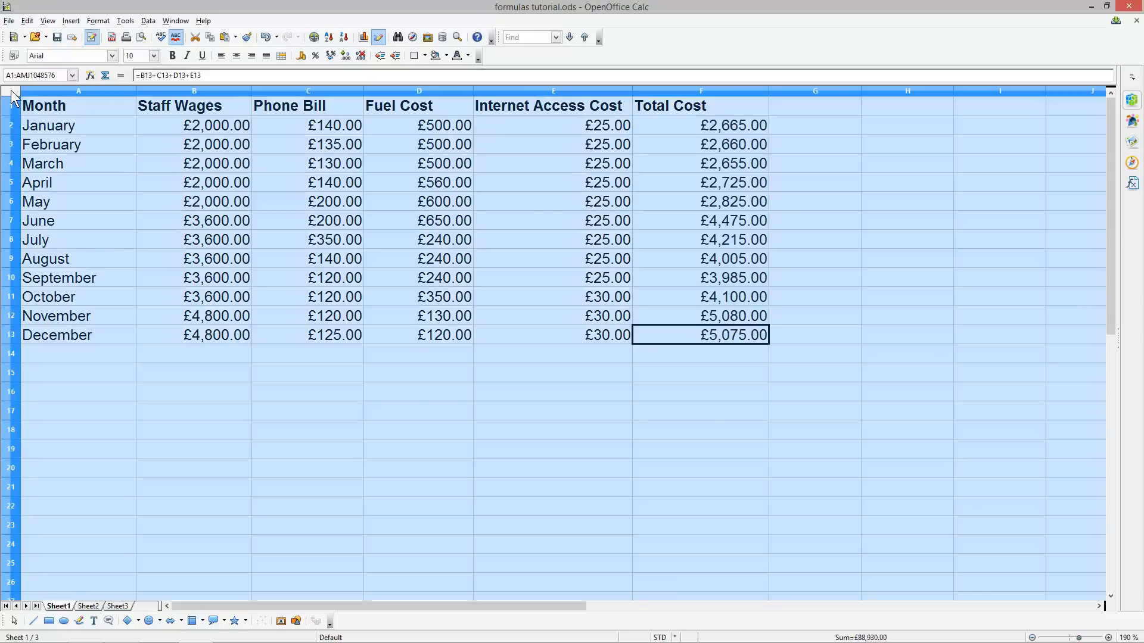
pyautogui.click(220, 55)
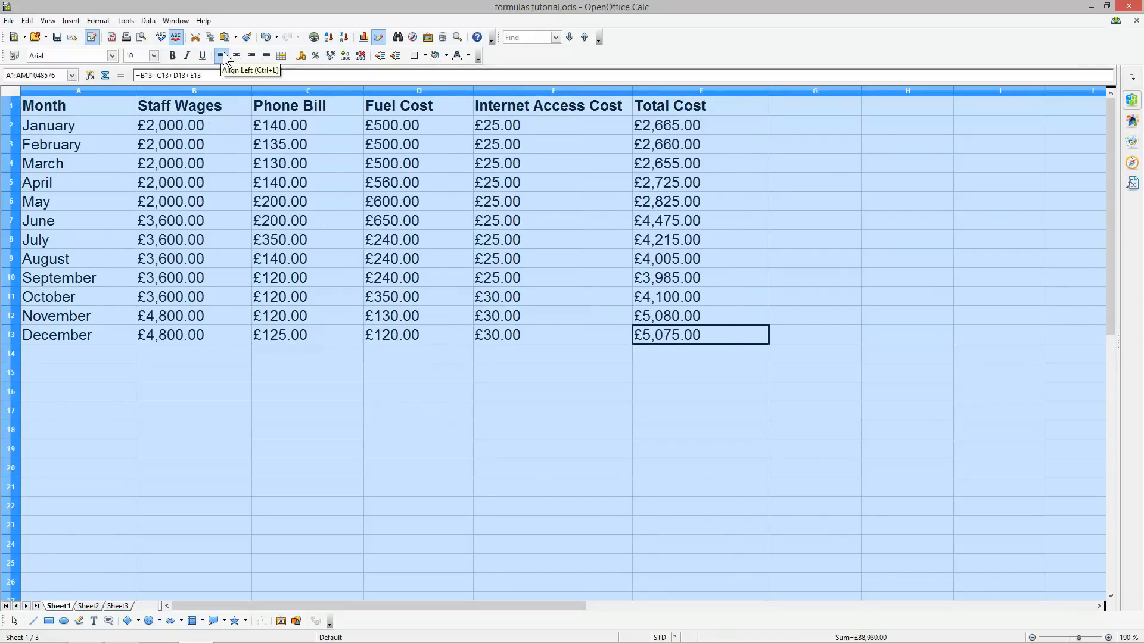
pyautogui.moveTo(460, 401)
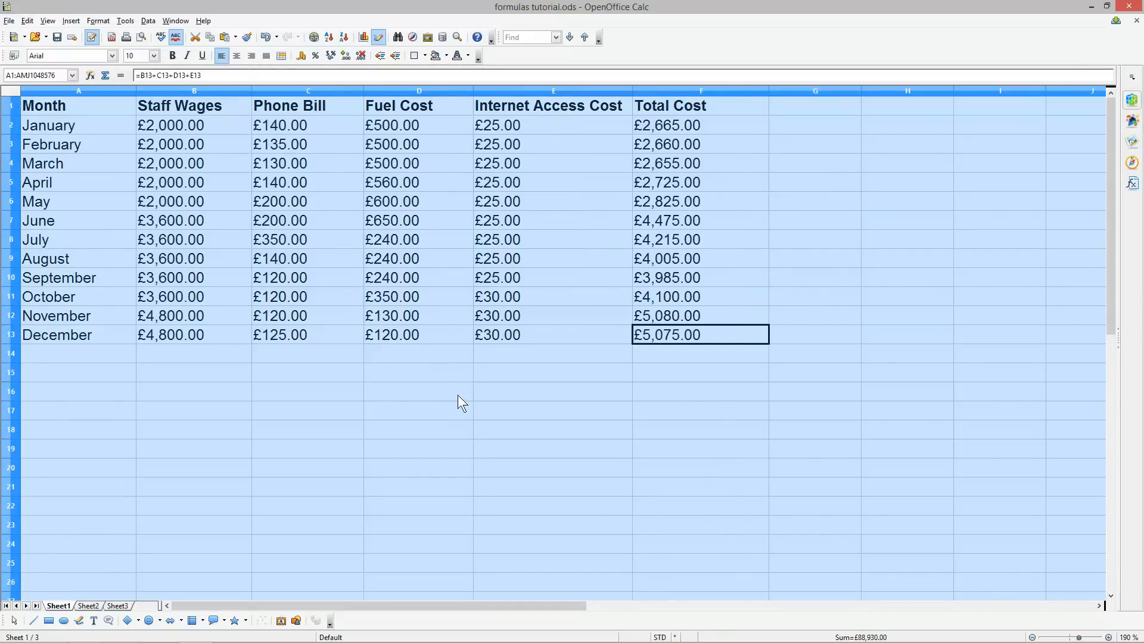
pyautogui.click(418, 392)
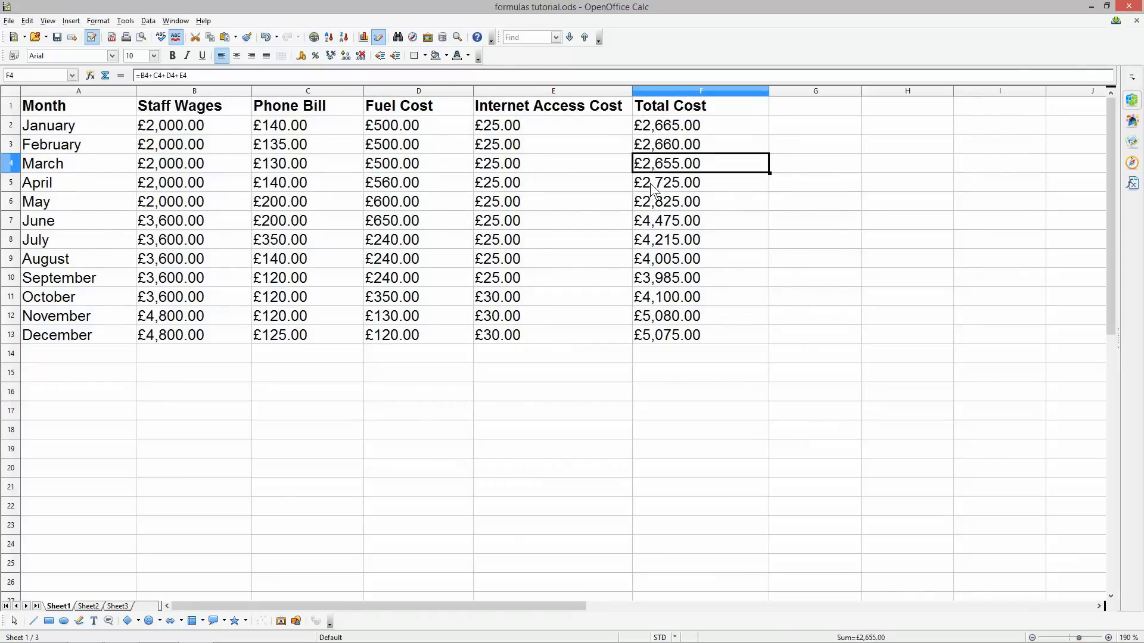
pyautogui.click(699, 258)
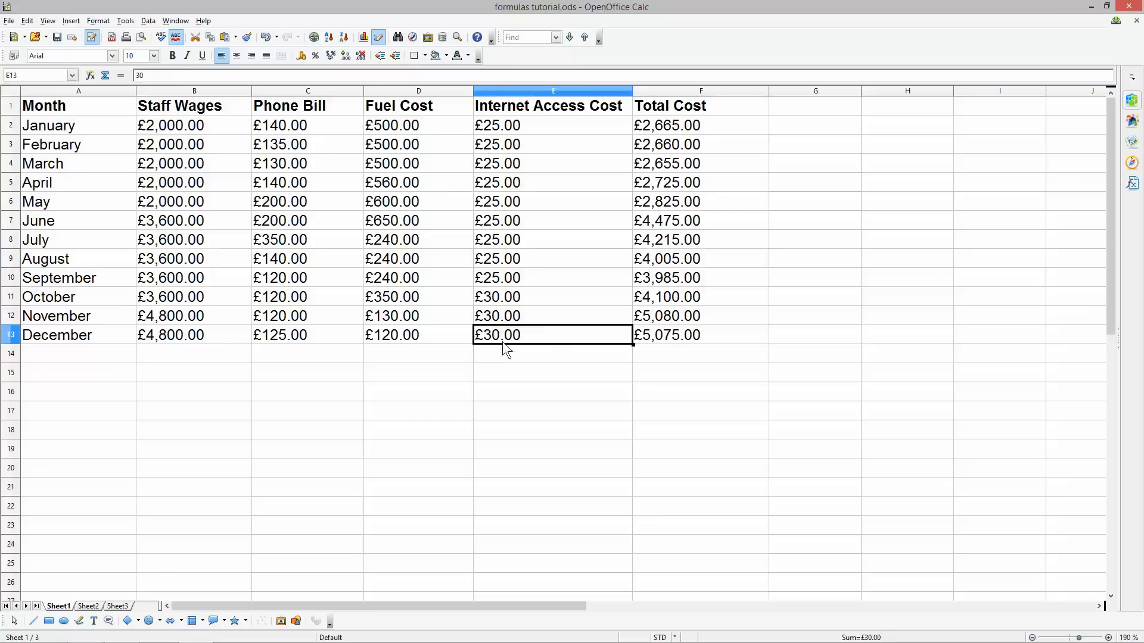
pyautogui.click(552, 354)
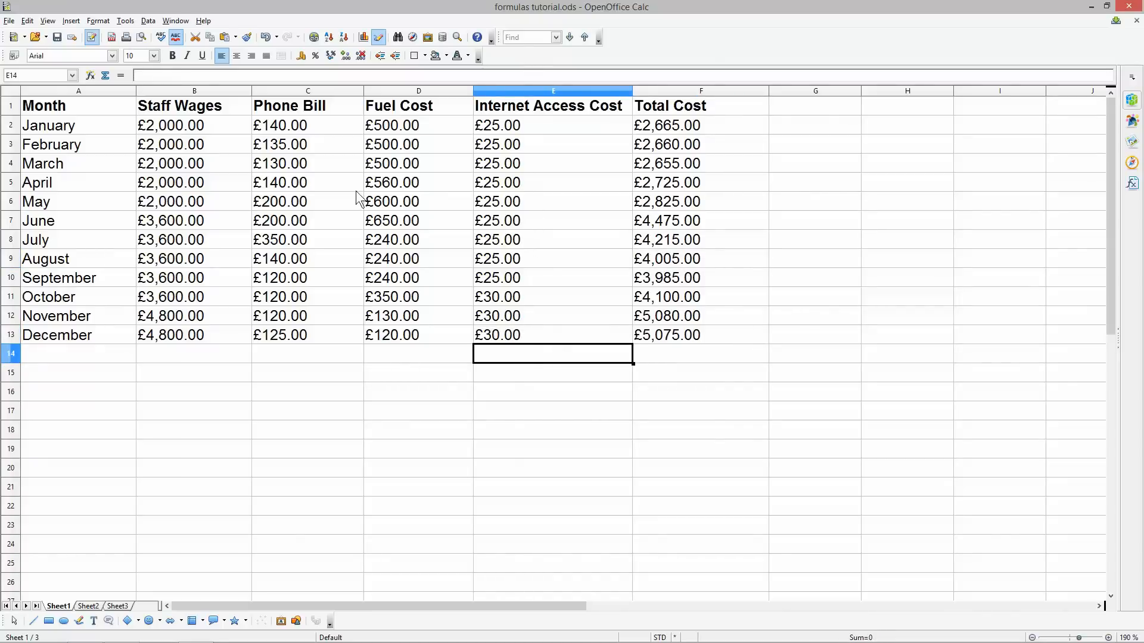
pyautogui.moveTo(182, 128)
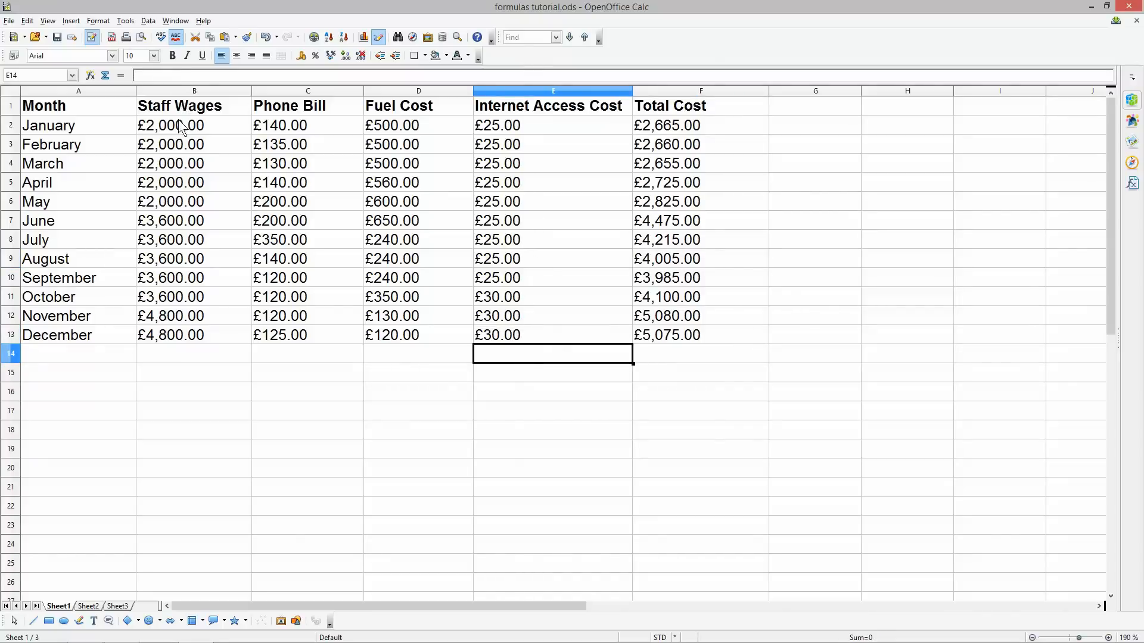
pyautogui.click(195, 90)
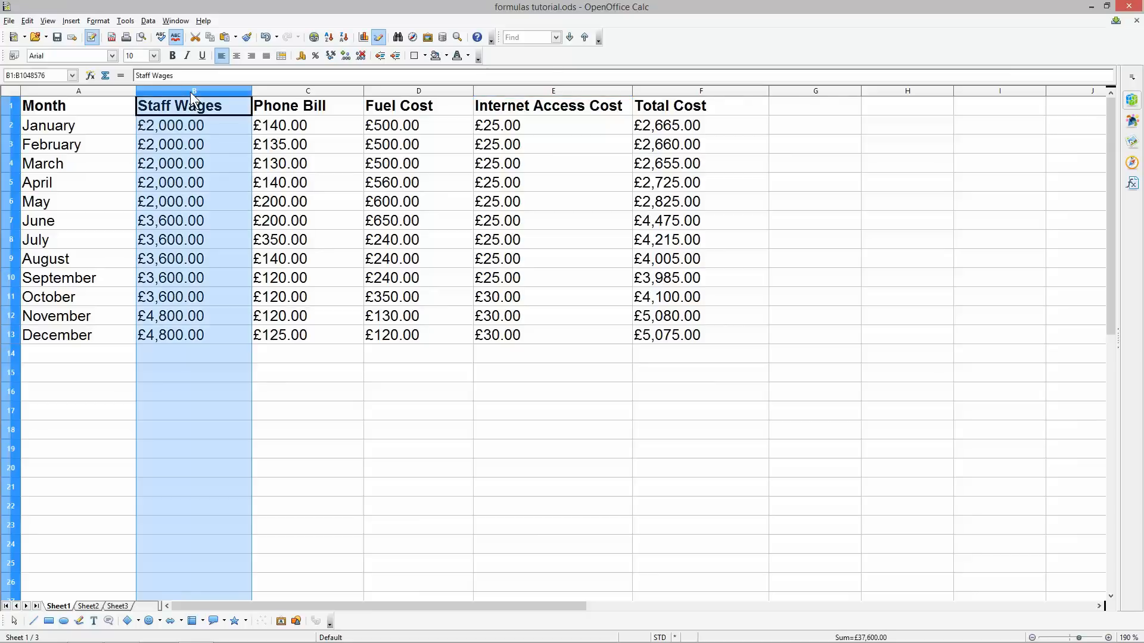
pyautogui.click(193, 125)
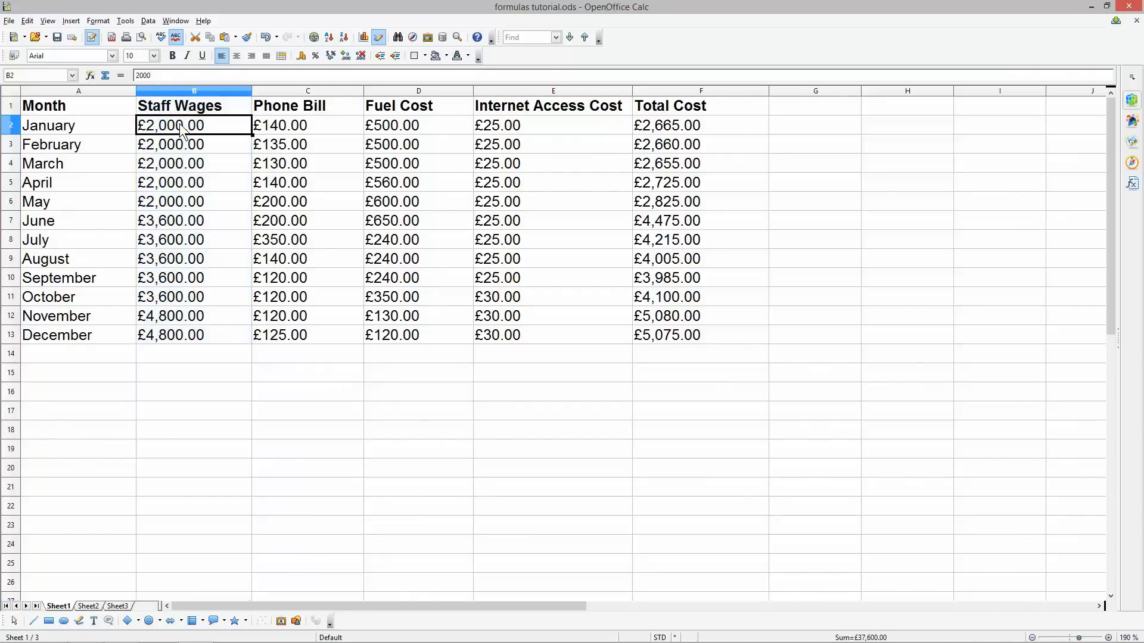
pyautogui.click(193, 354)
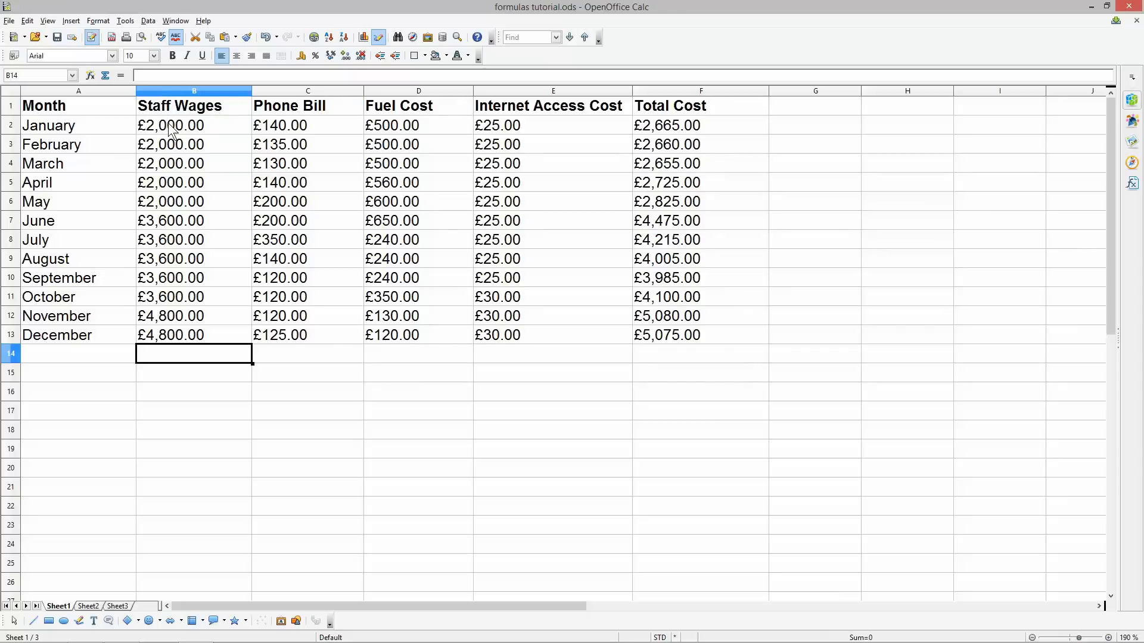
pyautogui.moveTo(153, 286)
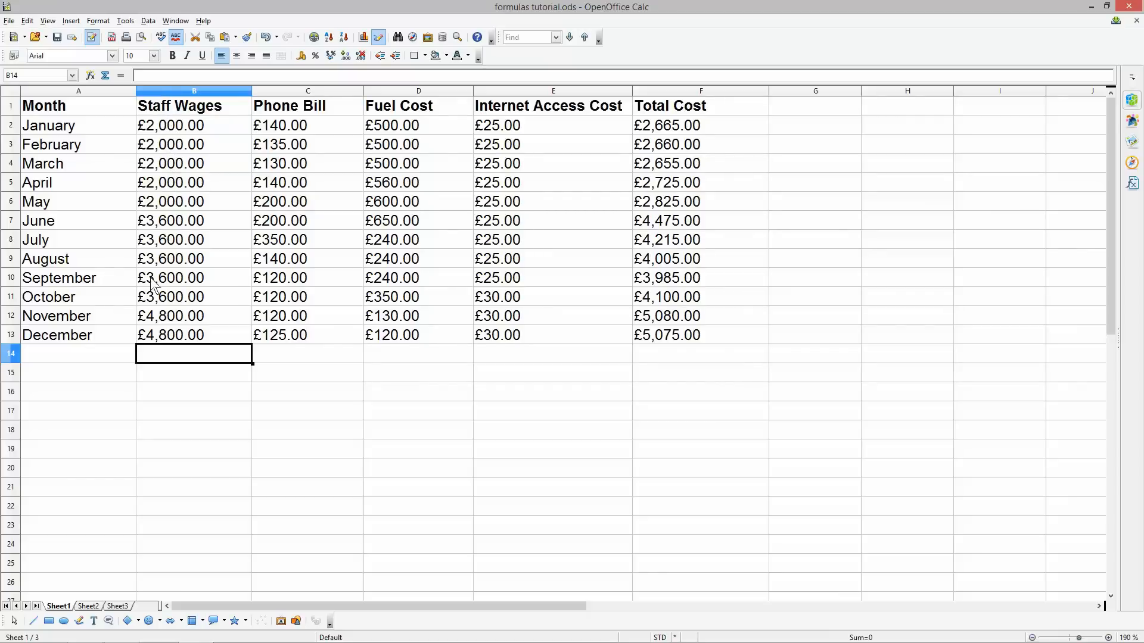
pyautogui.moveTo(170, 345)
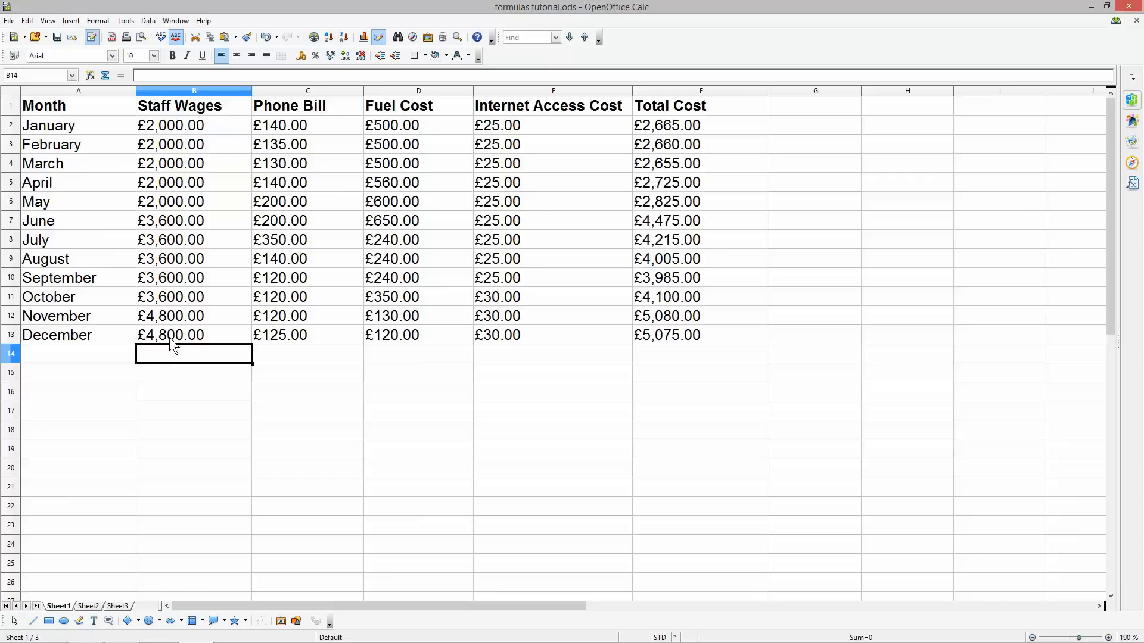
# Step: Type the Staff Wages sum formula =B2+B3+…+B12+ into B14
pyautogui.write('=b2')
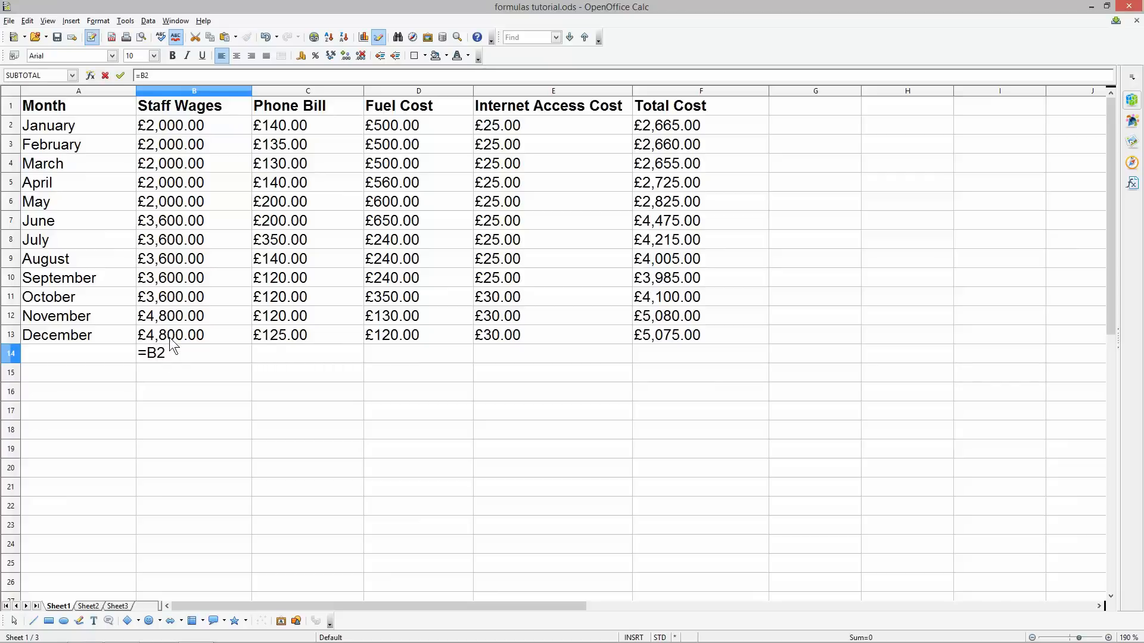
pyautogui.write('+b3')
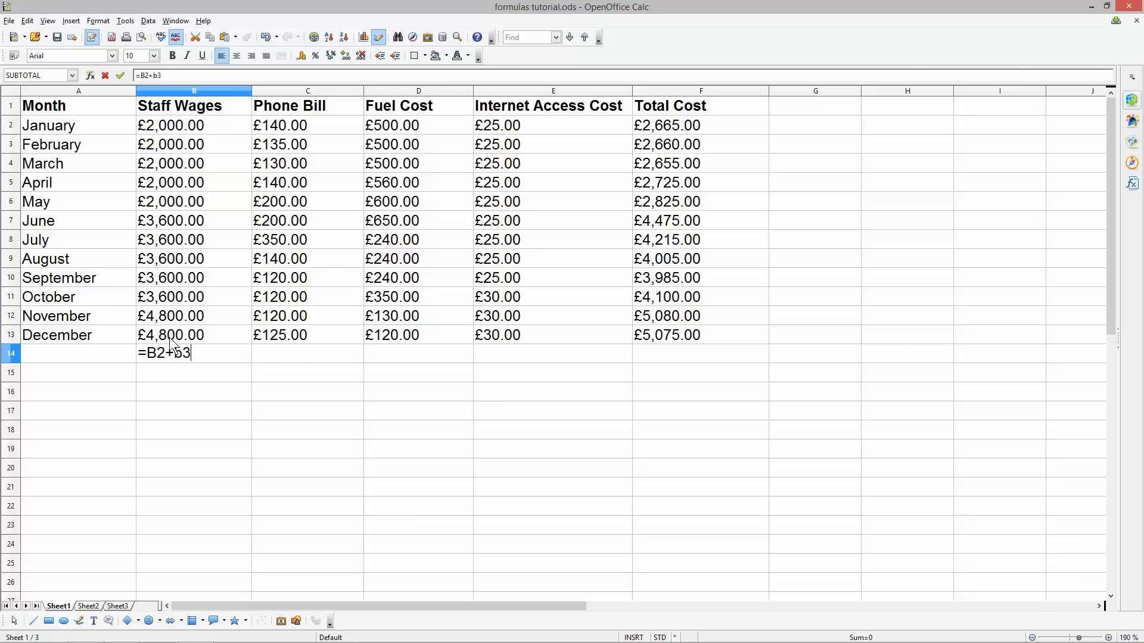
pyautogui.write('B3')
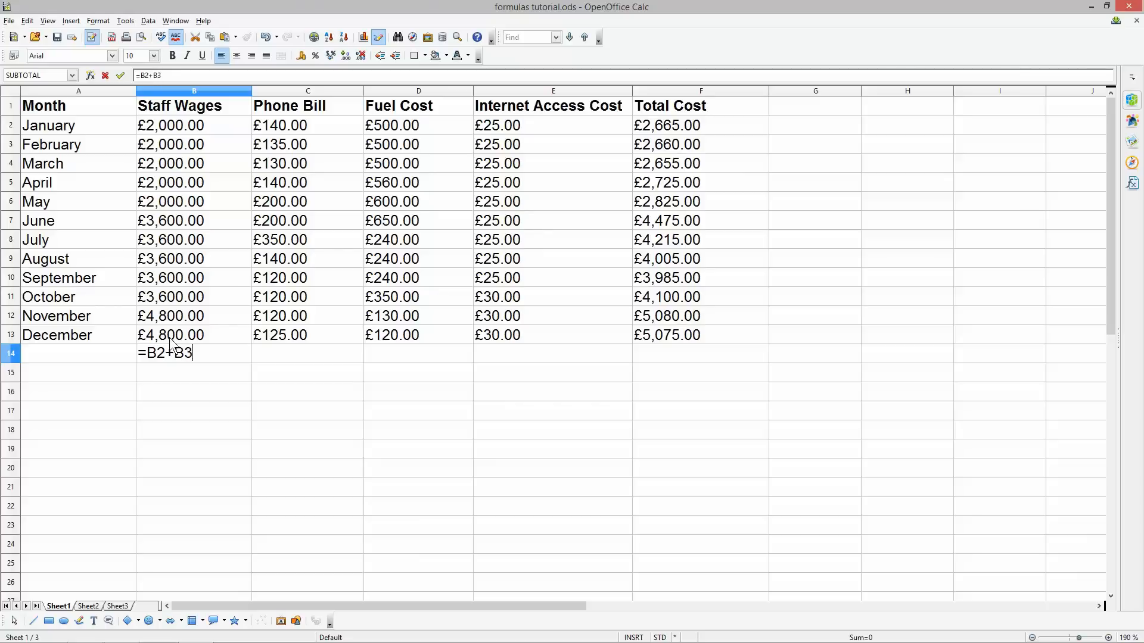
pyautogui.write('+B4')
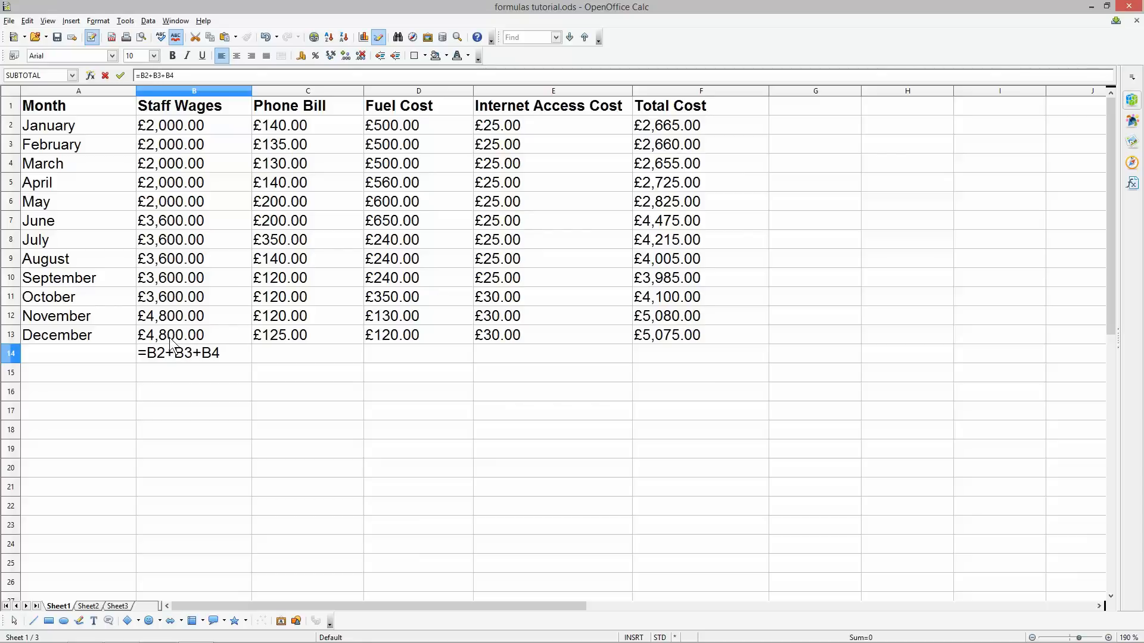
pyautogui.write('+B4')
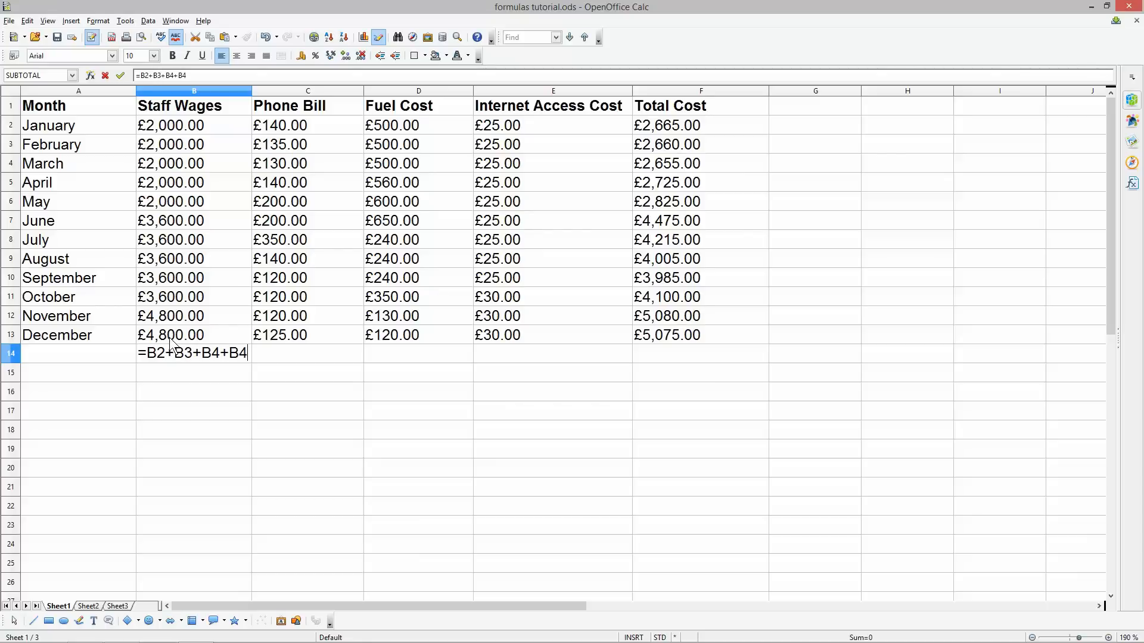
pyautogui.write('B5+')
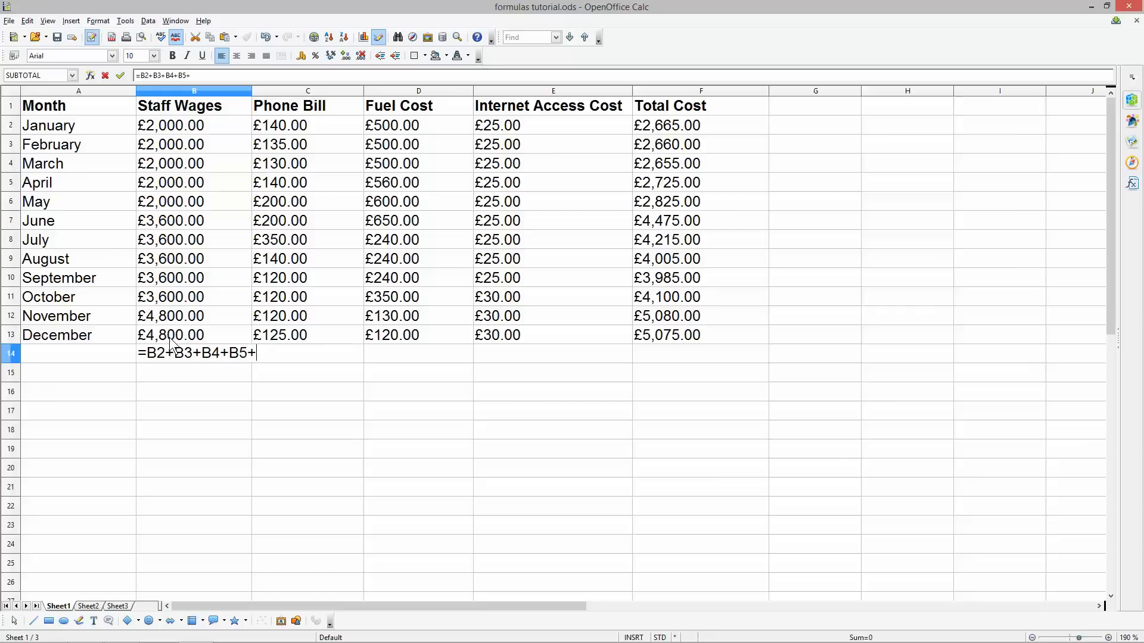
pyautogui.write('B6+')
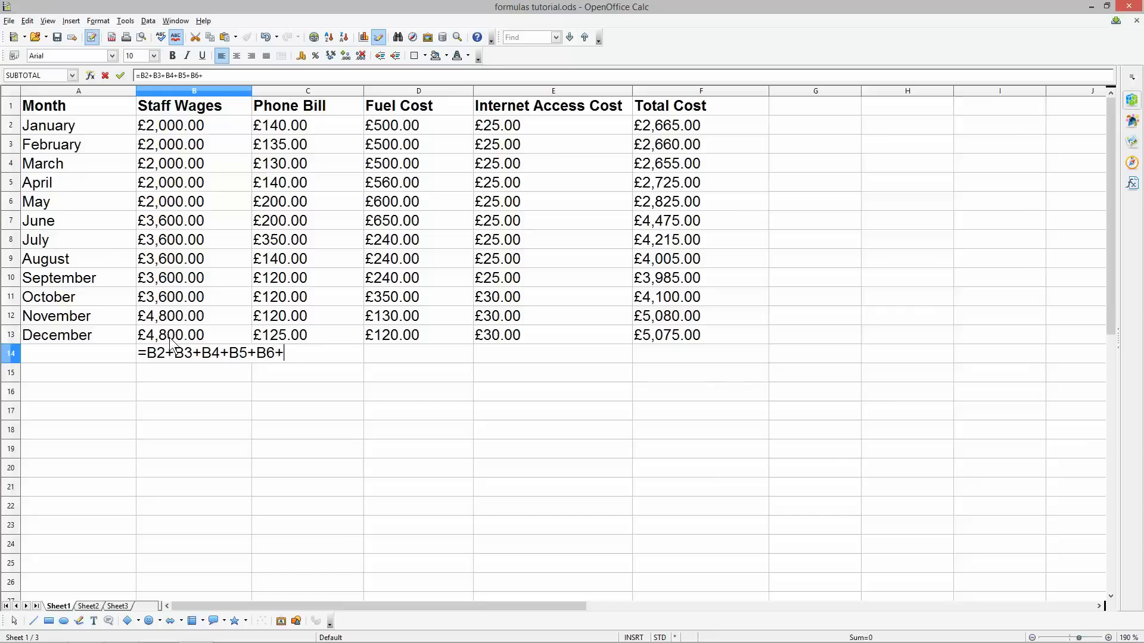
pyautogui.write('B6+B7+B8+B9')
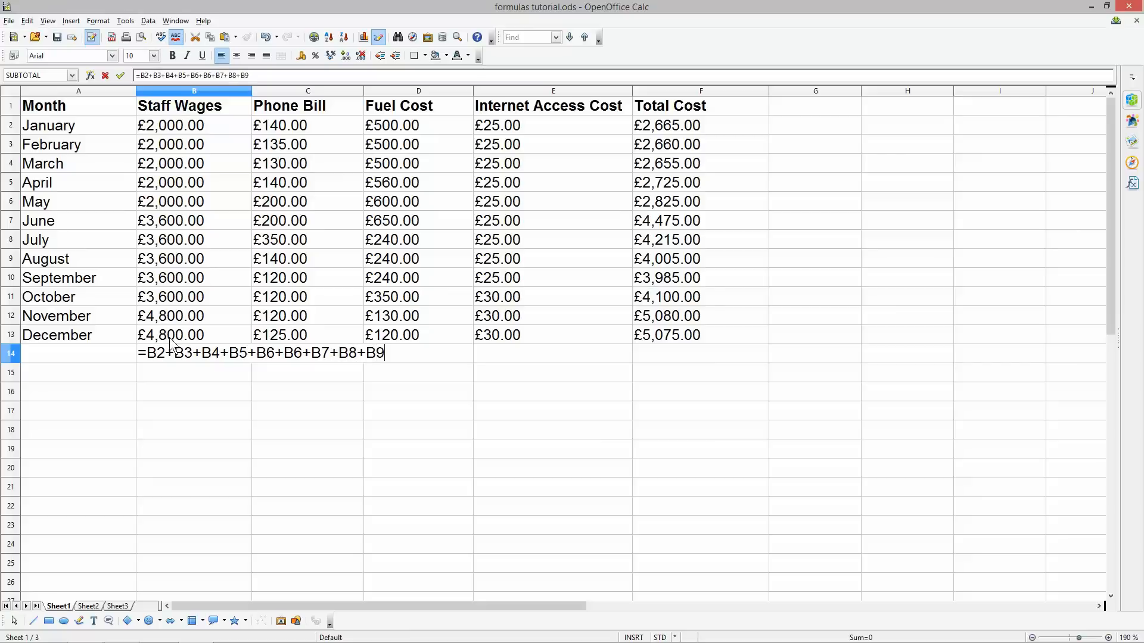
pyautogui.write('+B1')
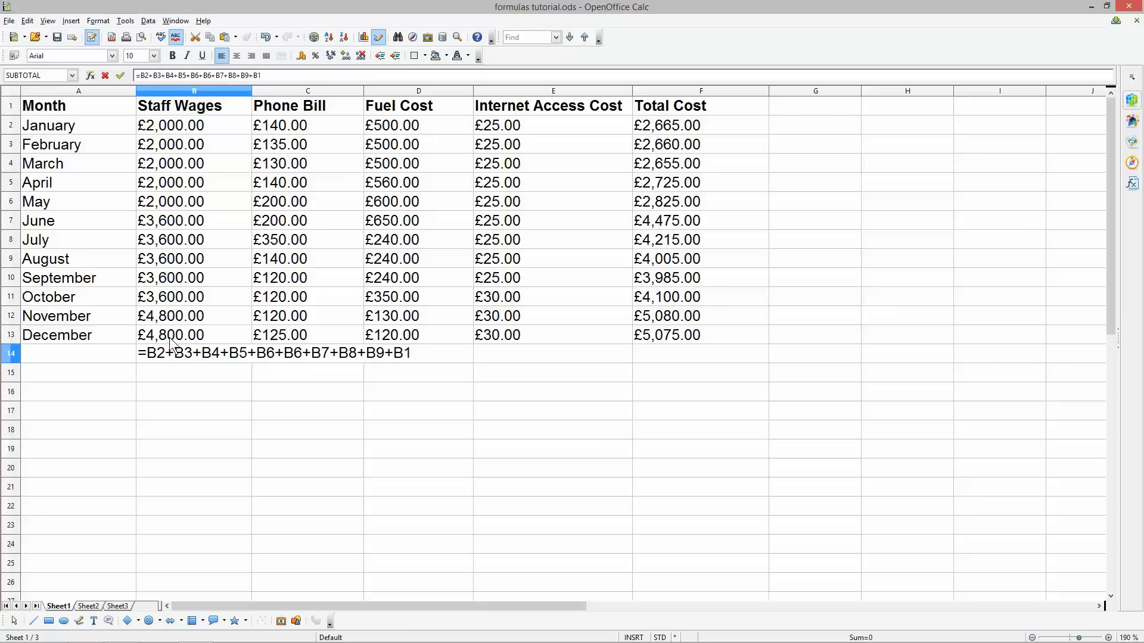
pyautogui.write('0+1')
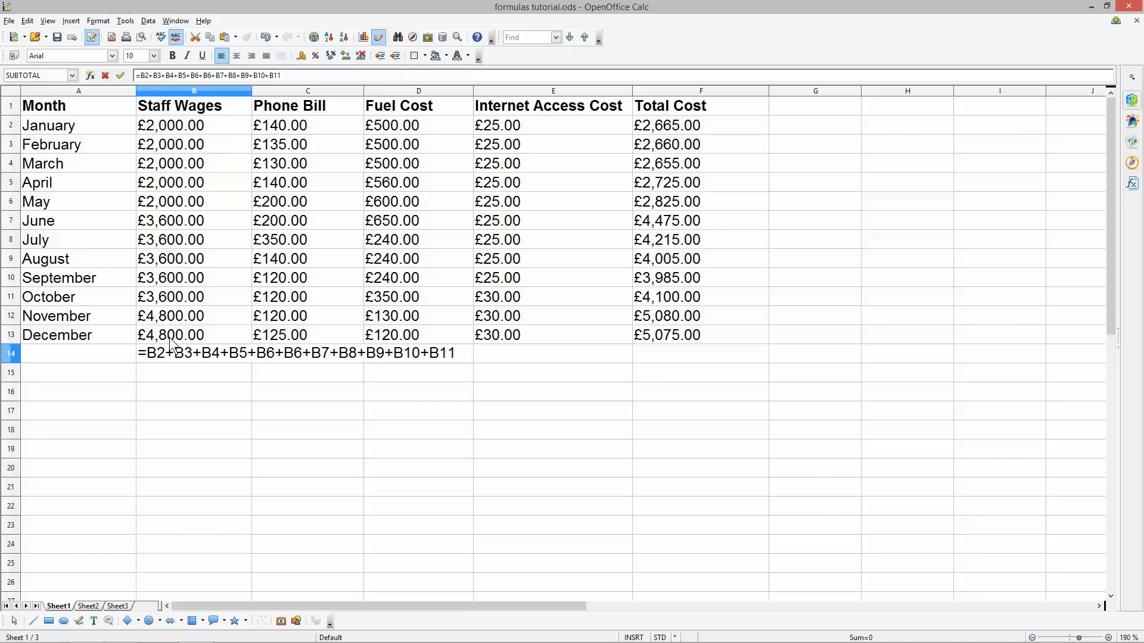
pyautogui.write('+B')
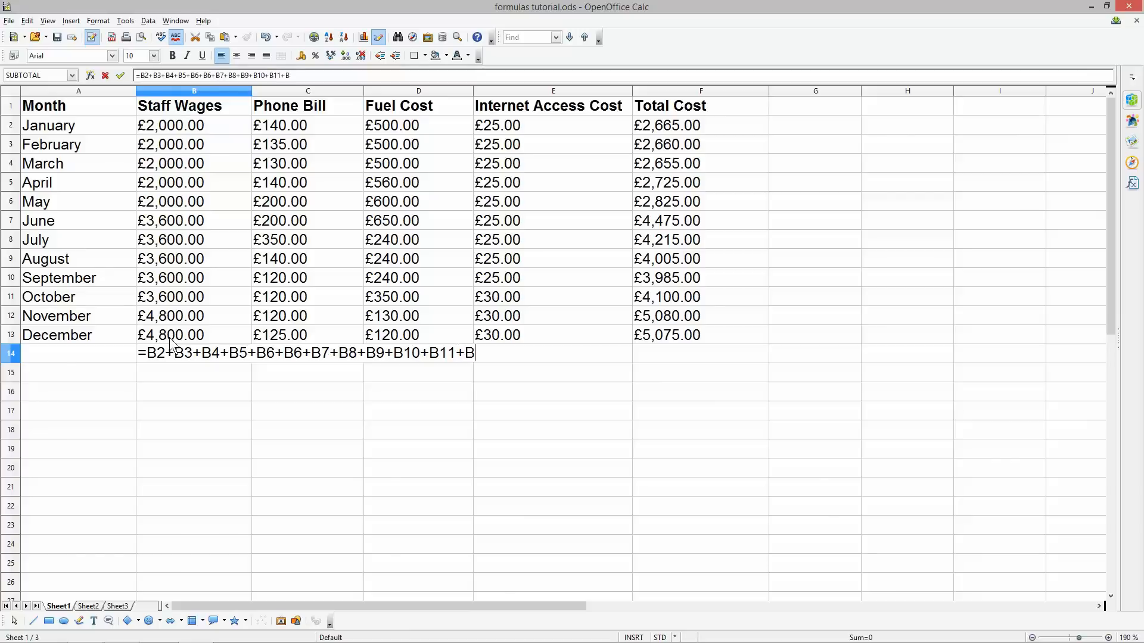
pyautogui.write('12+')
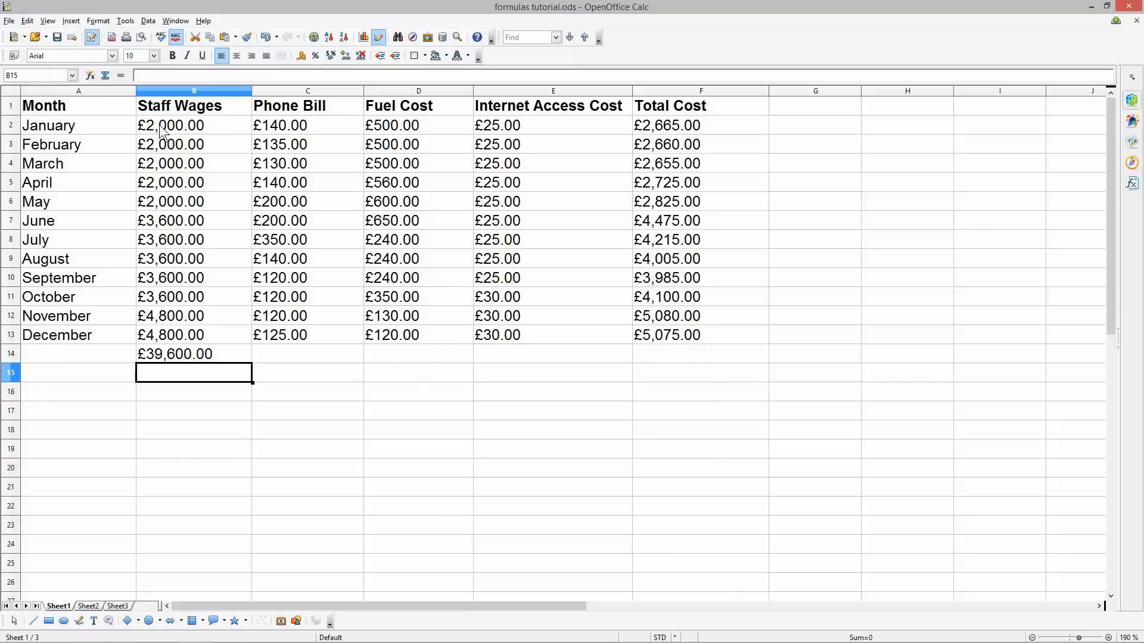
# Step: Check the row 14 totals: £39,600.00 wages, £340.00 internet, £47,290.00 overall
pyautogui.moveTo(193, 124); pyautogui.dragTo(193, 335)
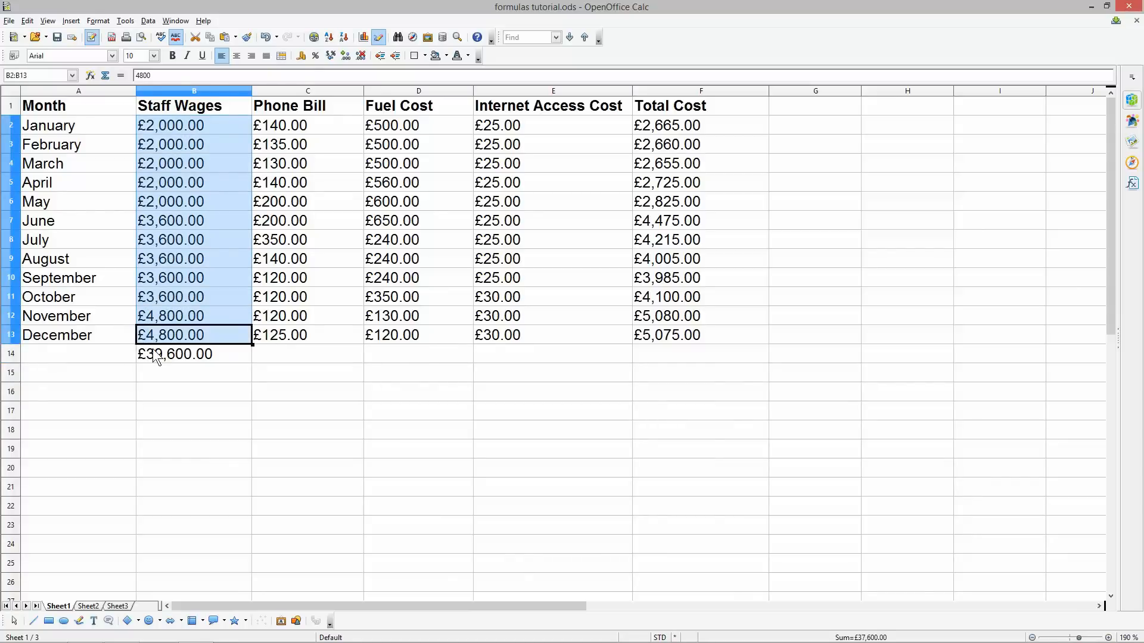
pyautogui.click(175, 354)
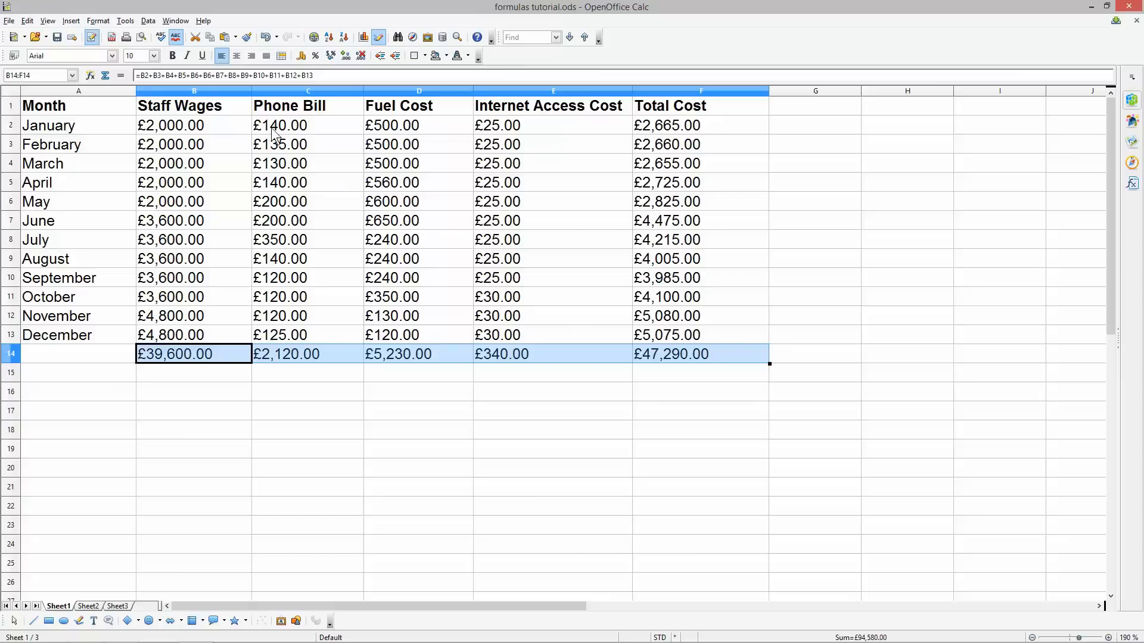
pyautogui.moveTo(387, 347)
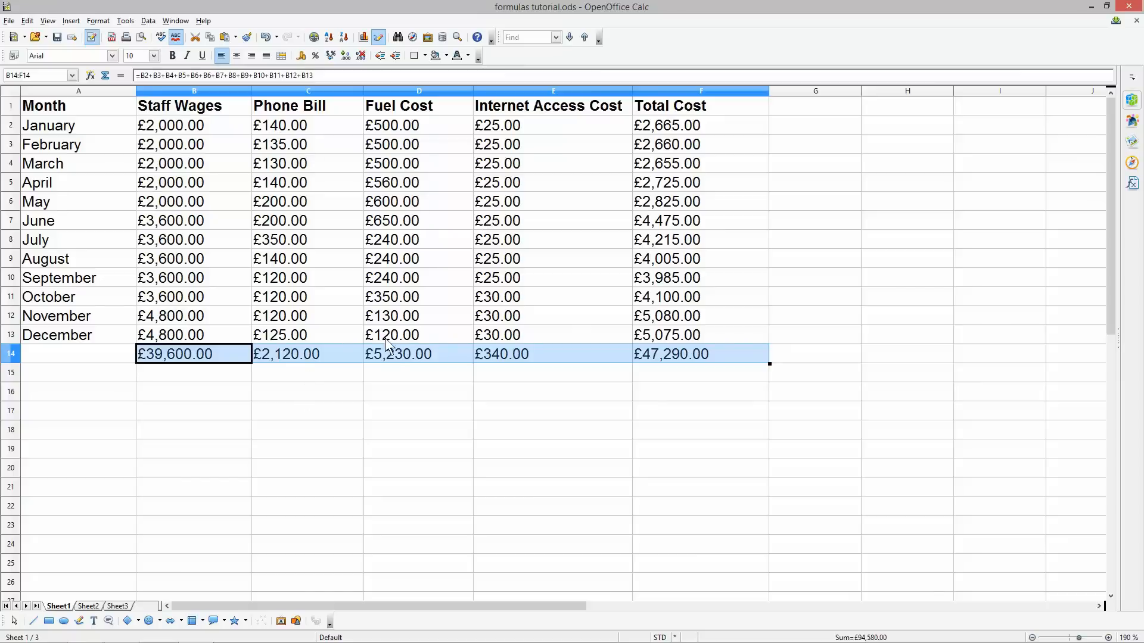
pyautogui.click(552, 354)
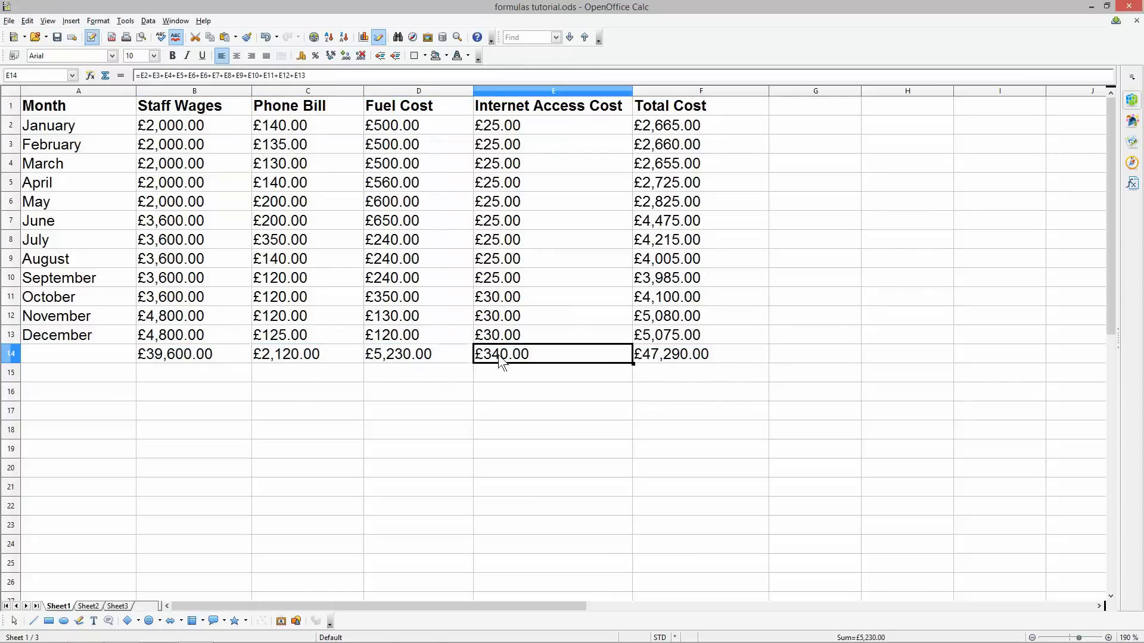
pyautogui.click(699, 353)
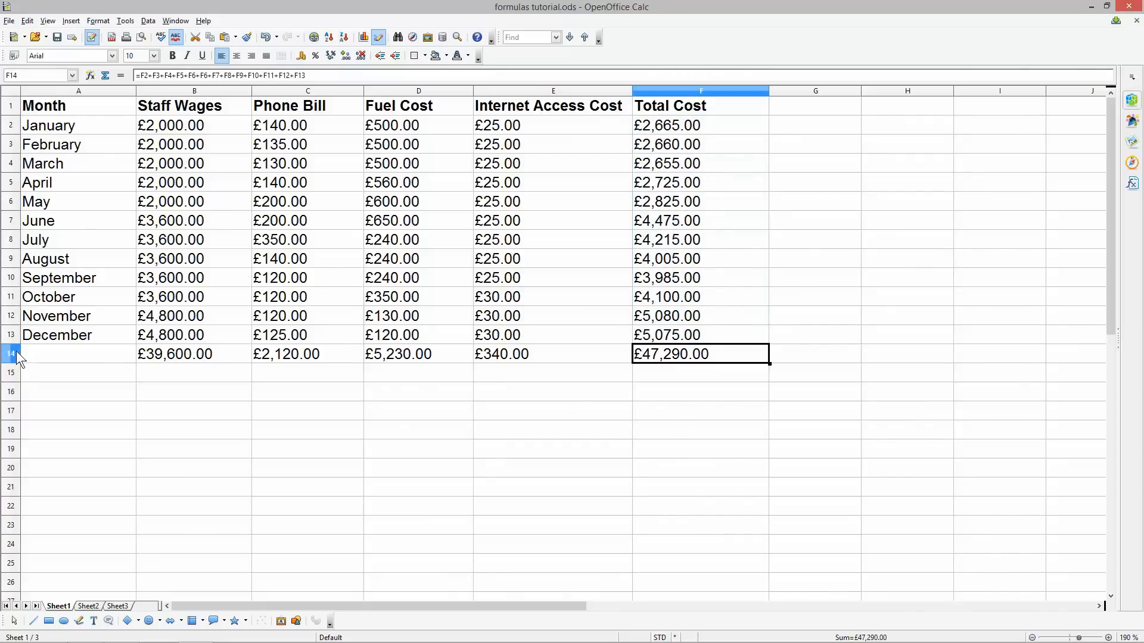
# Step: Make the row 14 totals bold, from £39,600.00 to £47,290.00
pyautogui.click(10, 354)
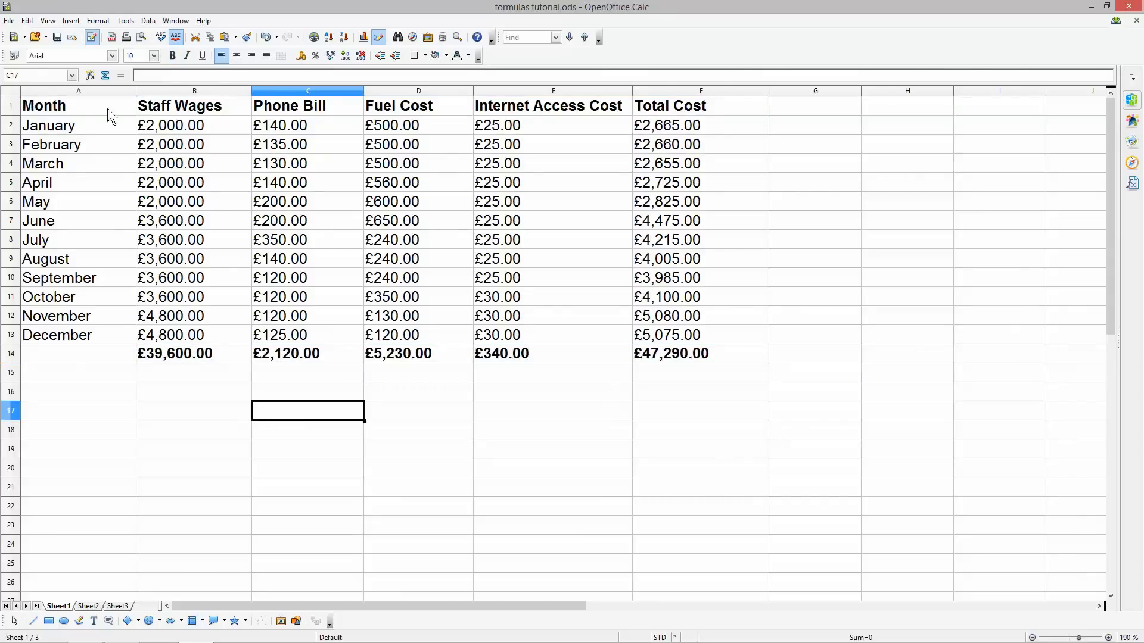
pyautogui.moveTo(694, 263)
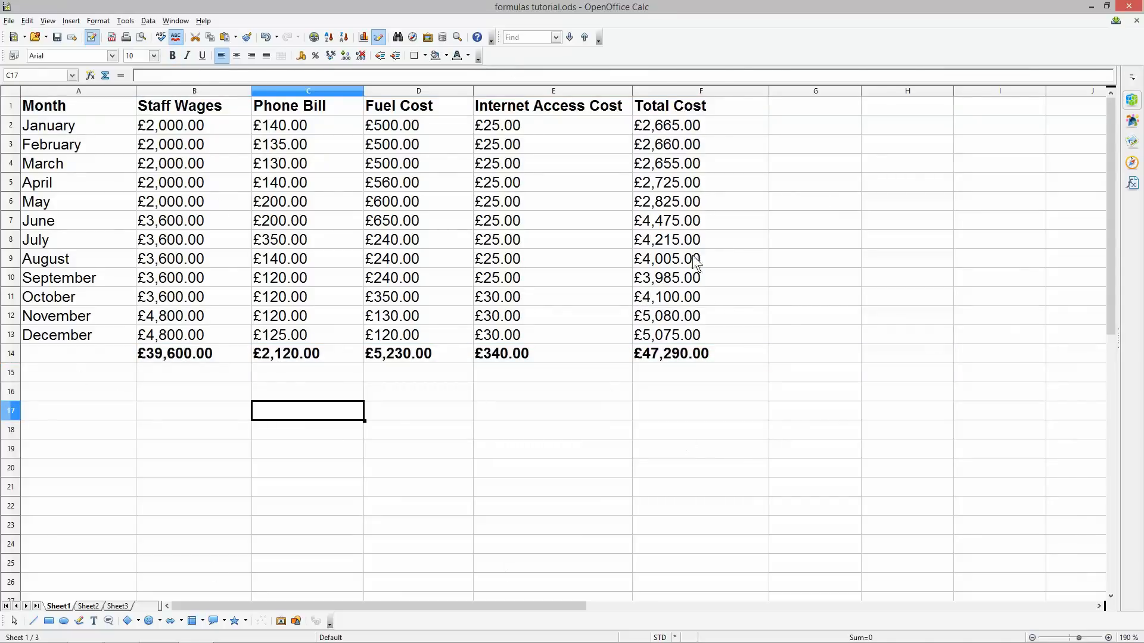
pyautogui.click(699, 182)
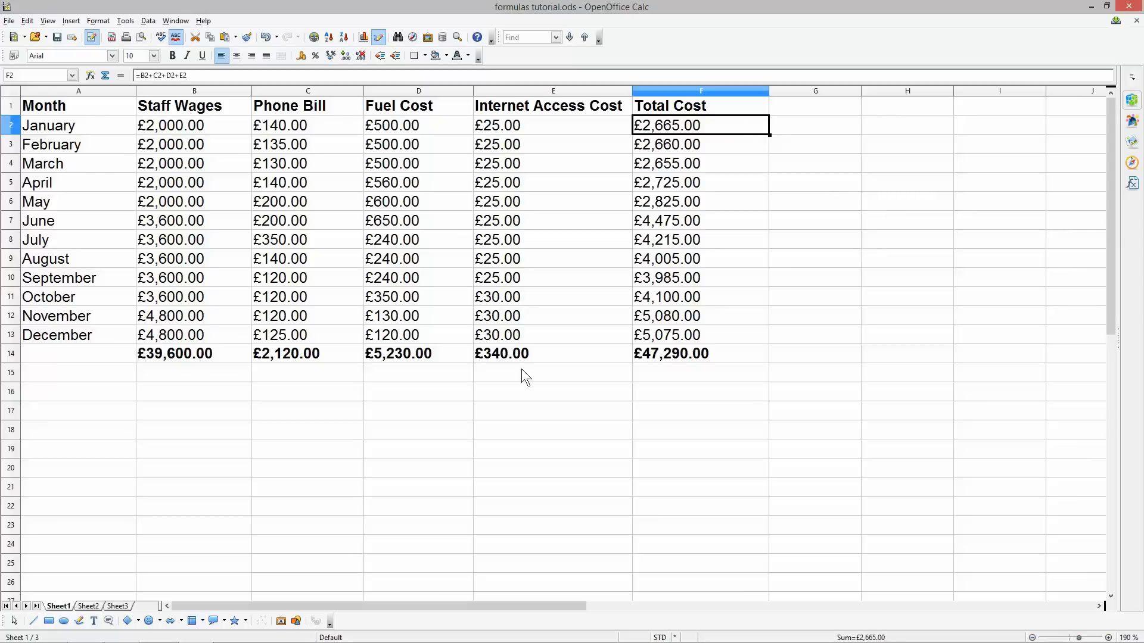
pyautogui.moveTo(721, 226)
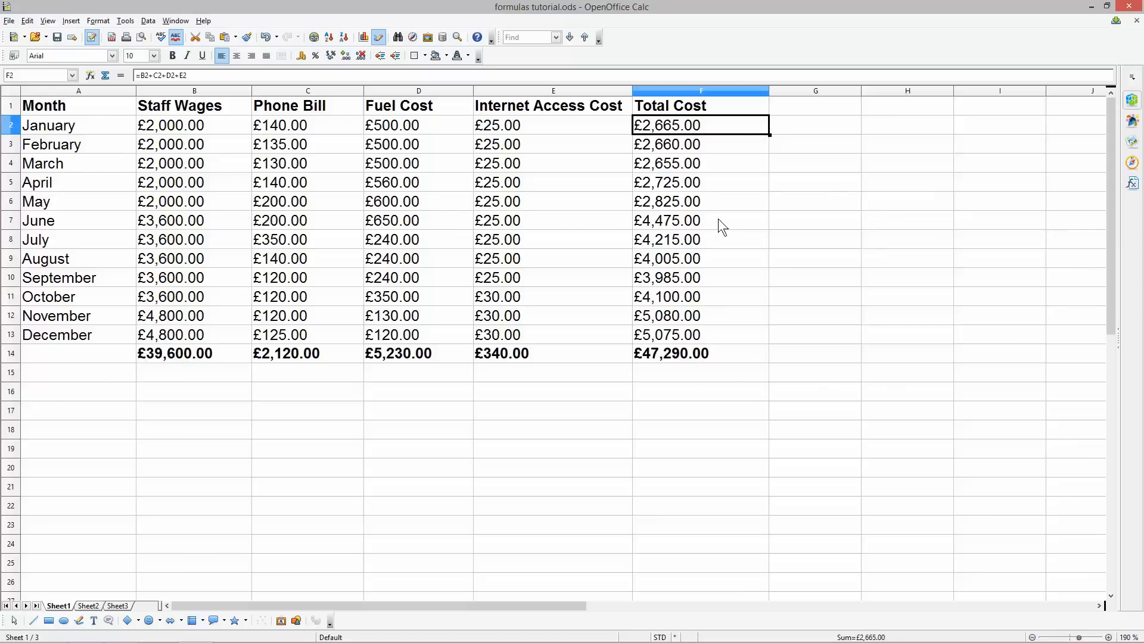
pyautogui.moveTo(669, 355)
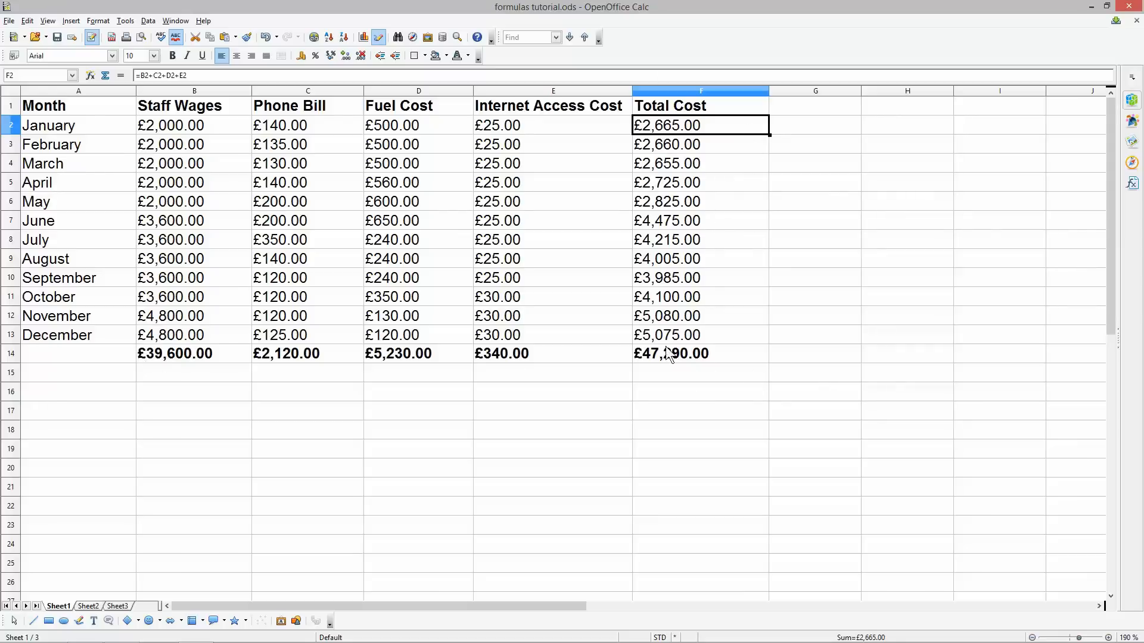
pyautogui.moveTo(603, 334)
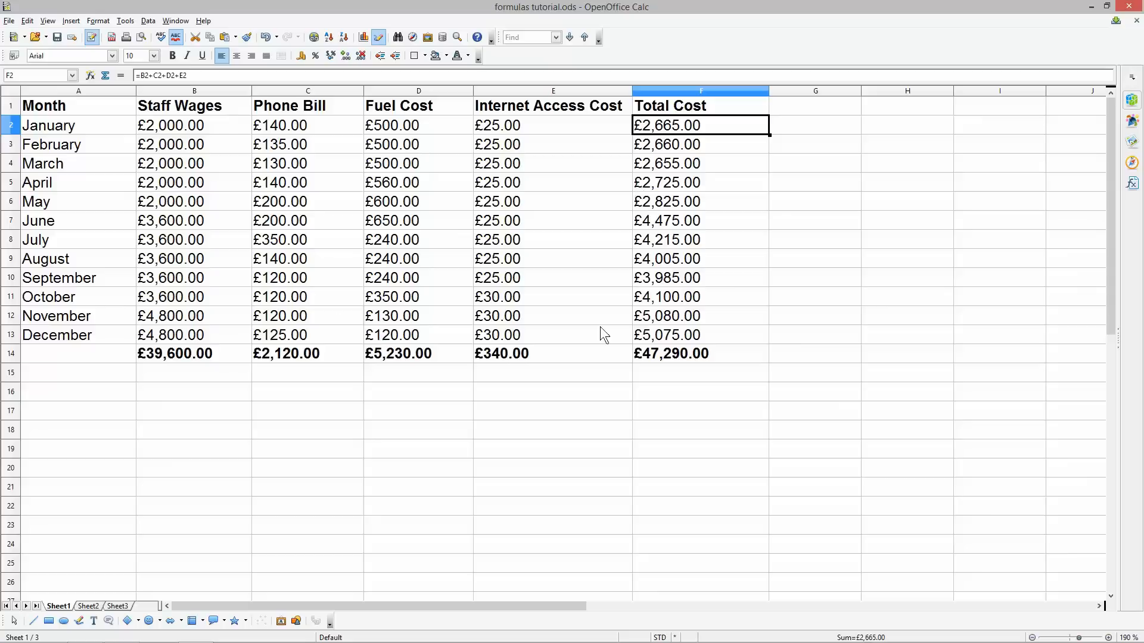
pyautogui.moveTo(48, 125); pyautogui.dragTo(60, 277)
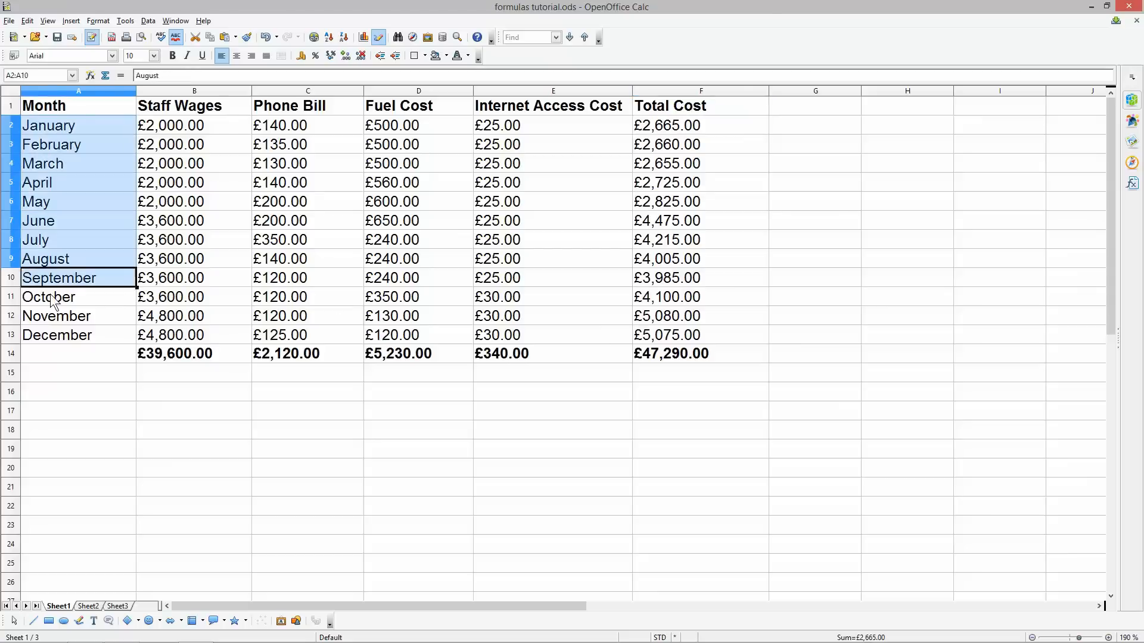
pyautogui.click(58, 335)
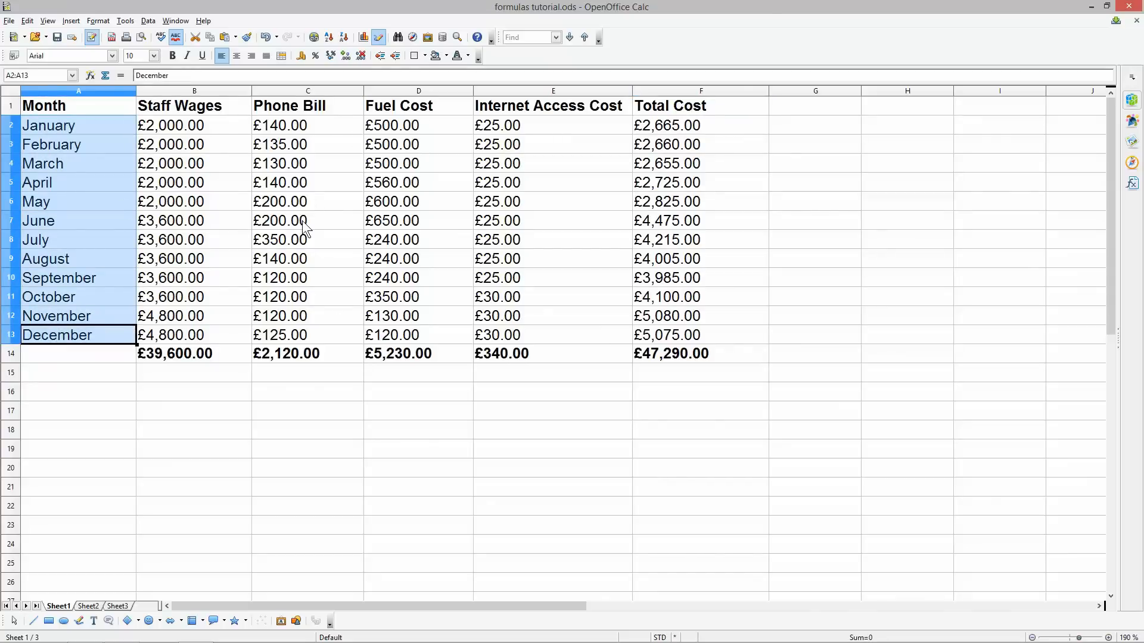
pyautogui.click(306, 220)
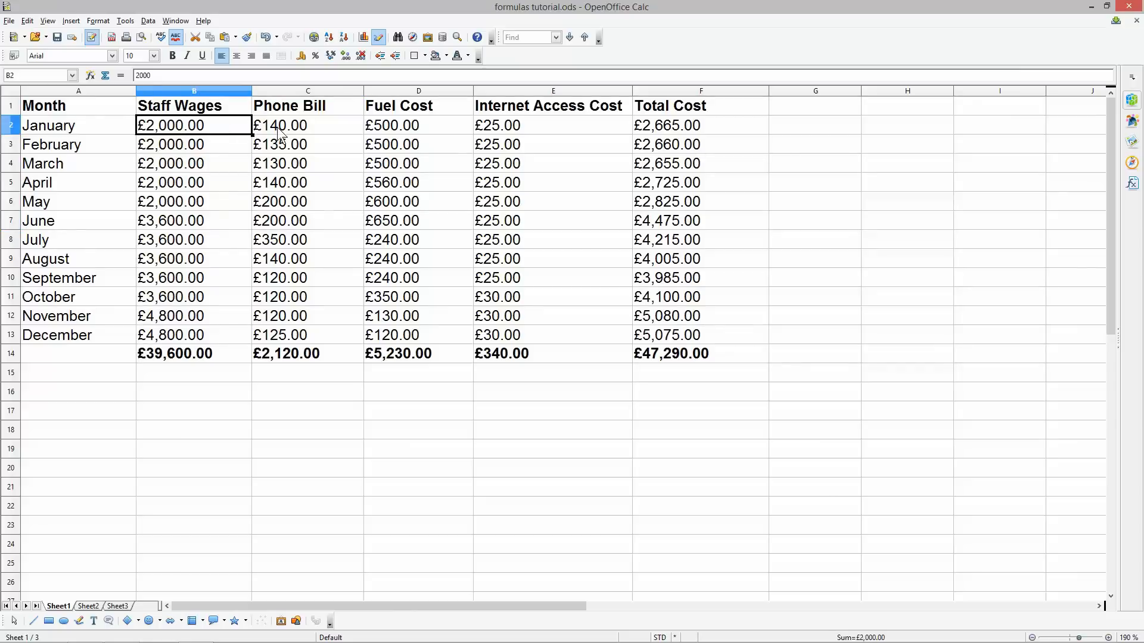
pyautogui.click(307, 125)
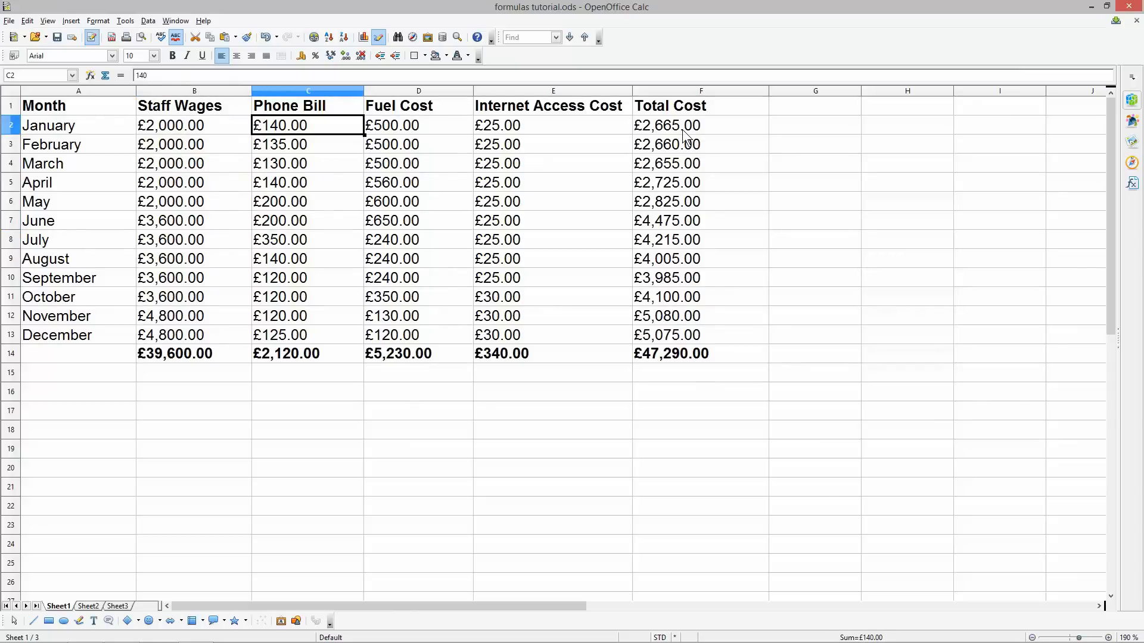
pyautogui.click(700, 125)
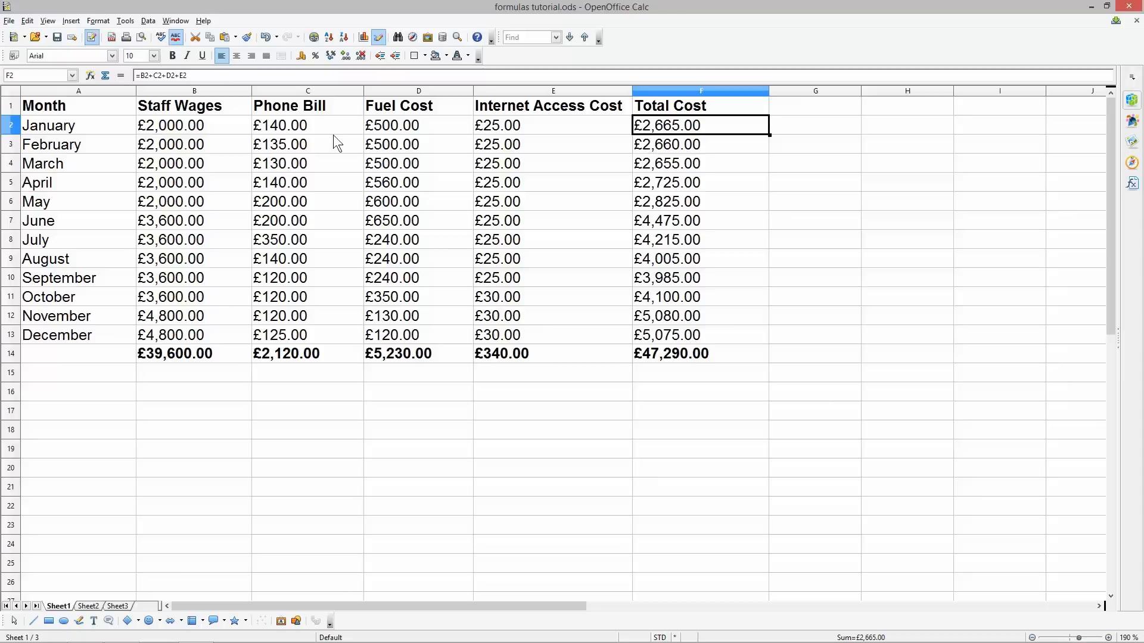
pyautogui.moveTo(597, 374)
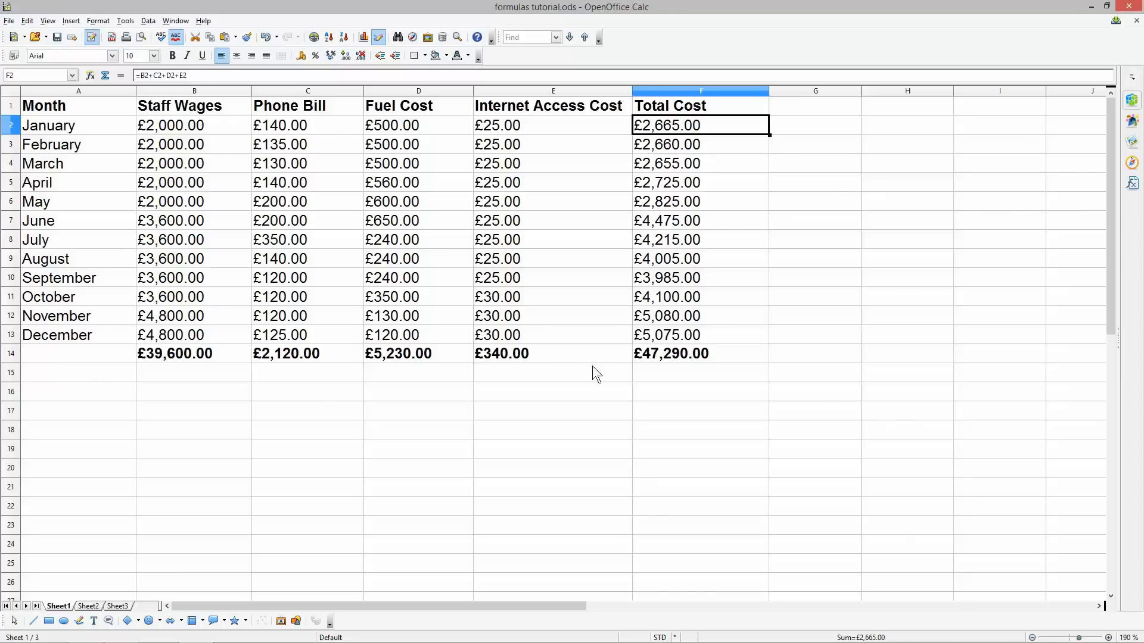
pyautogui.moveTo(659, 314)
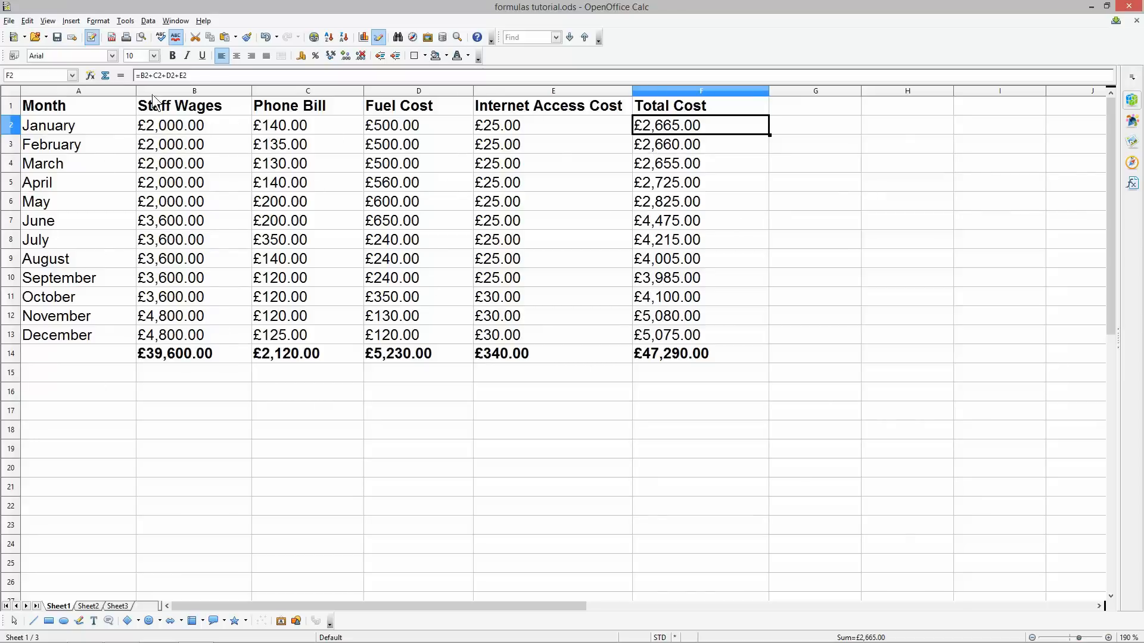
pyautogui.moveTo(660, 306)
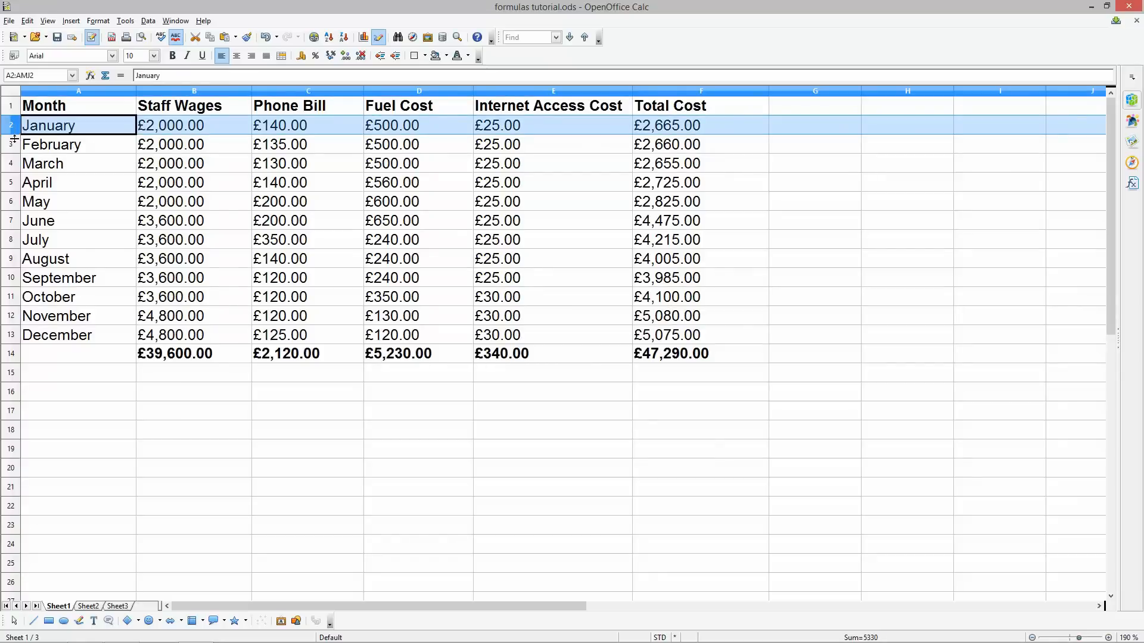
pyautogui.click(193, 91)
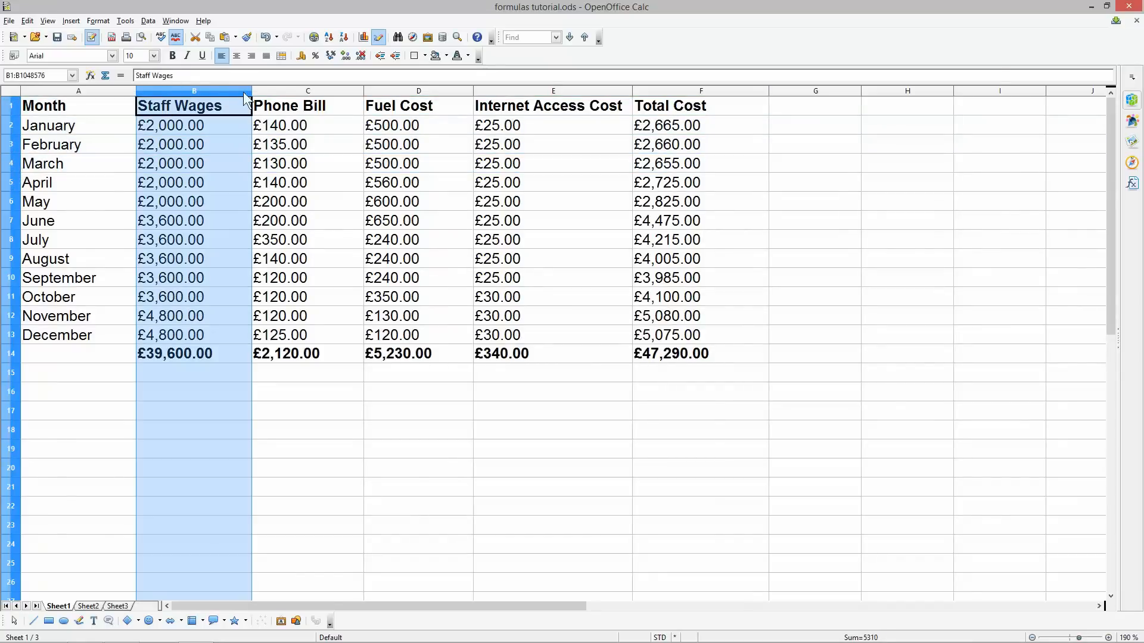
pyautogui.click(553, 91)
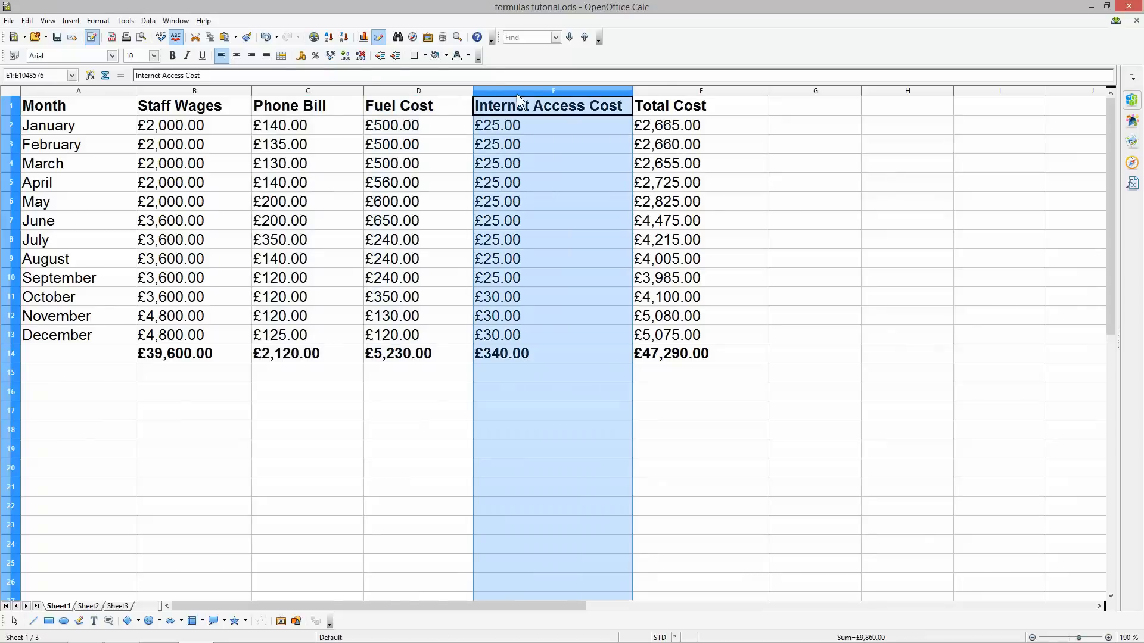
pyautogui.click(682, 353)
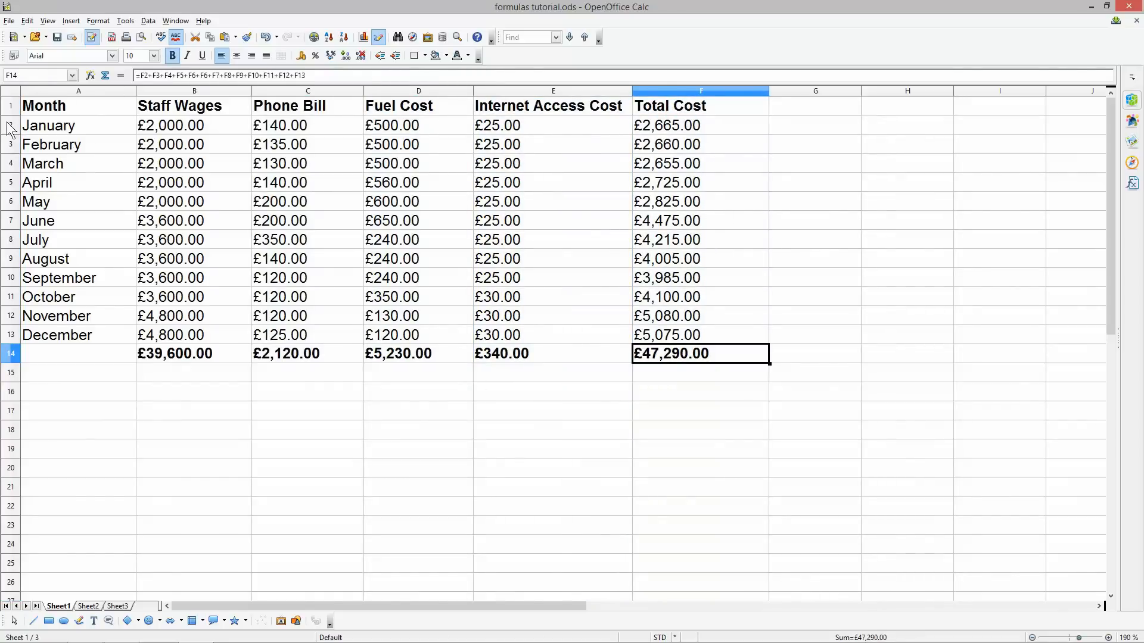
pyautogui.moveTo(208, 119)
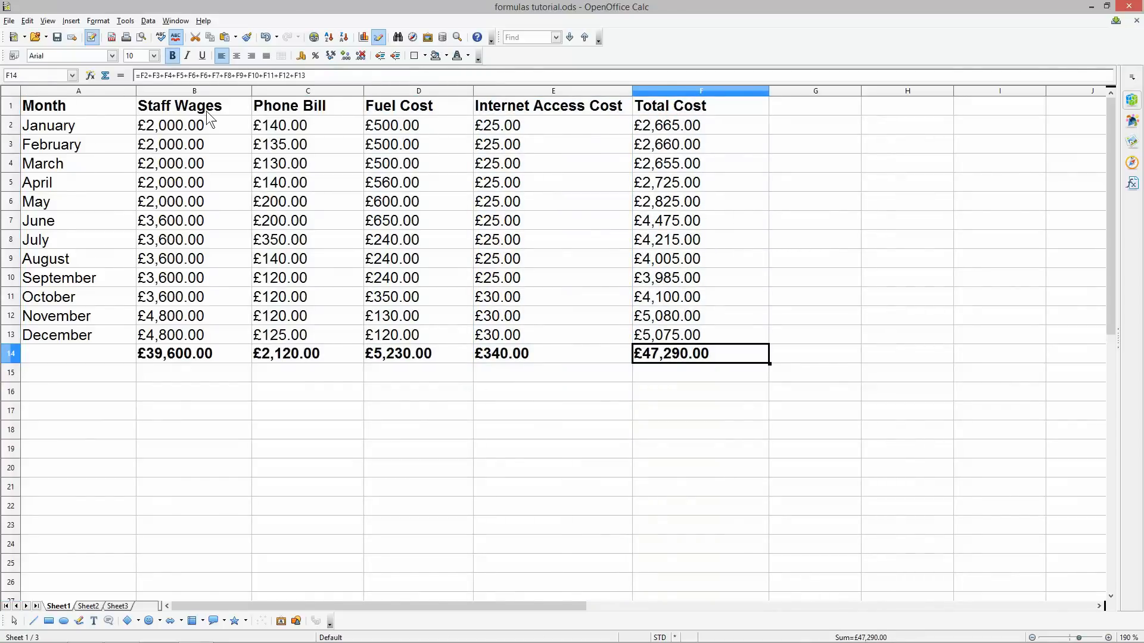
pyautogui.moveTo(572, 293)
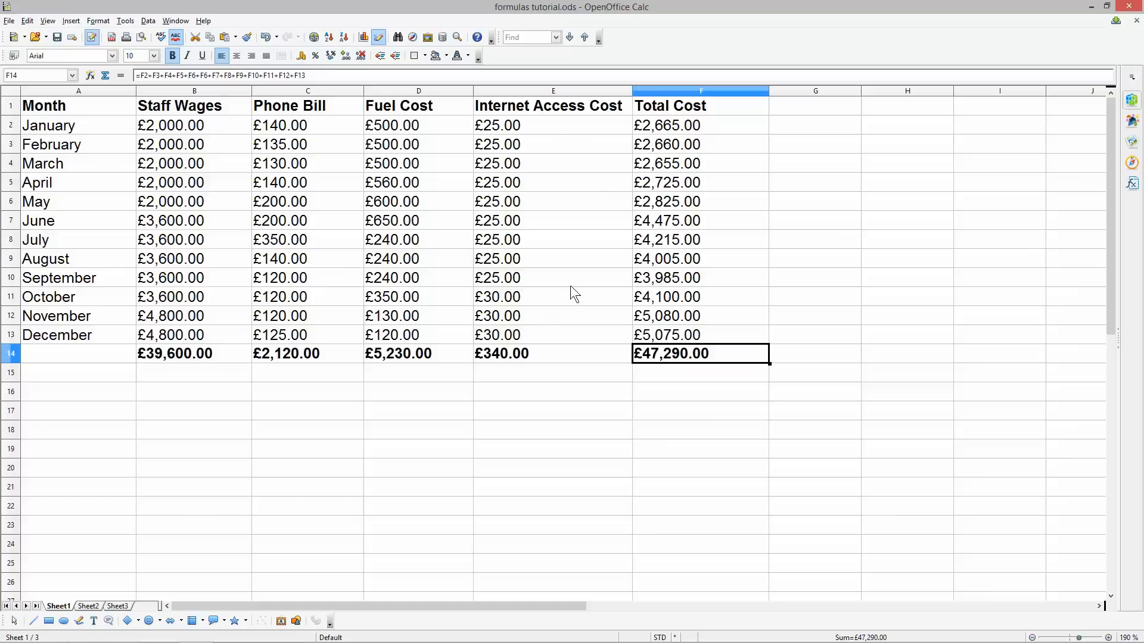
pyautogui.moveTo(230, 153)
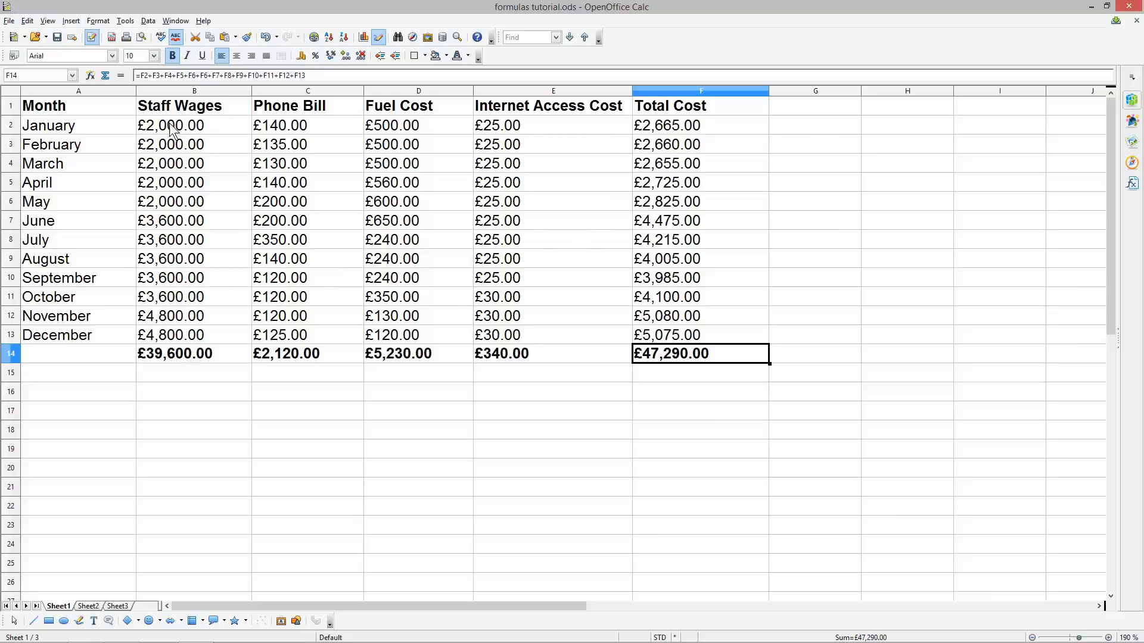
pyautogui.moveTo(55, 202)
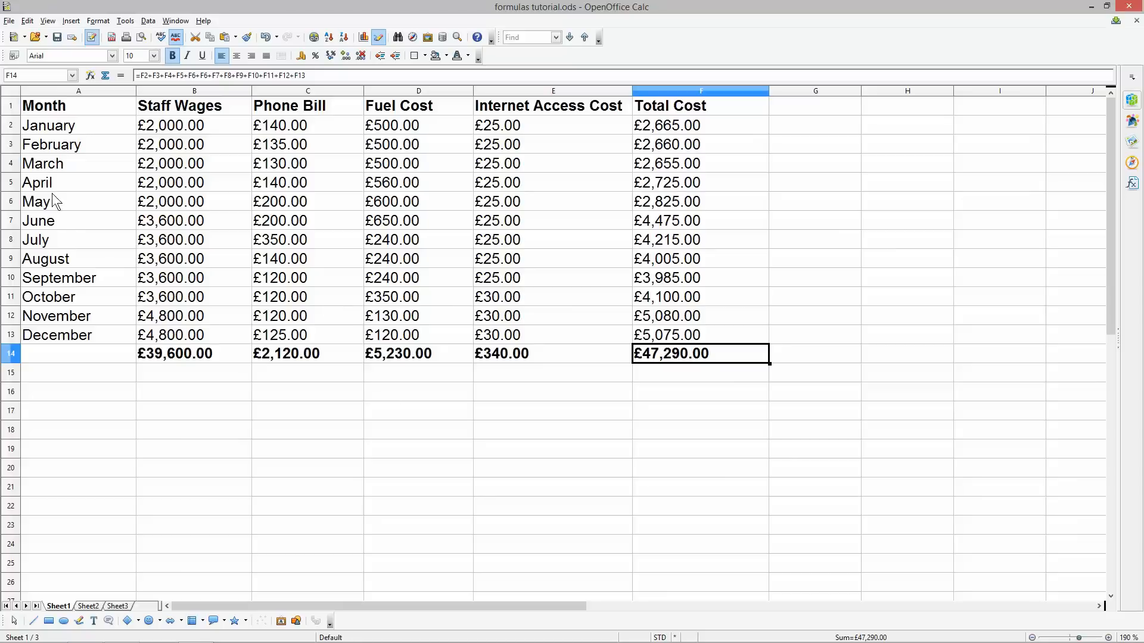
pyautogui.moveTo(232, 461)
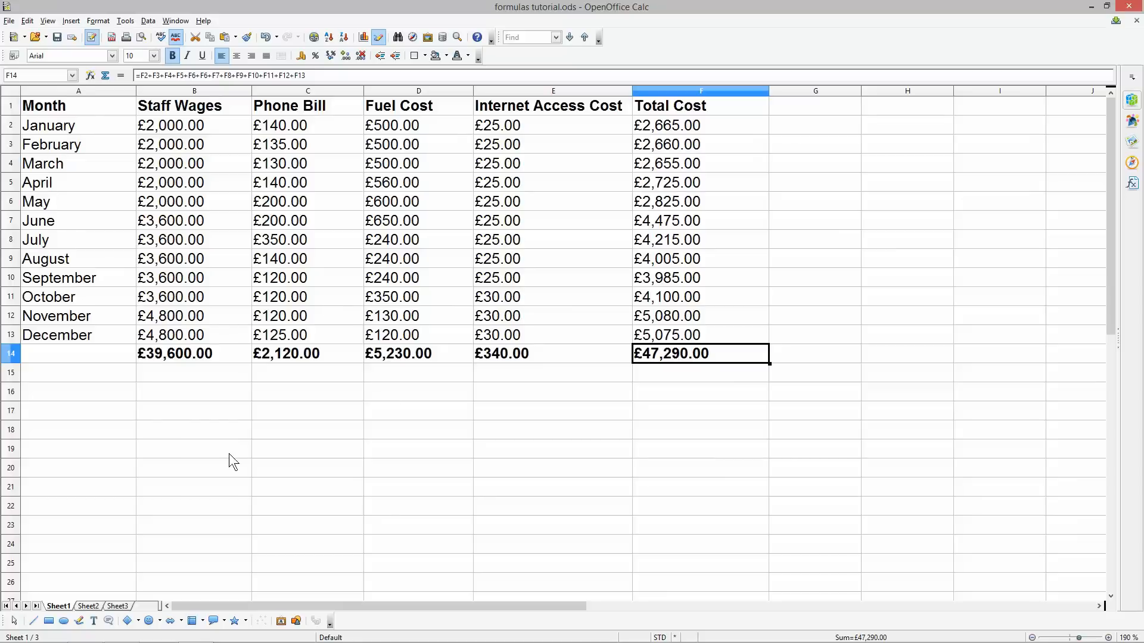
pyautogui.moveTo(57, 108)
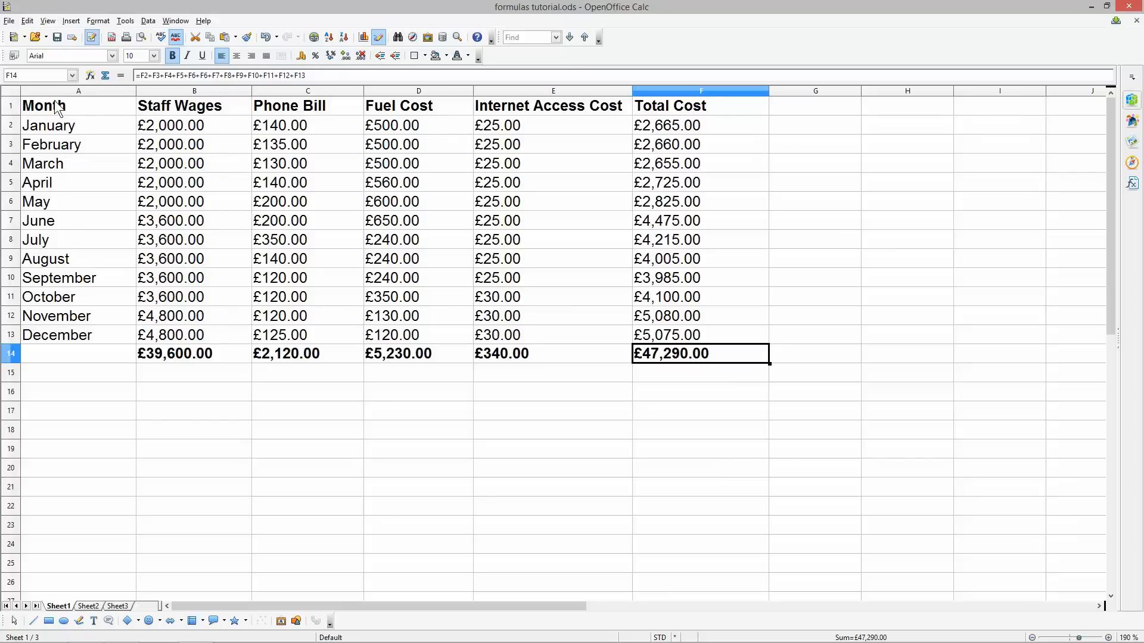
pyautogui.moveTo(76, 326)
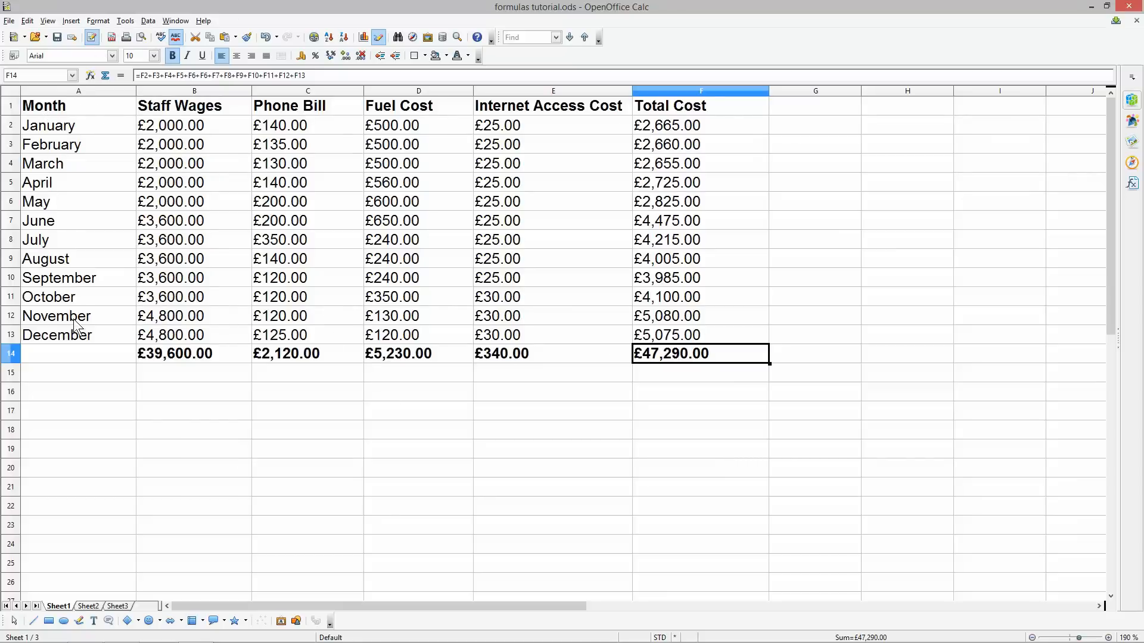
pyautogui.moveTo(672, 139)
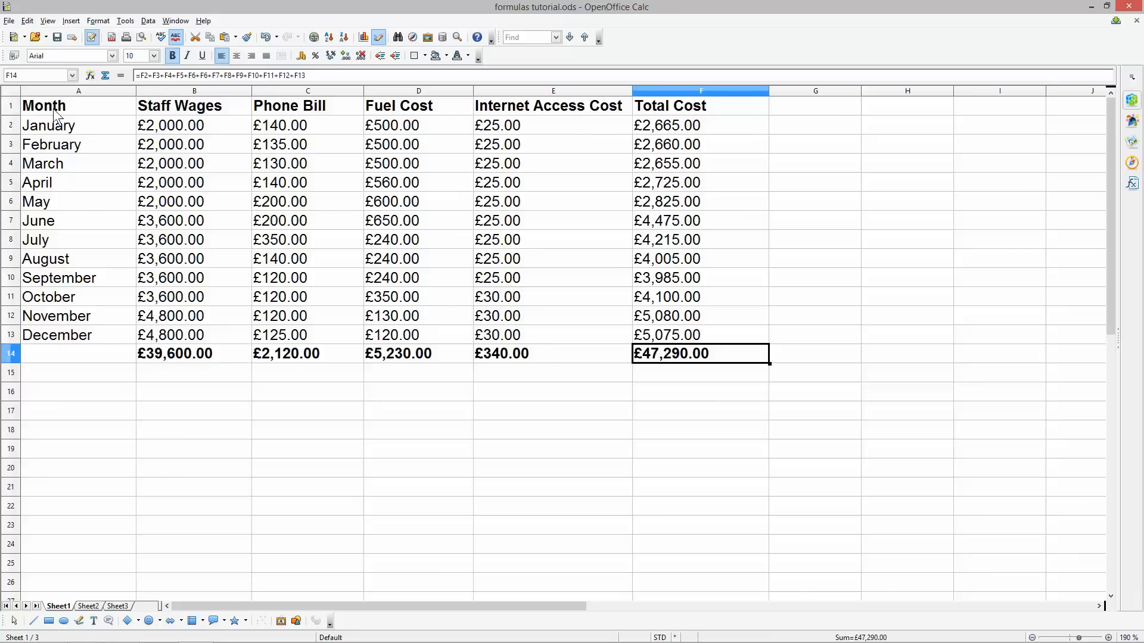
pyautogui.moveTo(328, 364)
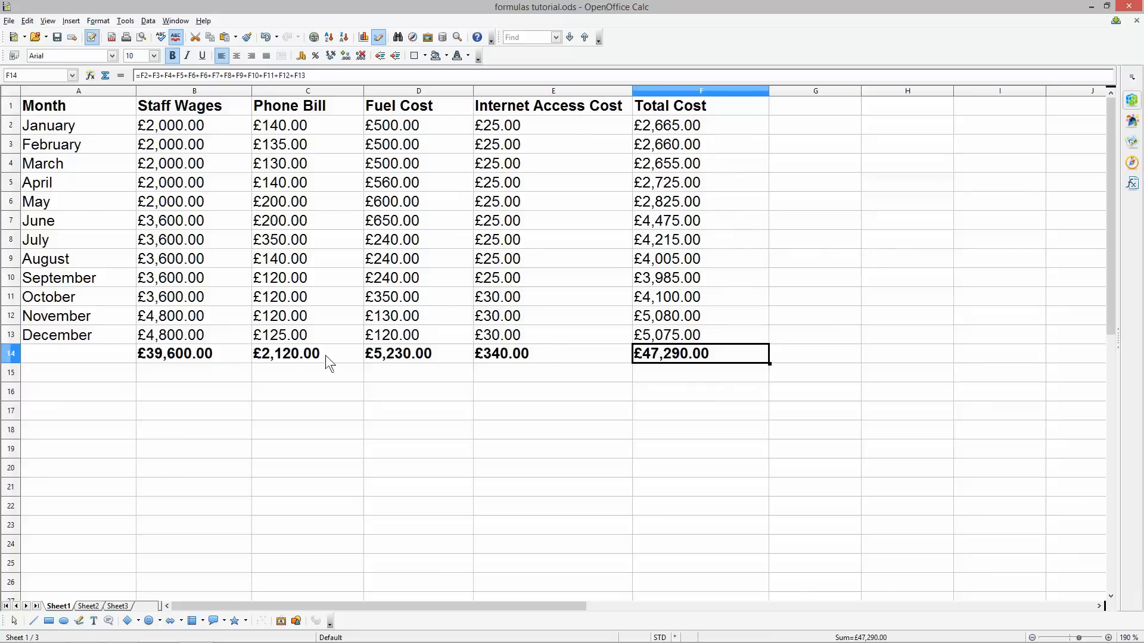
pyautogui.moveTo(58, 100)
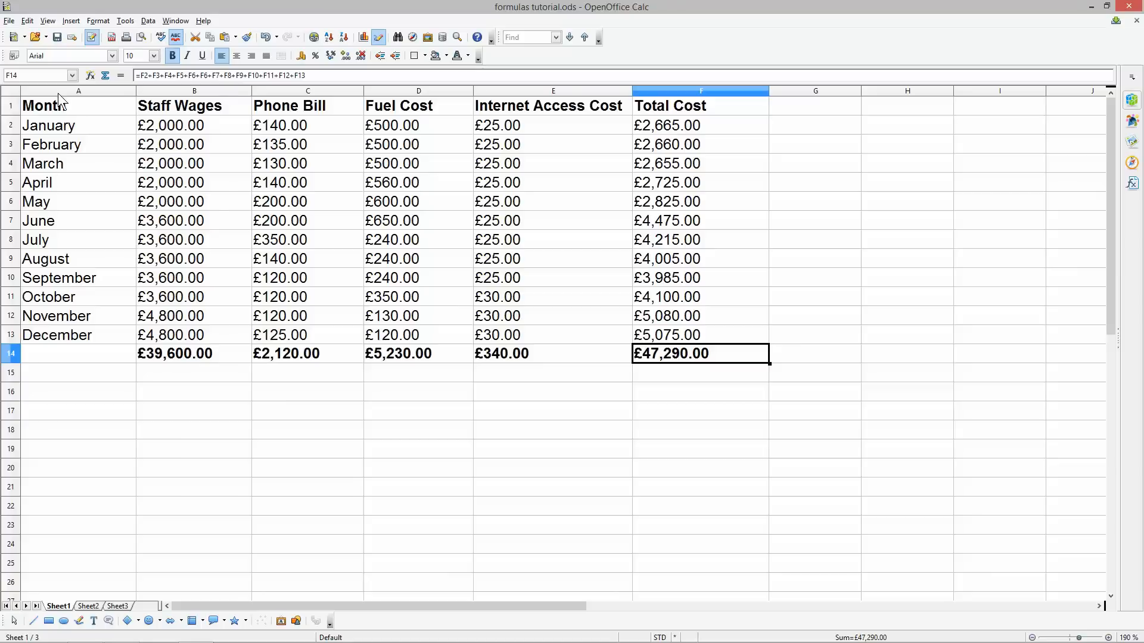
pyautogui.moveTo(255, 276)
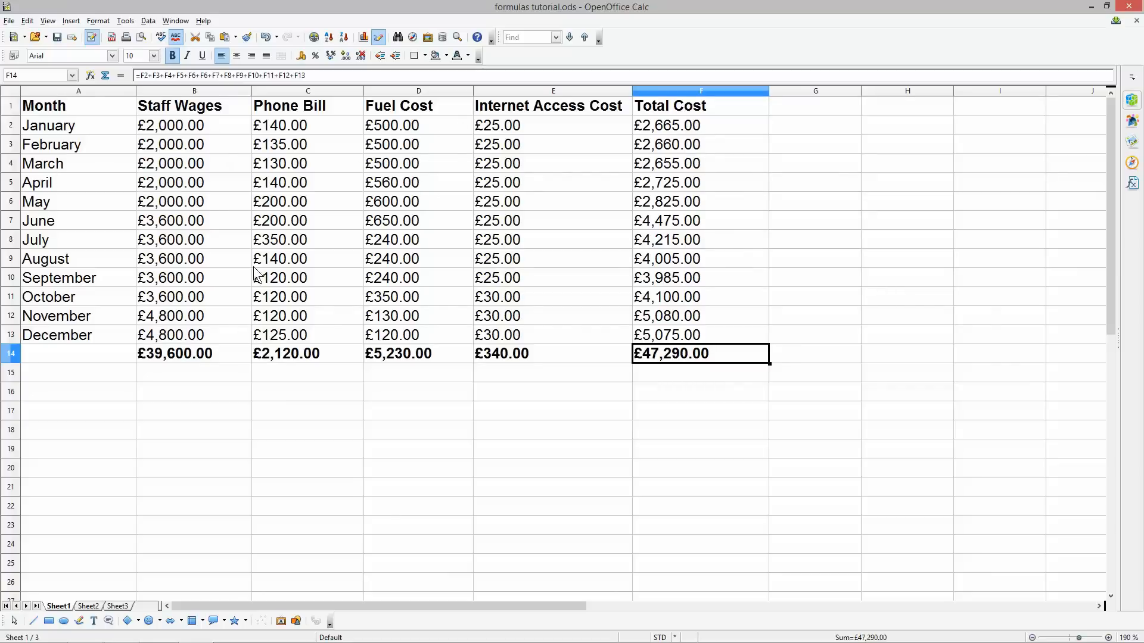
pyautogui.moveTo(466, 316)
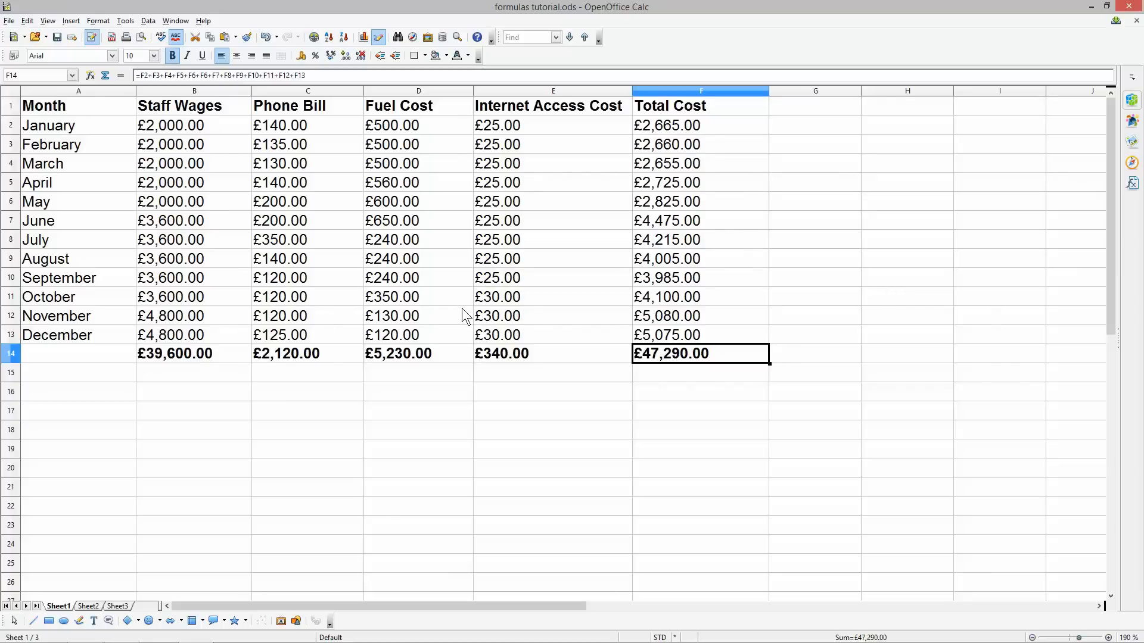
pyautogui.moveTo(347, 274)
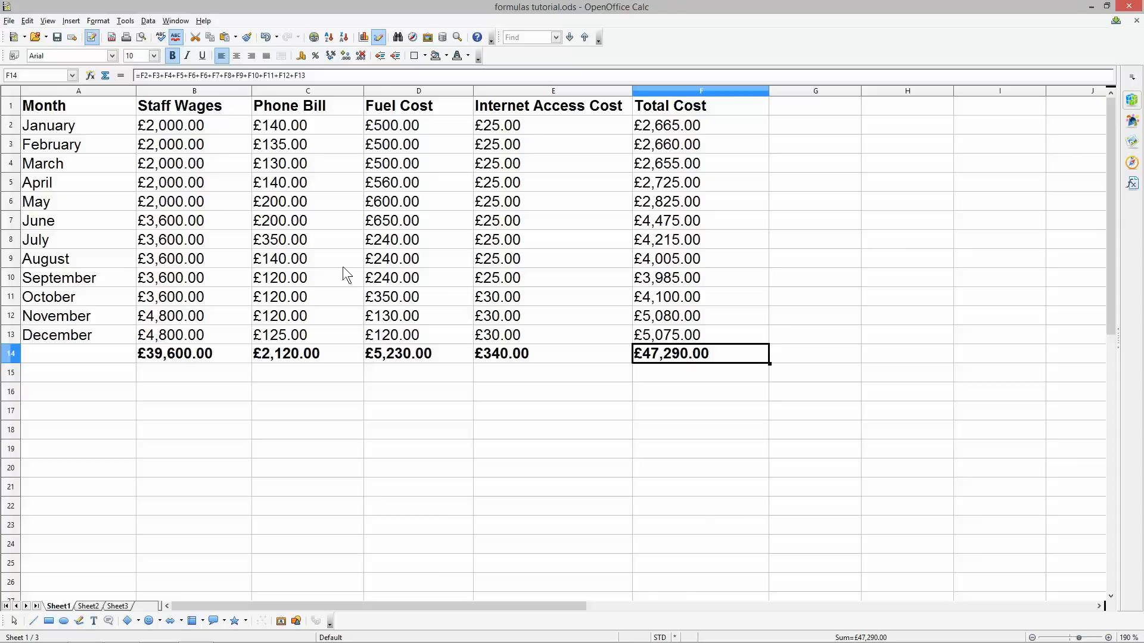
pyautogui.moveTo(78, 97)
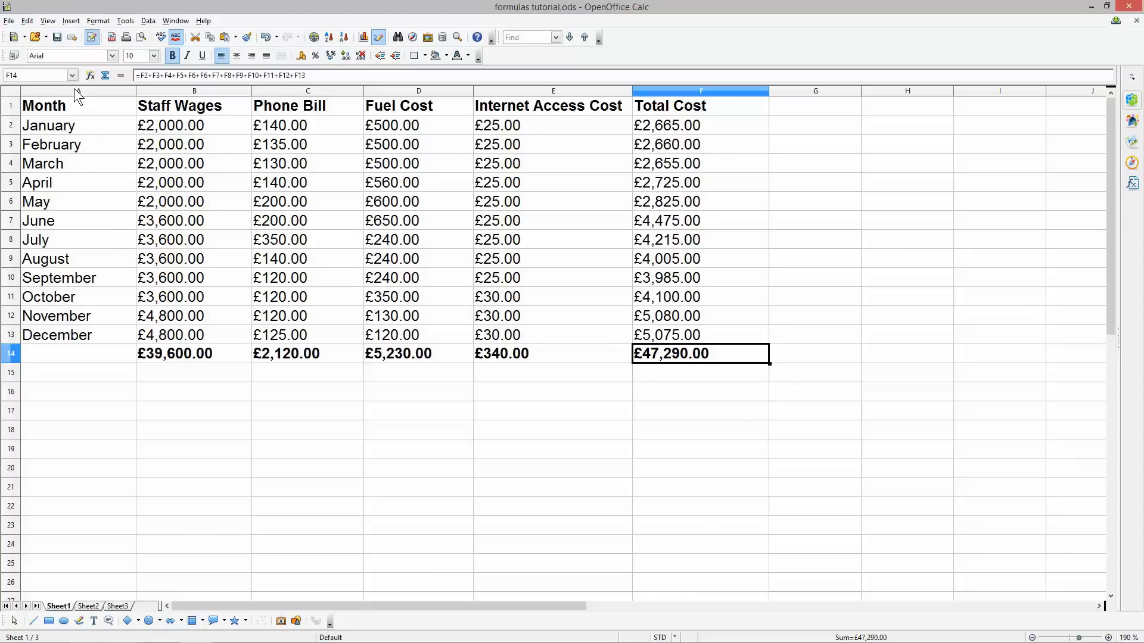